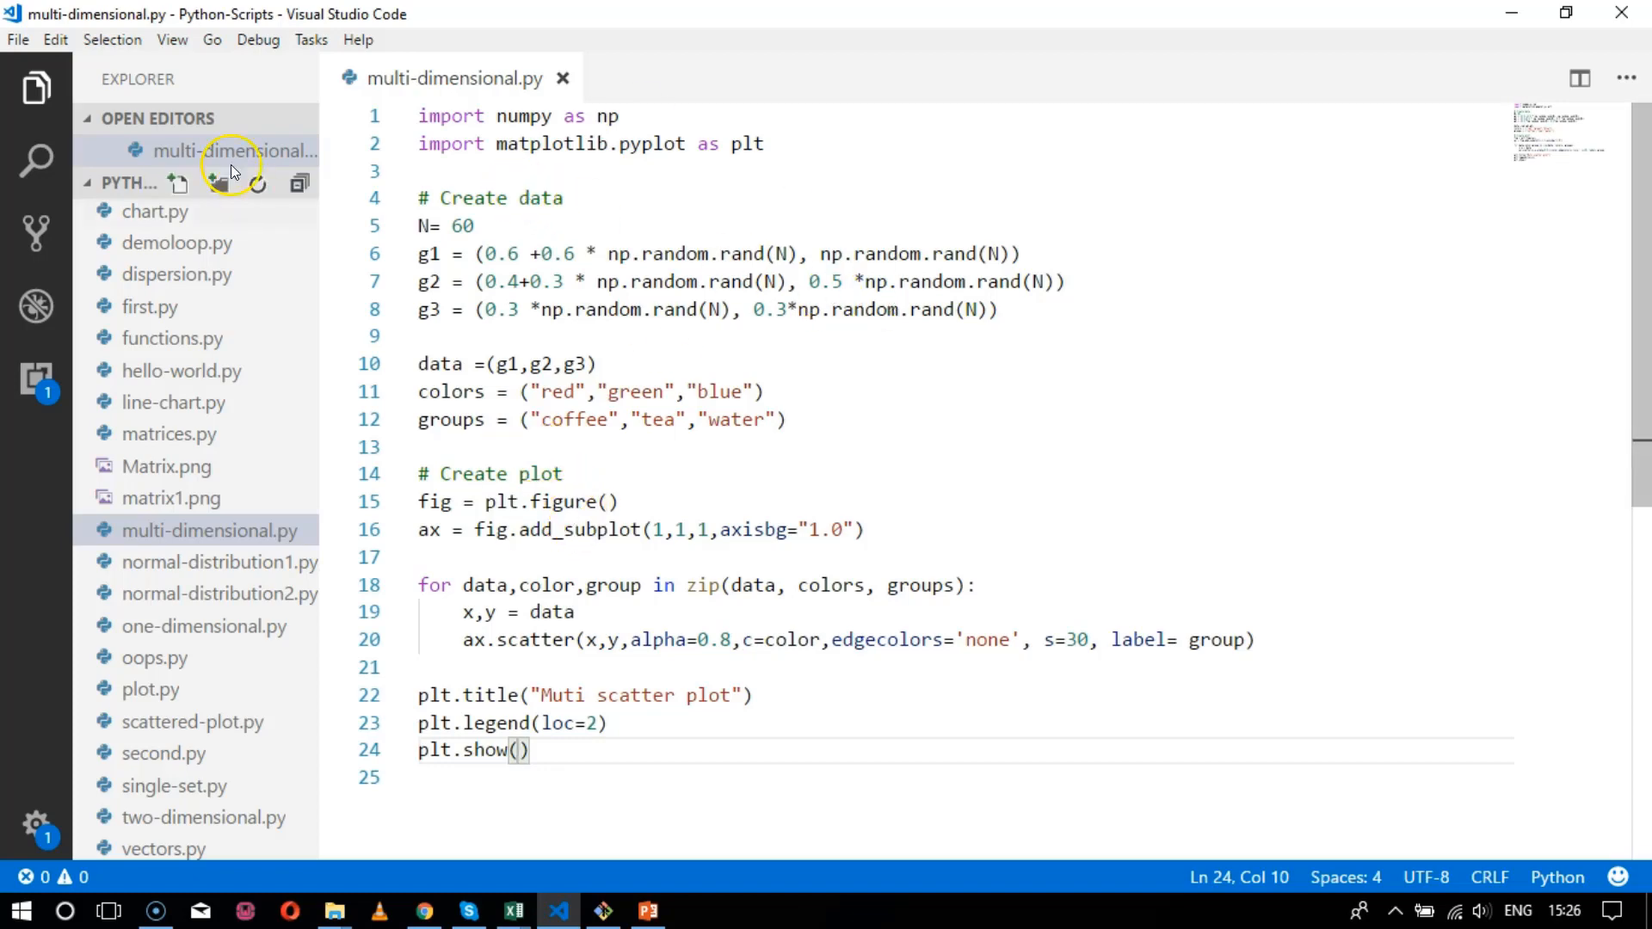
- Create a new file named bubble-chart.py in the Python scripts project
click(178, 183)
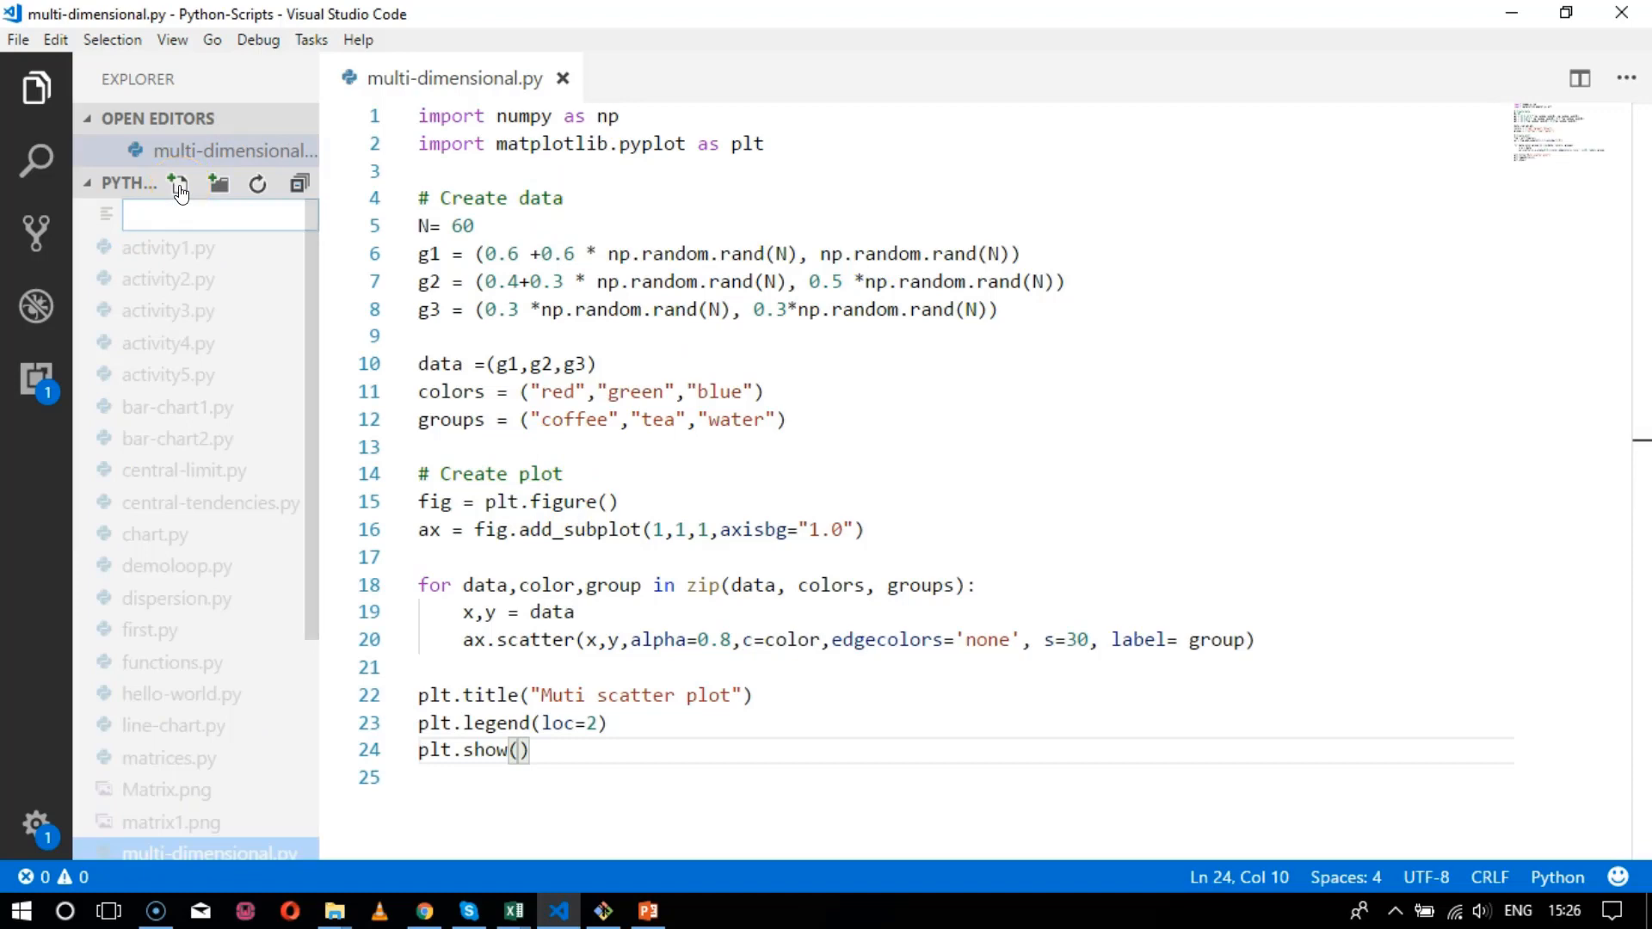
text(bub)
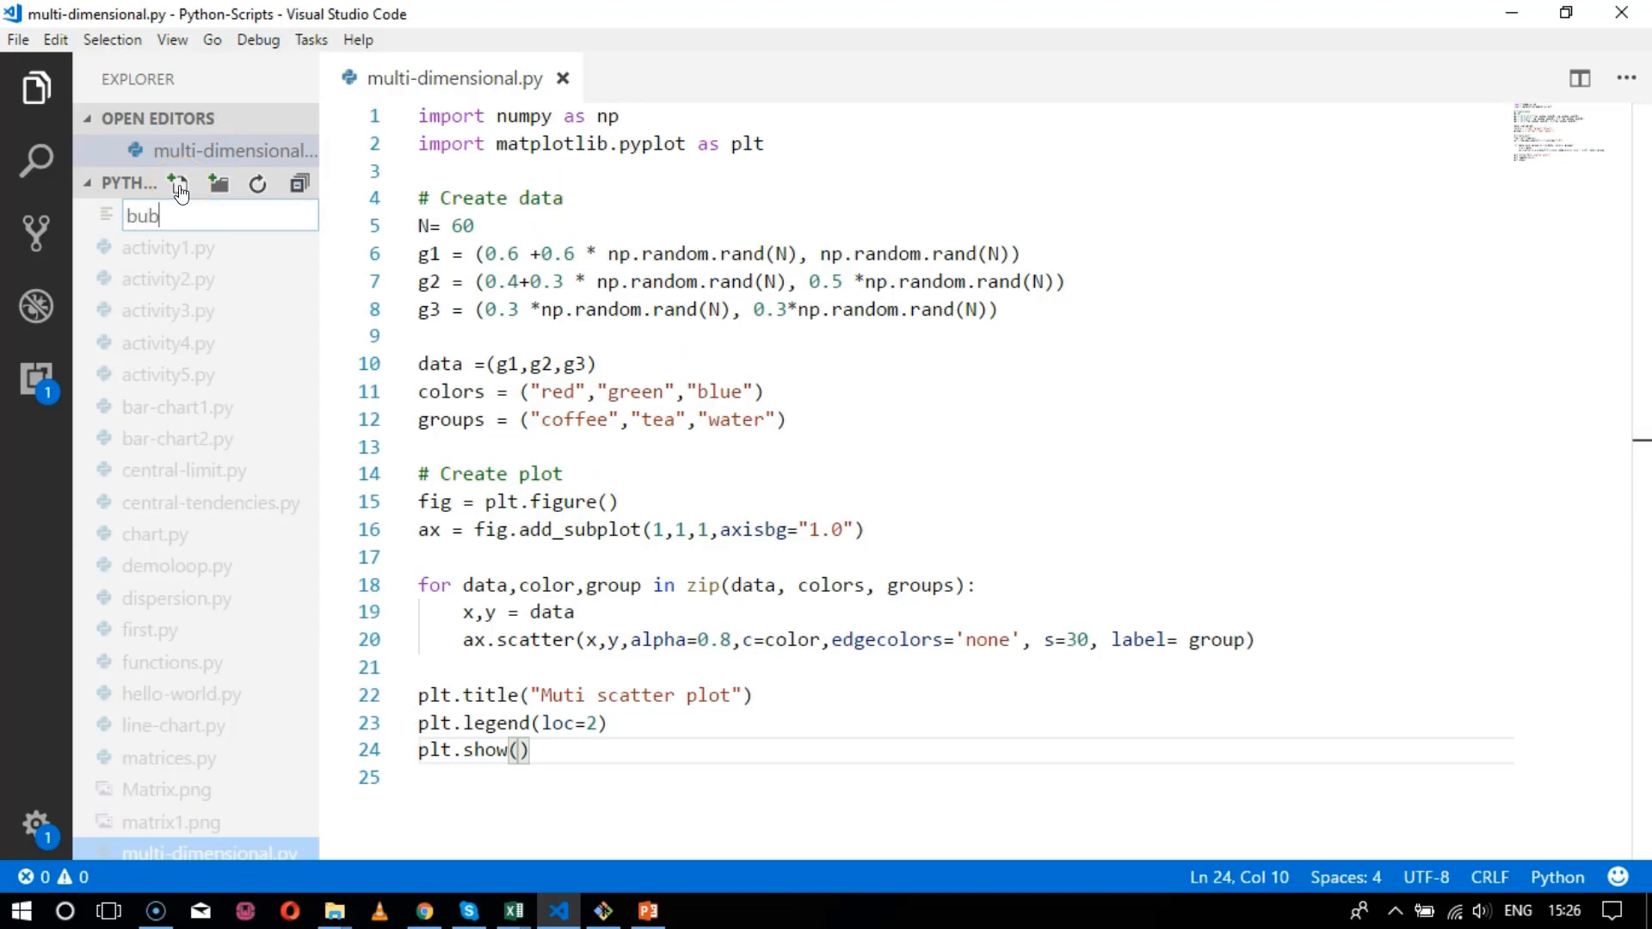
text(bl)
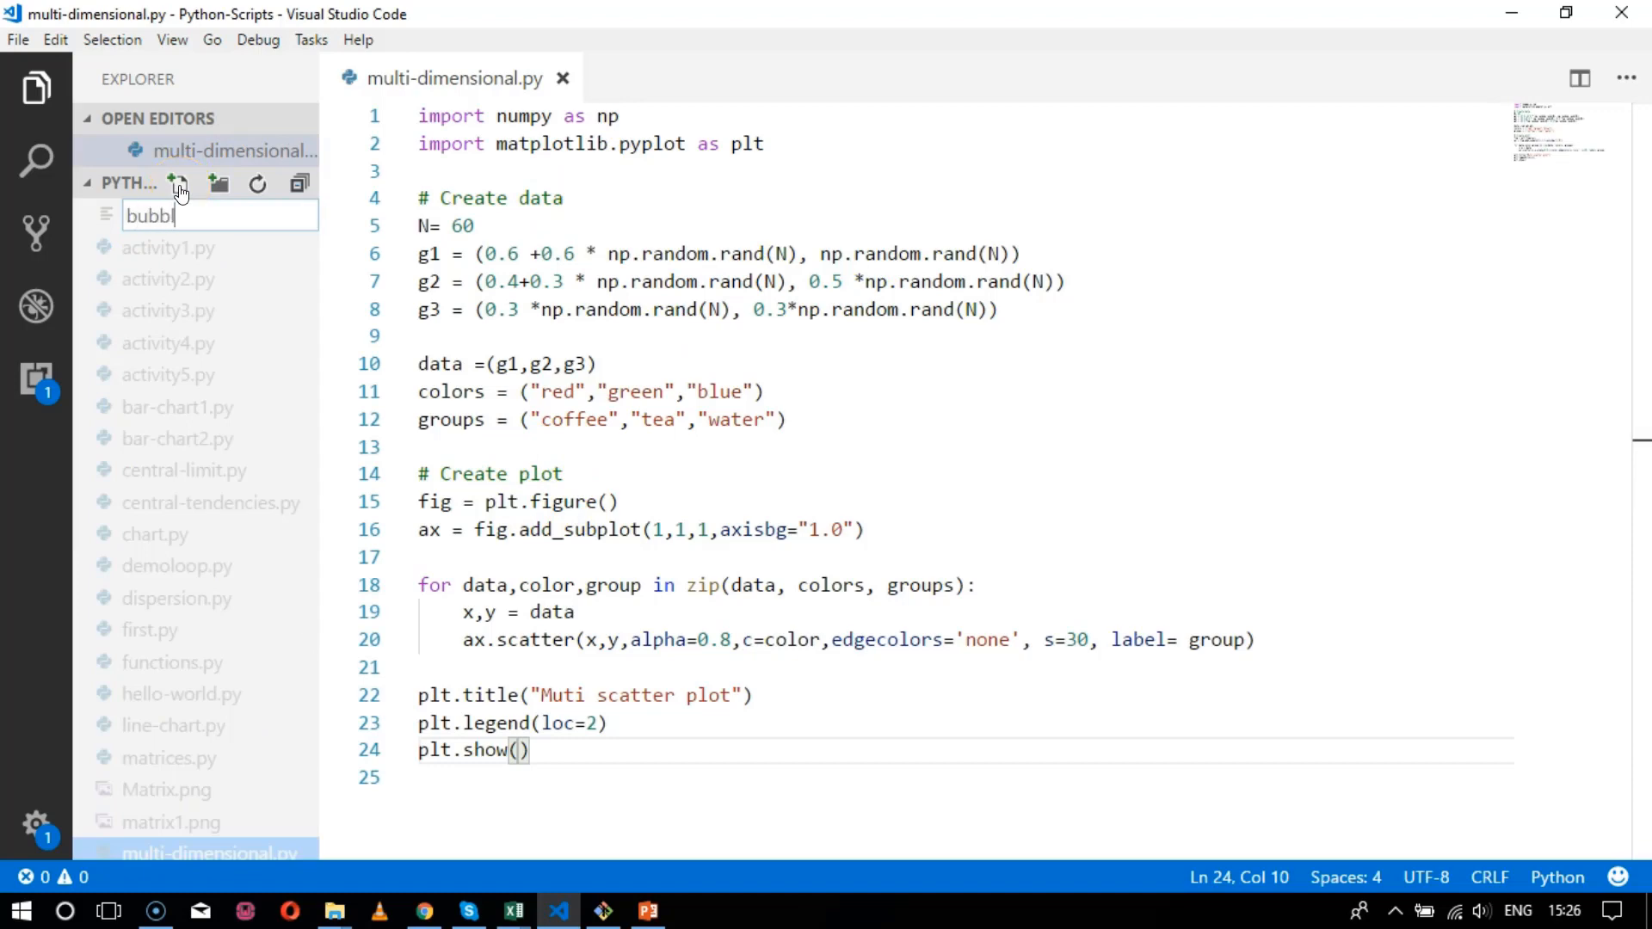
text(e-cha)
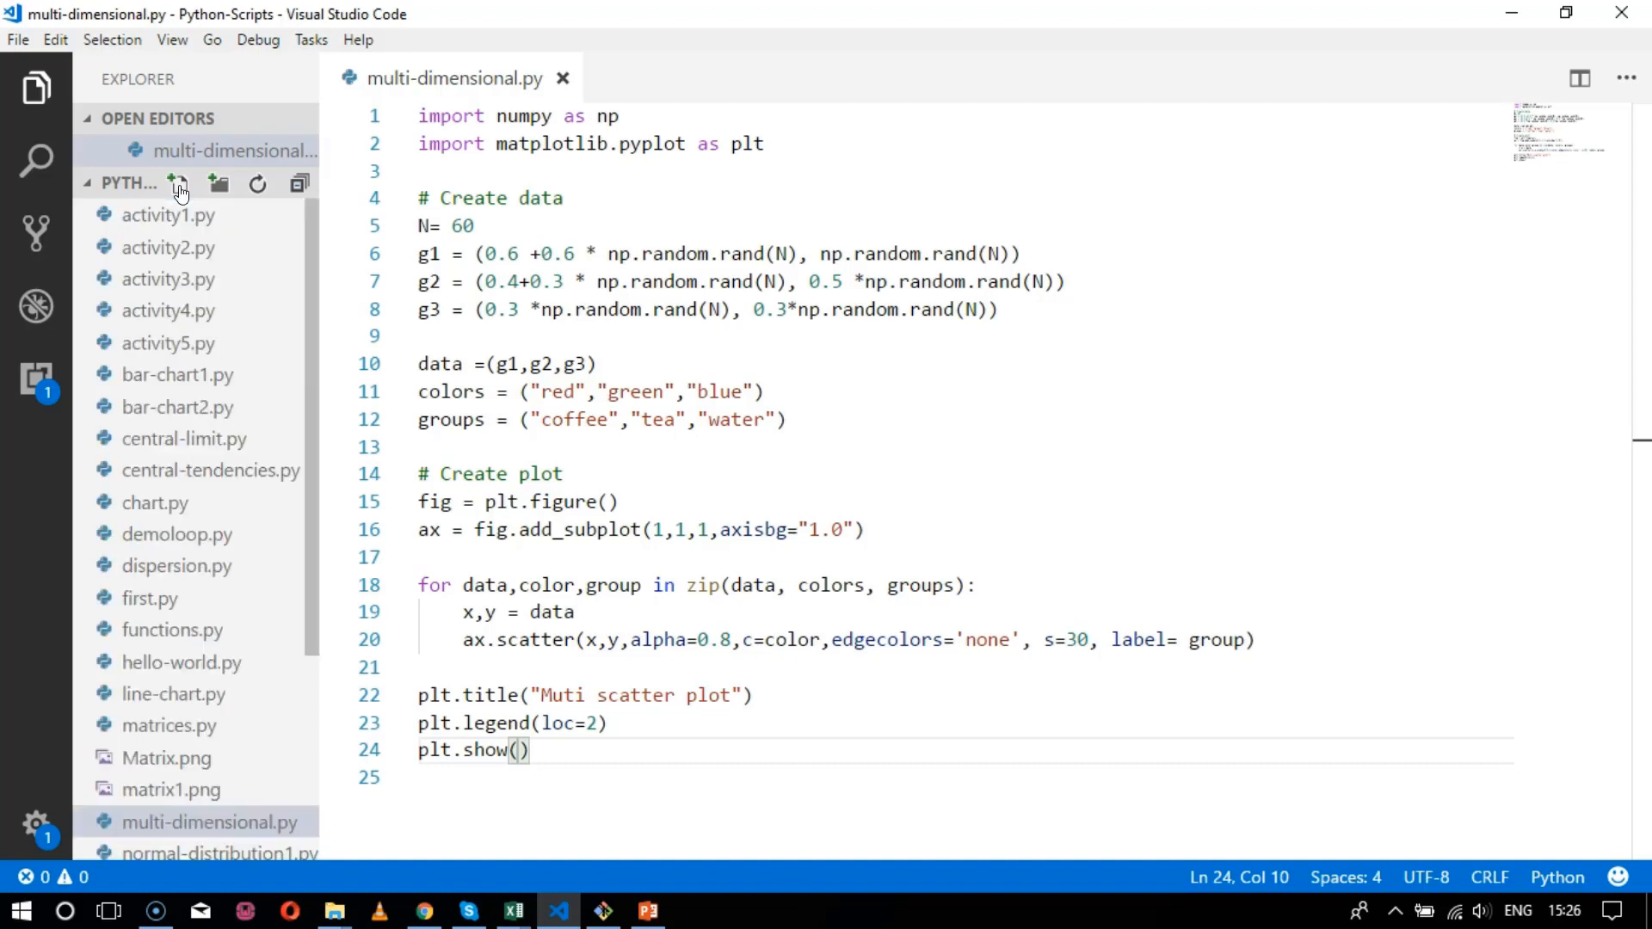
- Add 'import matplotlib.pyplot as plt' and 'import numpy as np' to bubble-chart.py and save
click(178, 183)
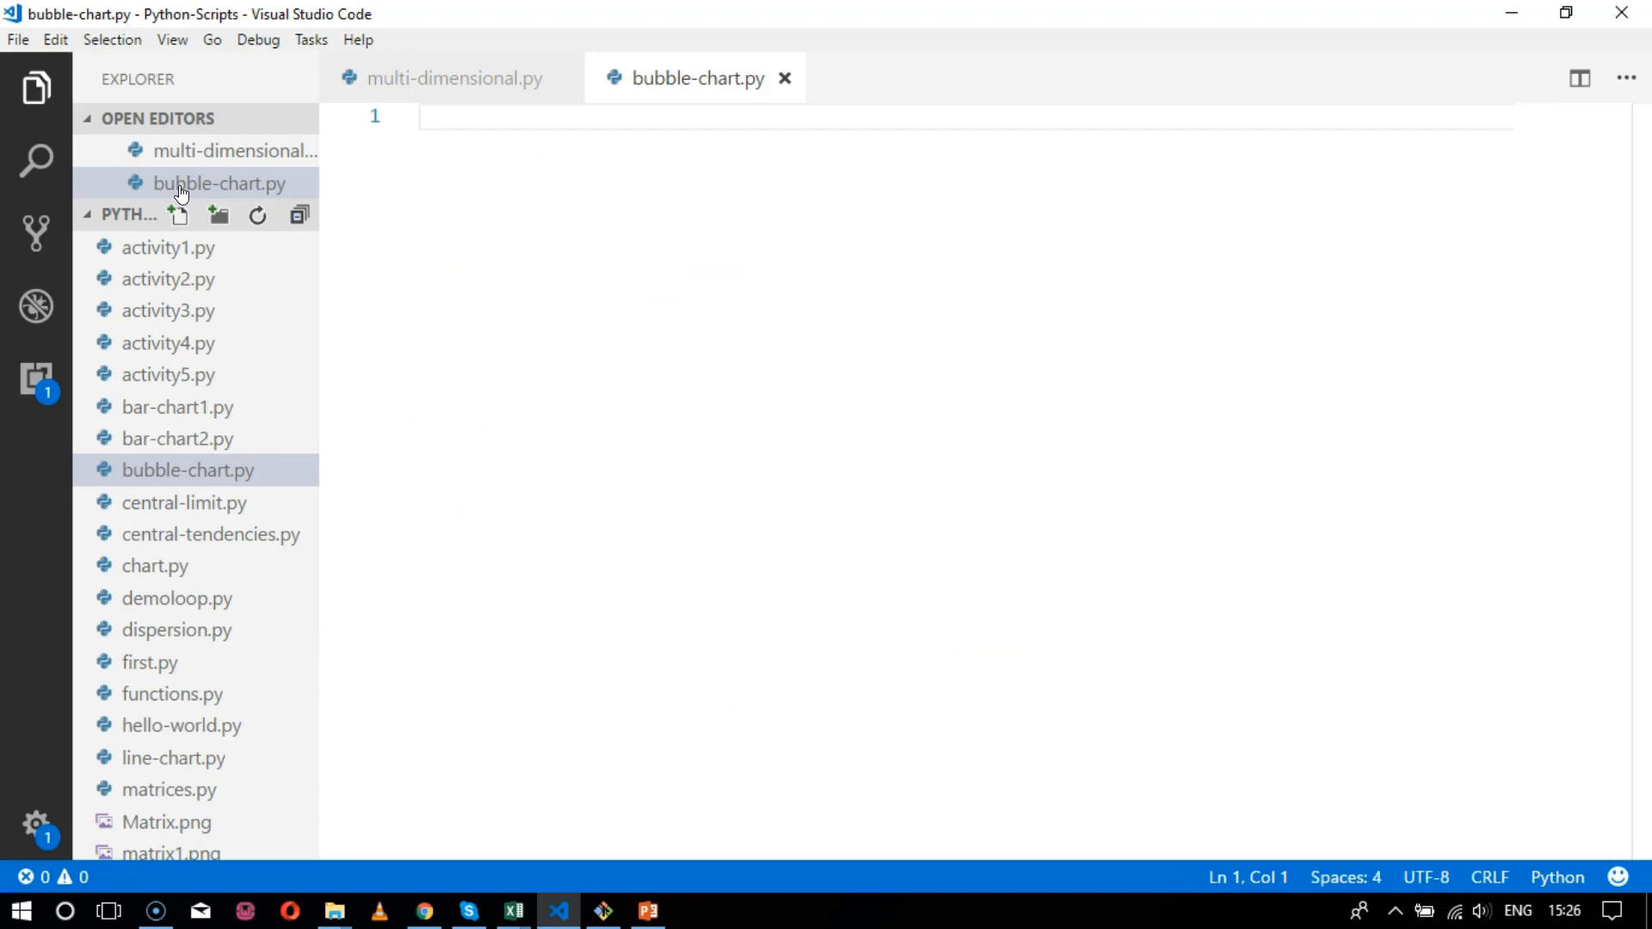
text(import)
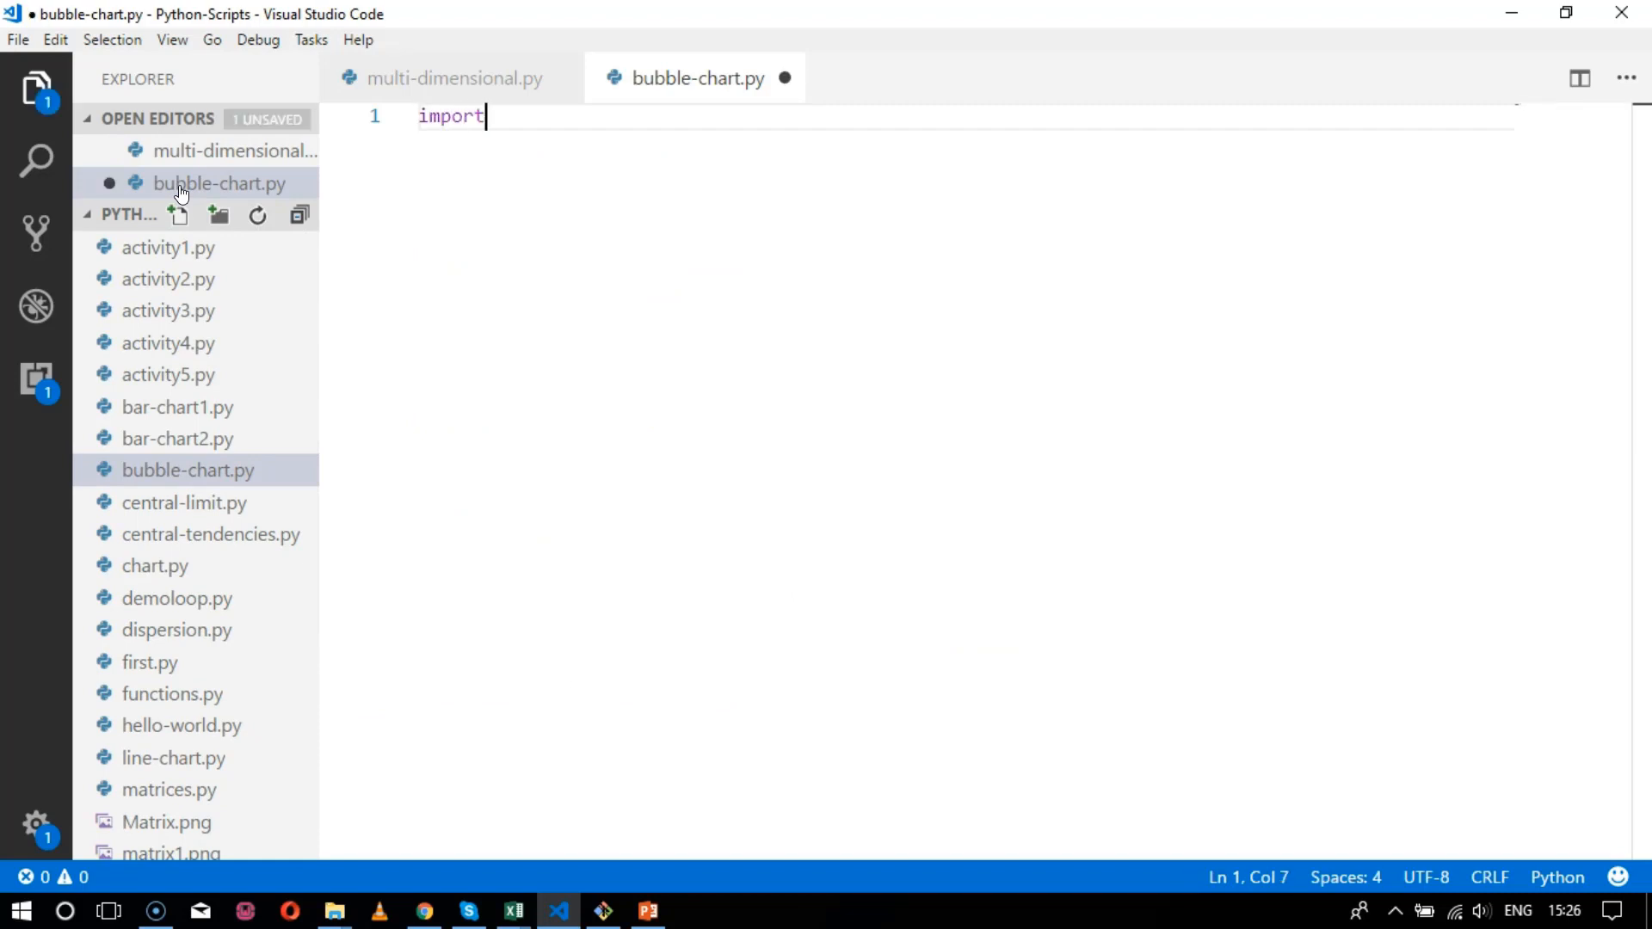
text(ma)
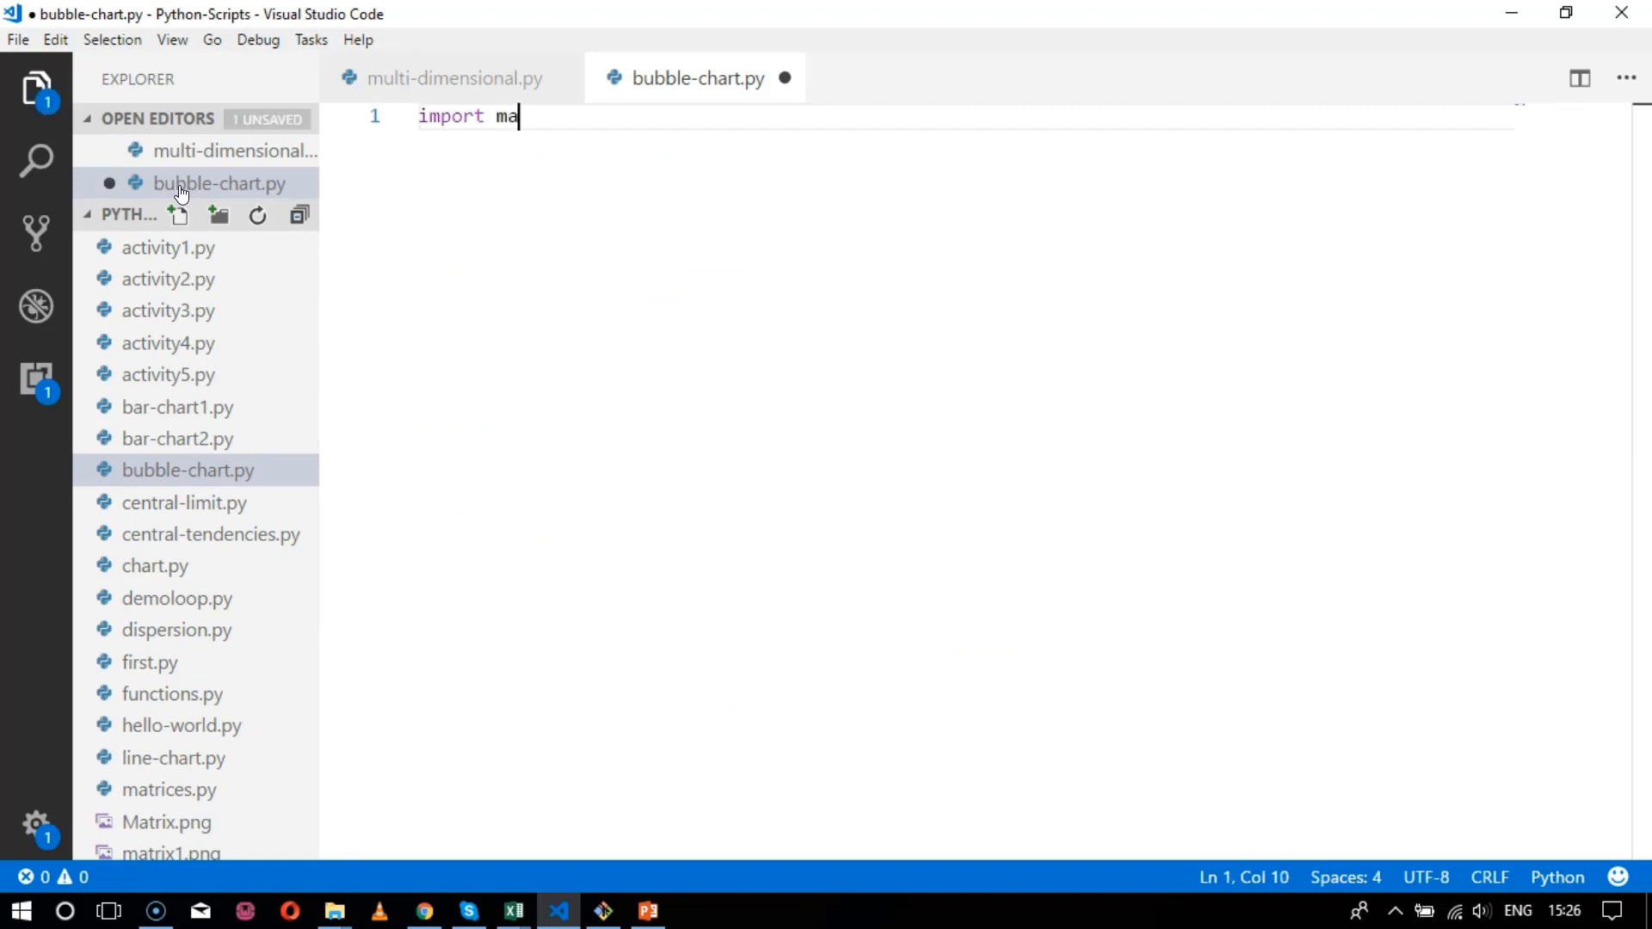
text(tplotli)
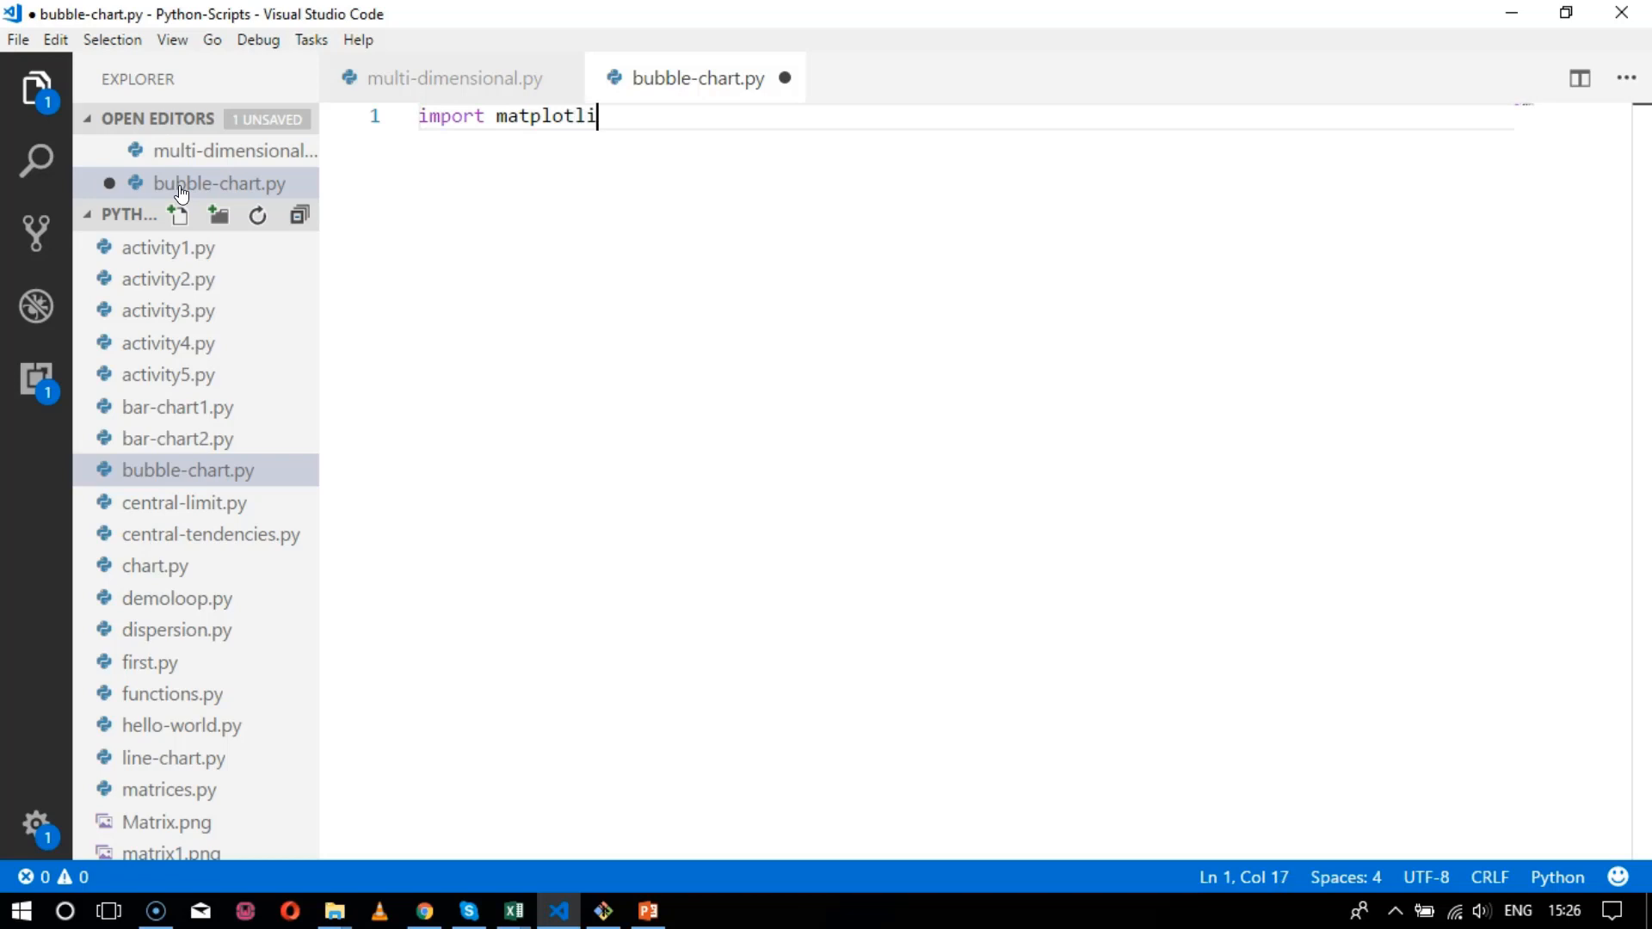
text(.p)
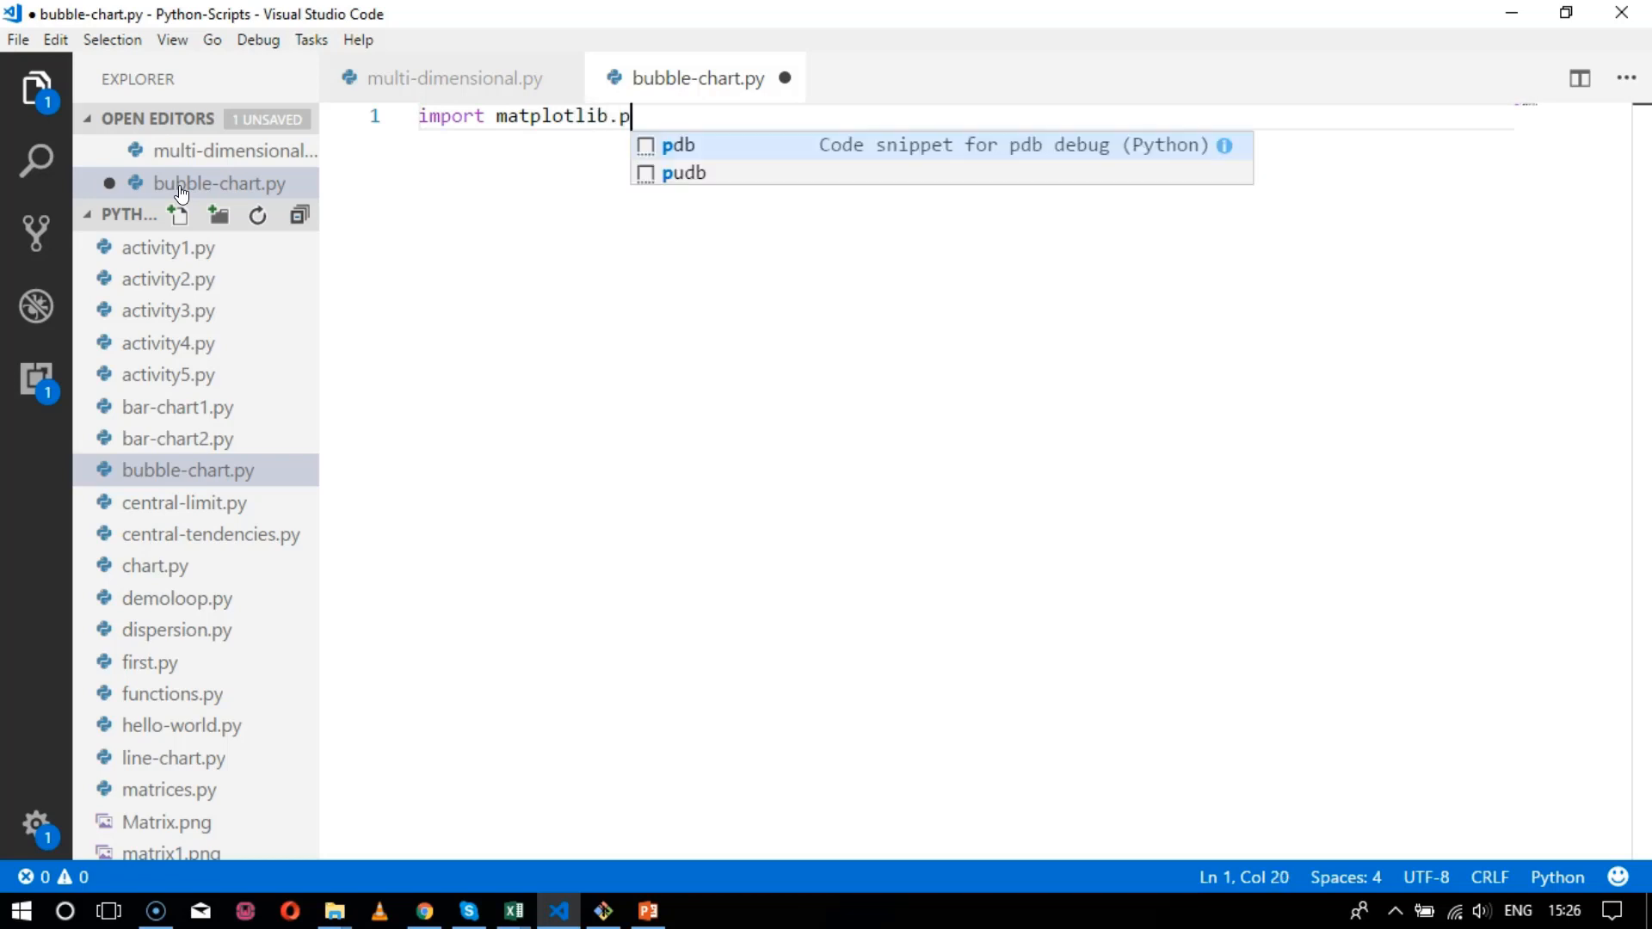
text(yplot)
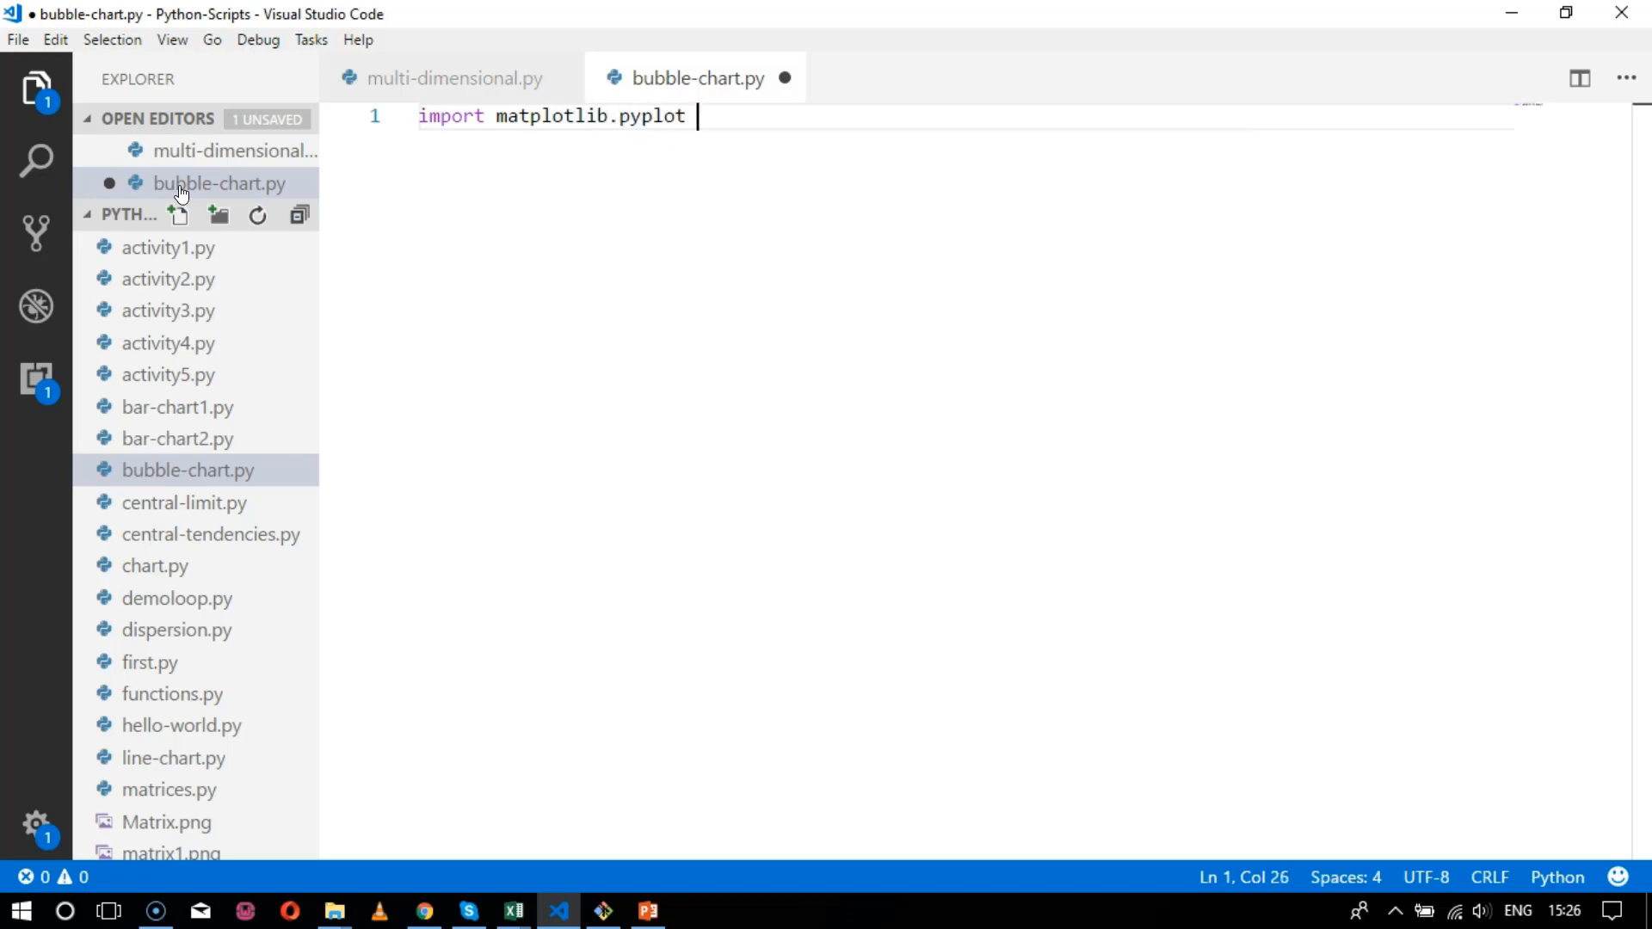
text(as plt)
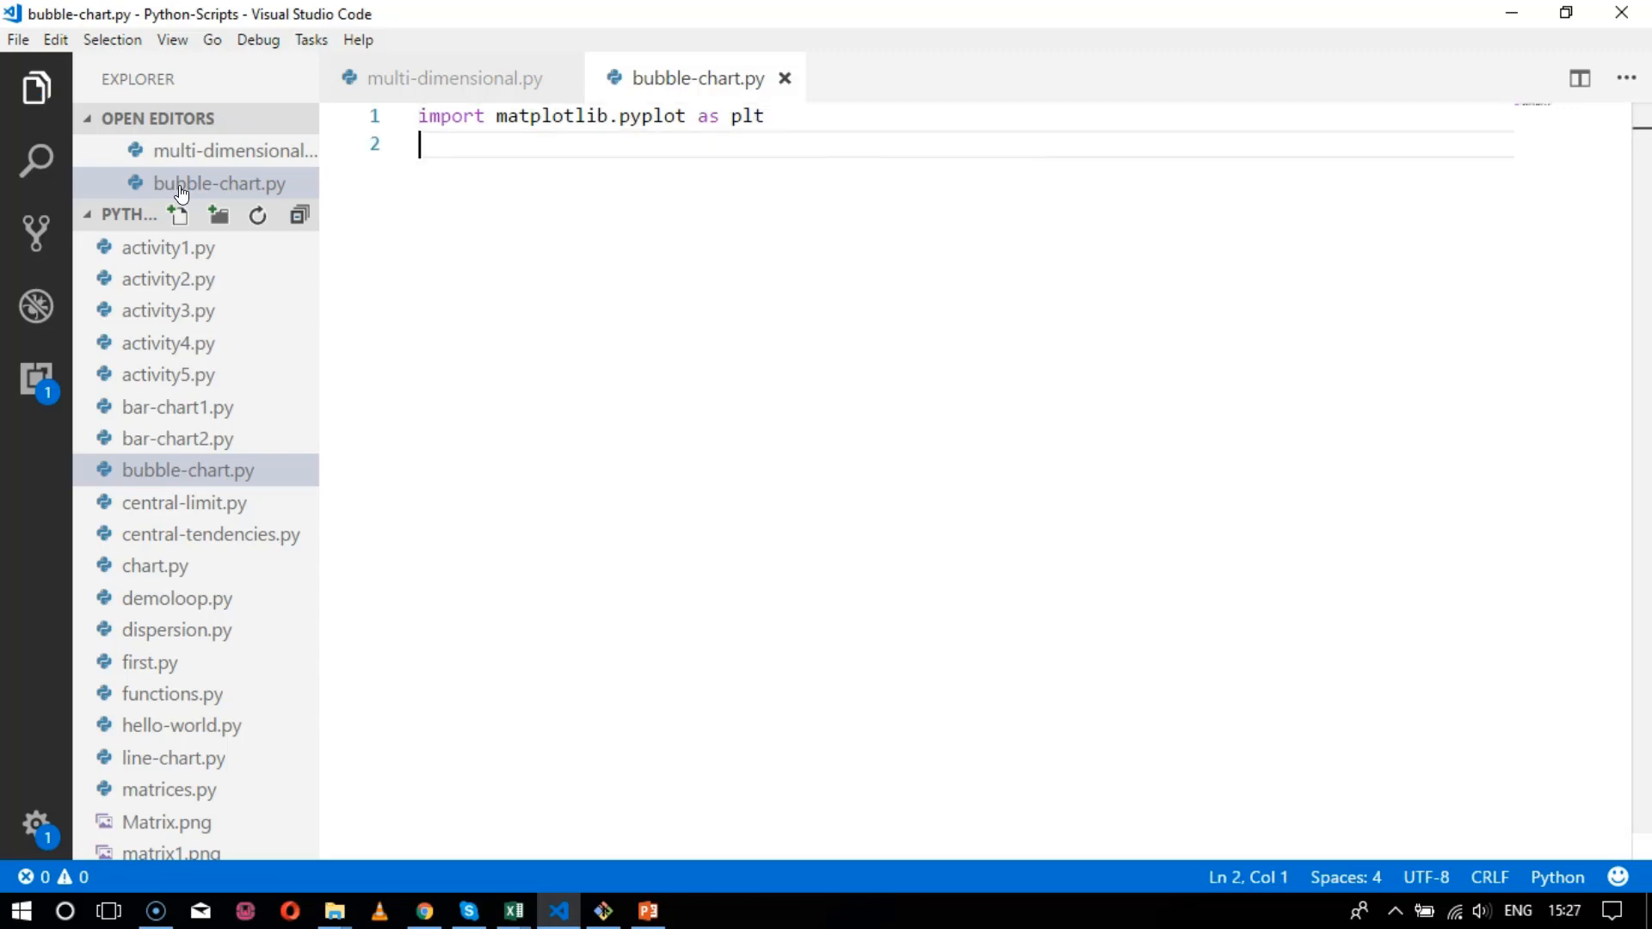
text(impo)
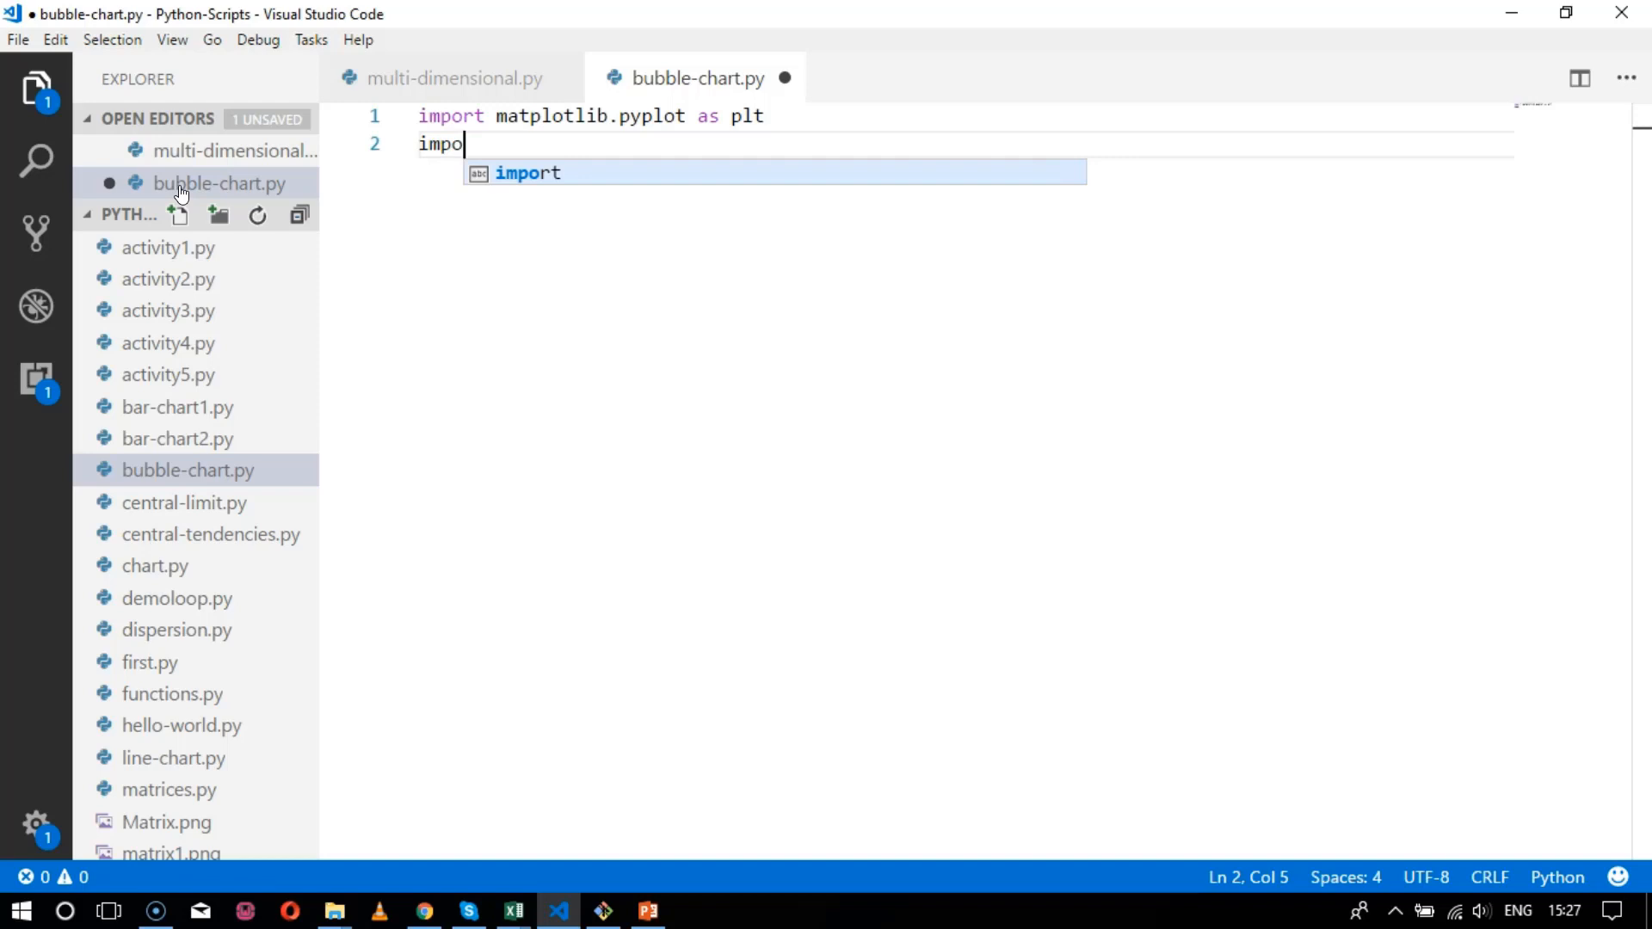
text(rt n)
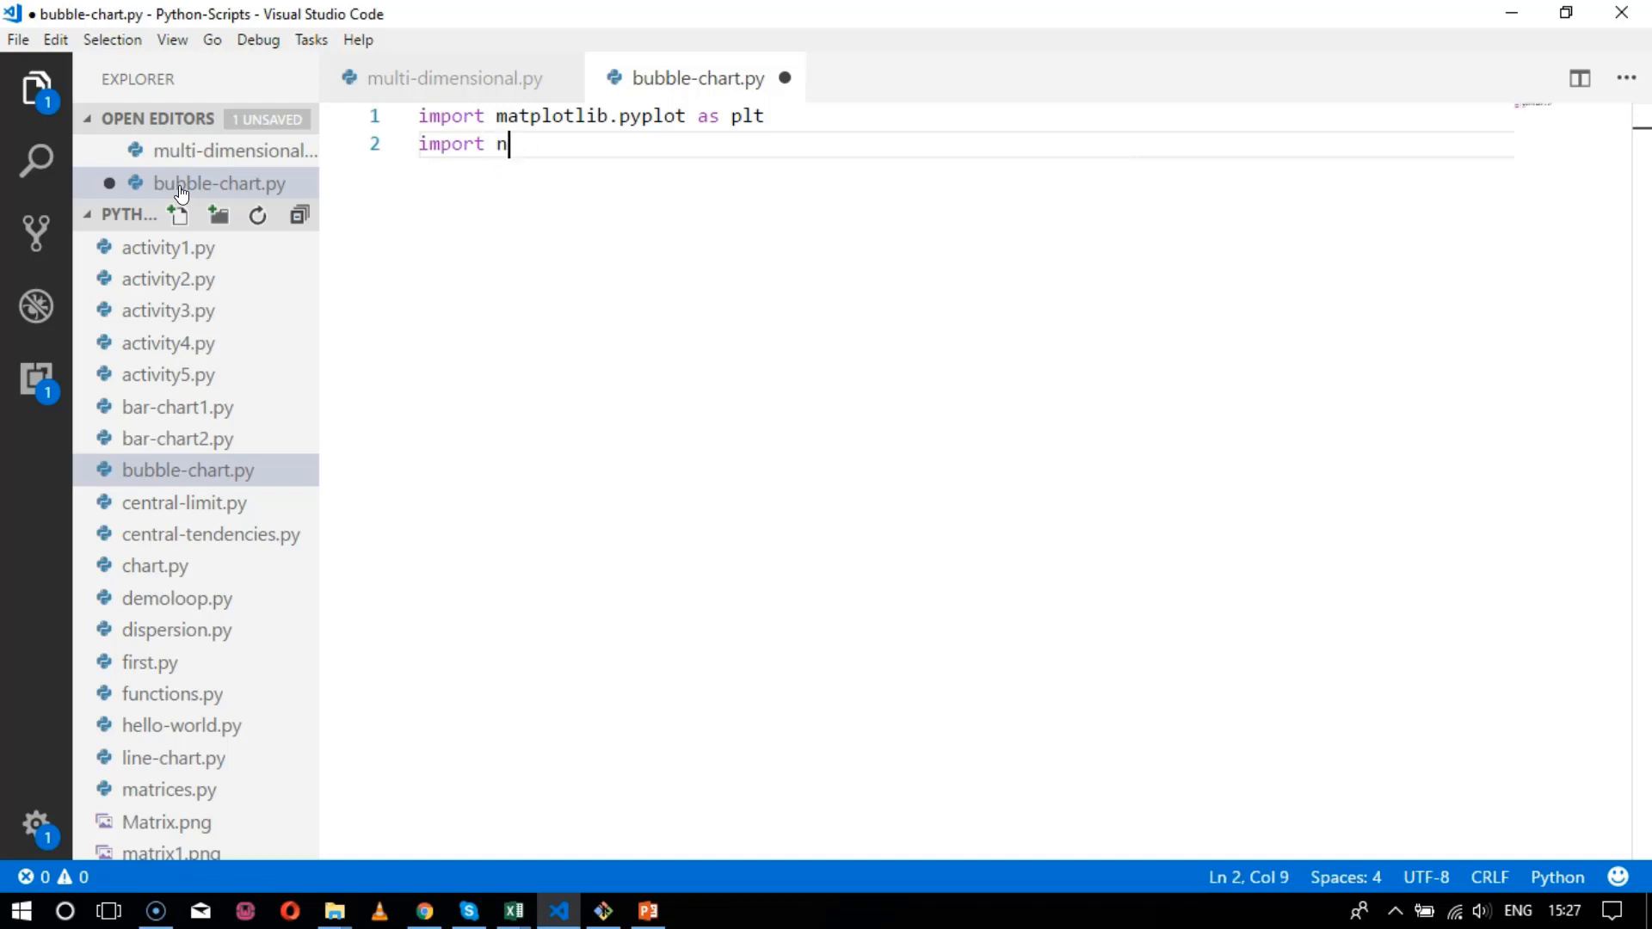
text(umpy as np)
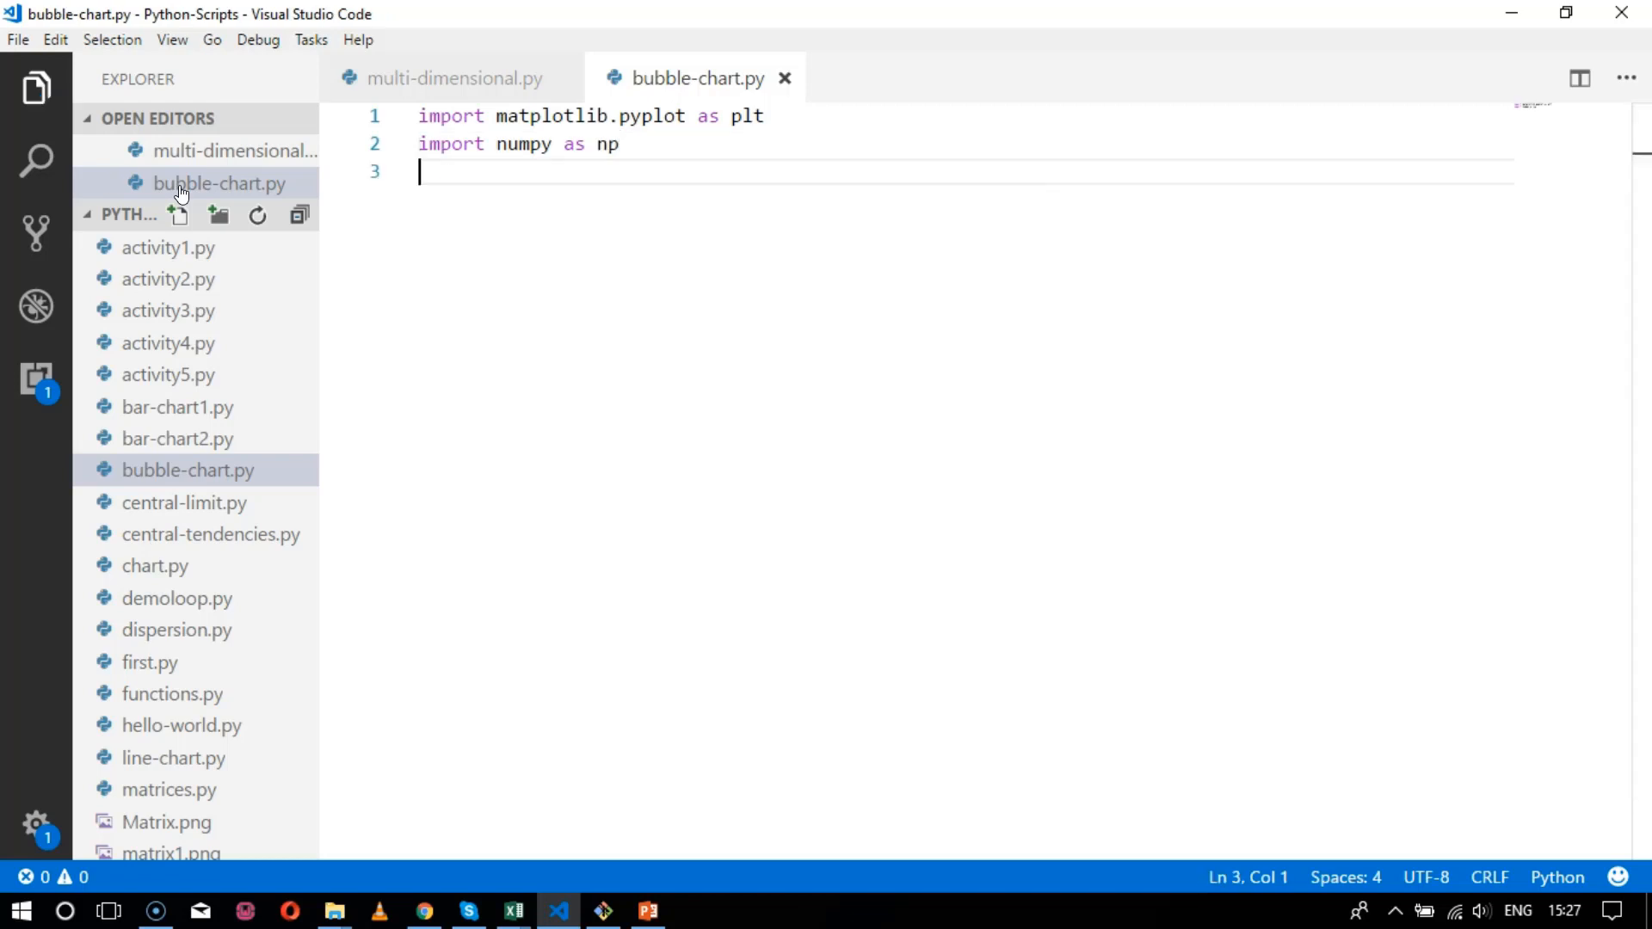
- Add a '#create data' comment and define x = np.random.rand(5)
text(#)
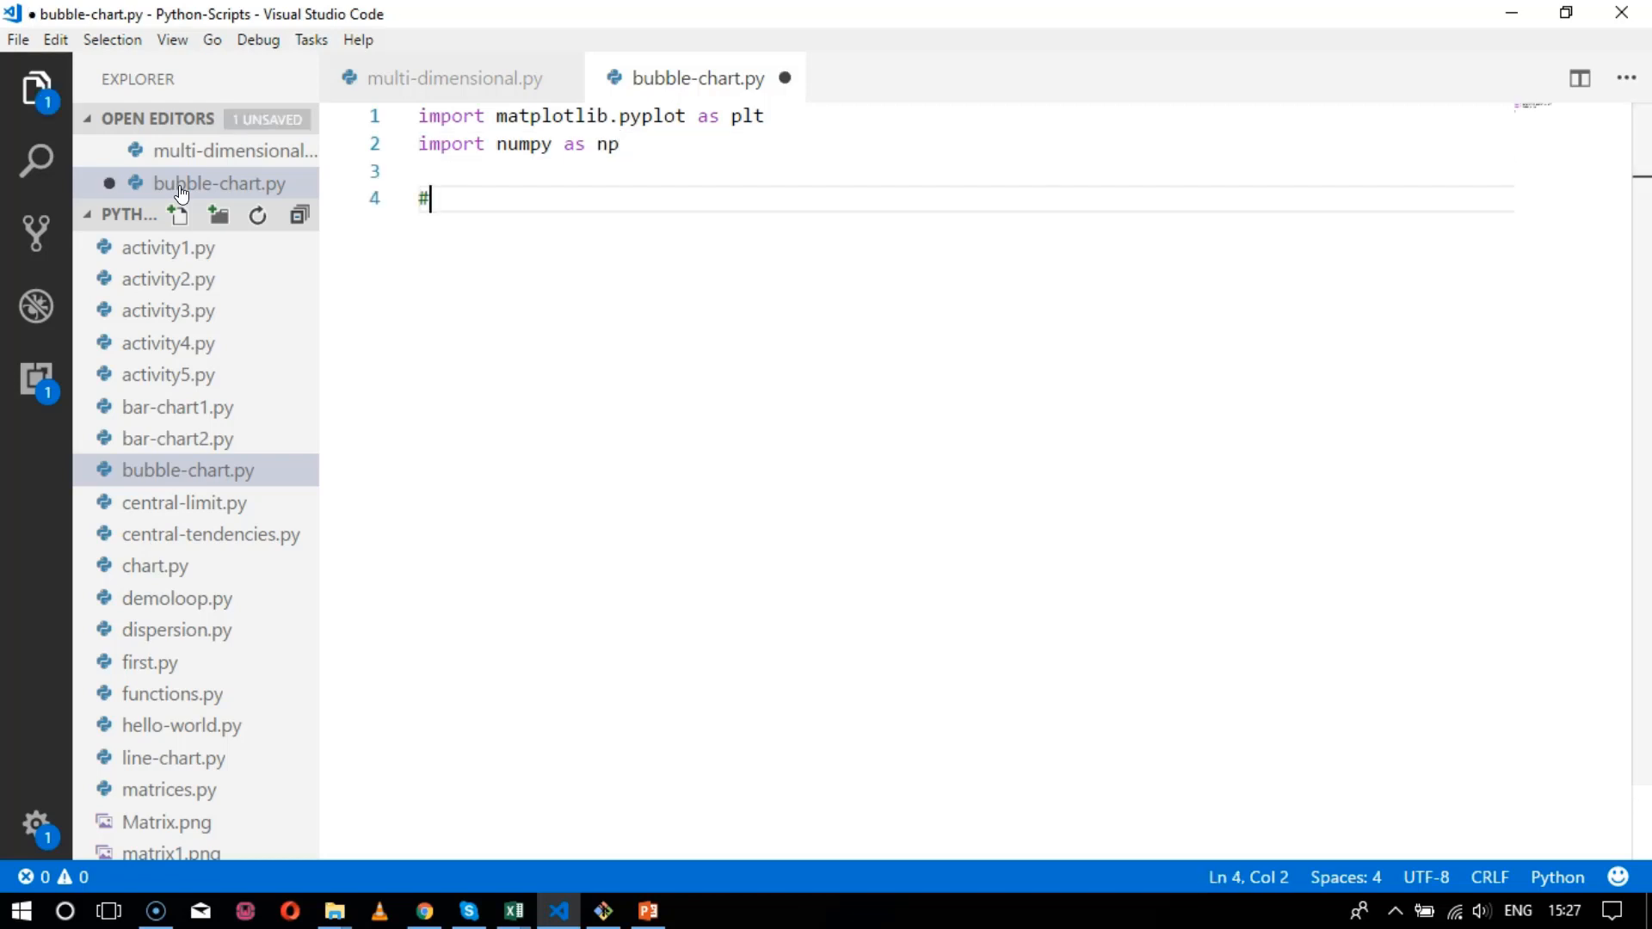
text(create data)
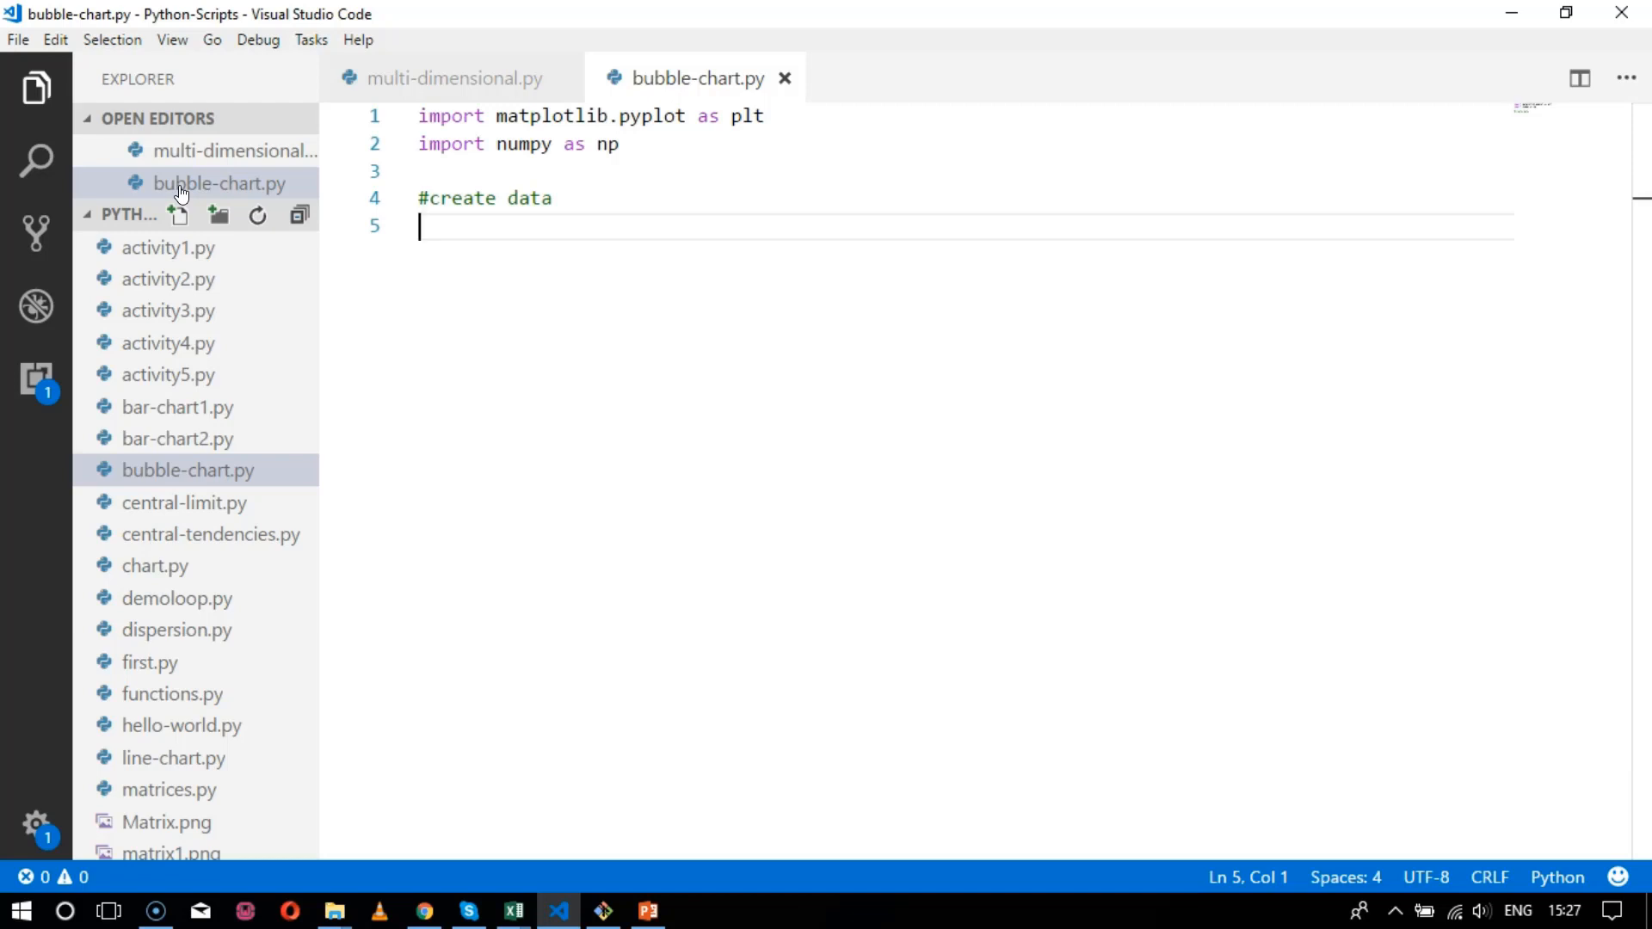
text(x)
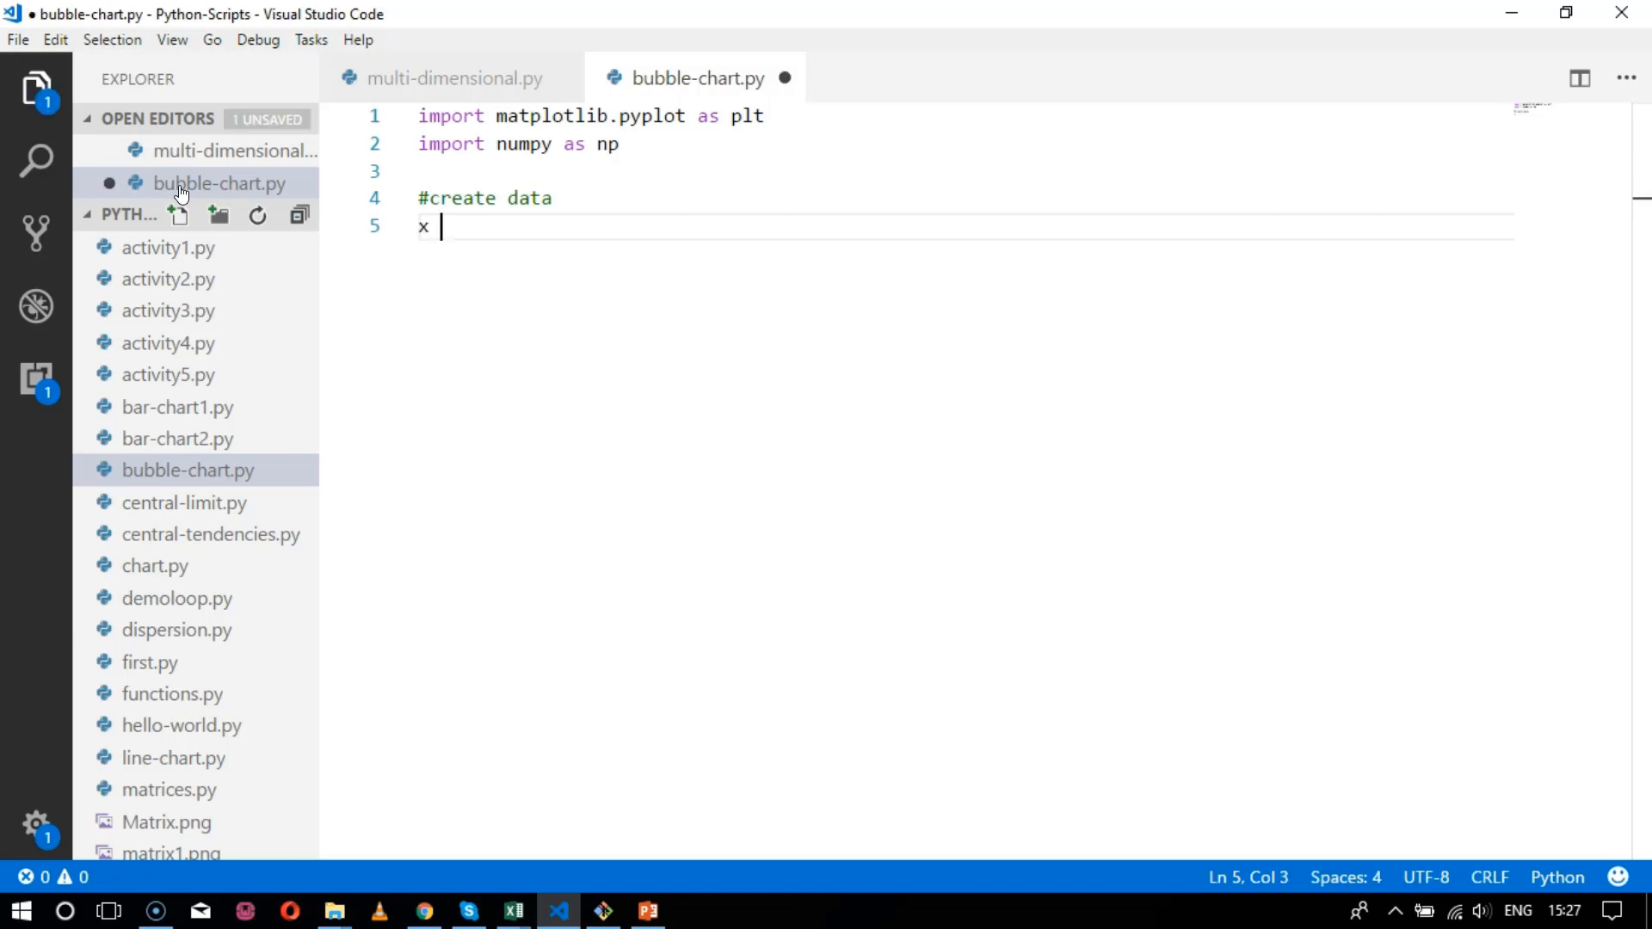
text(= np)
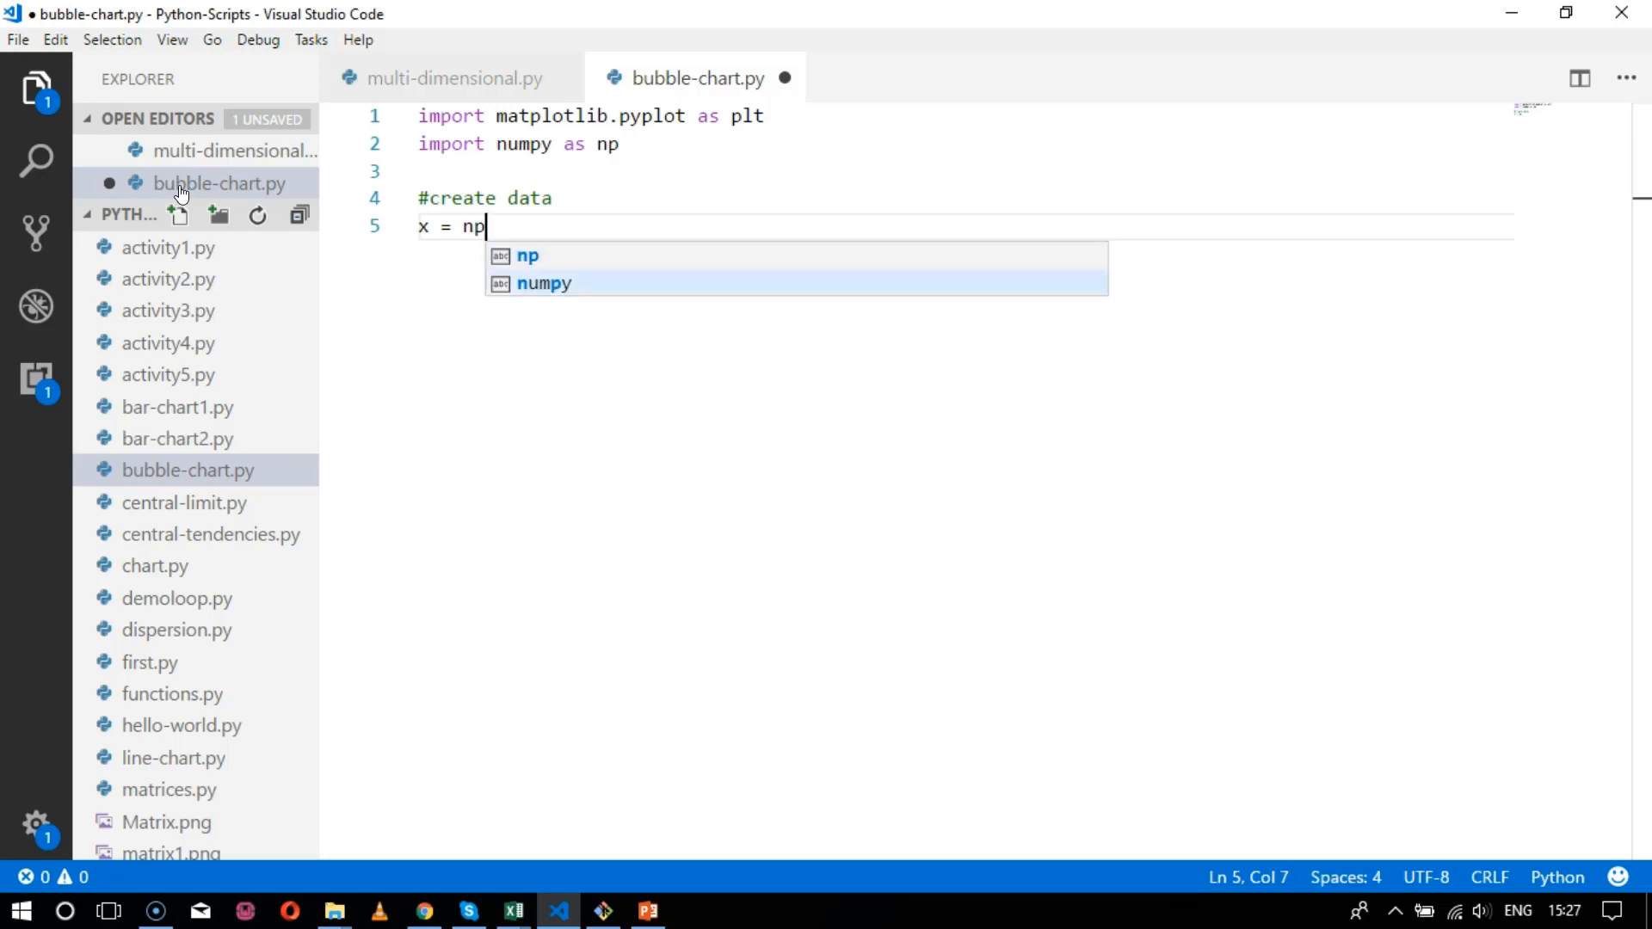
text(.random.ra)
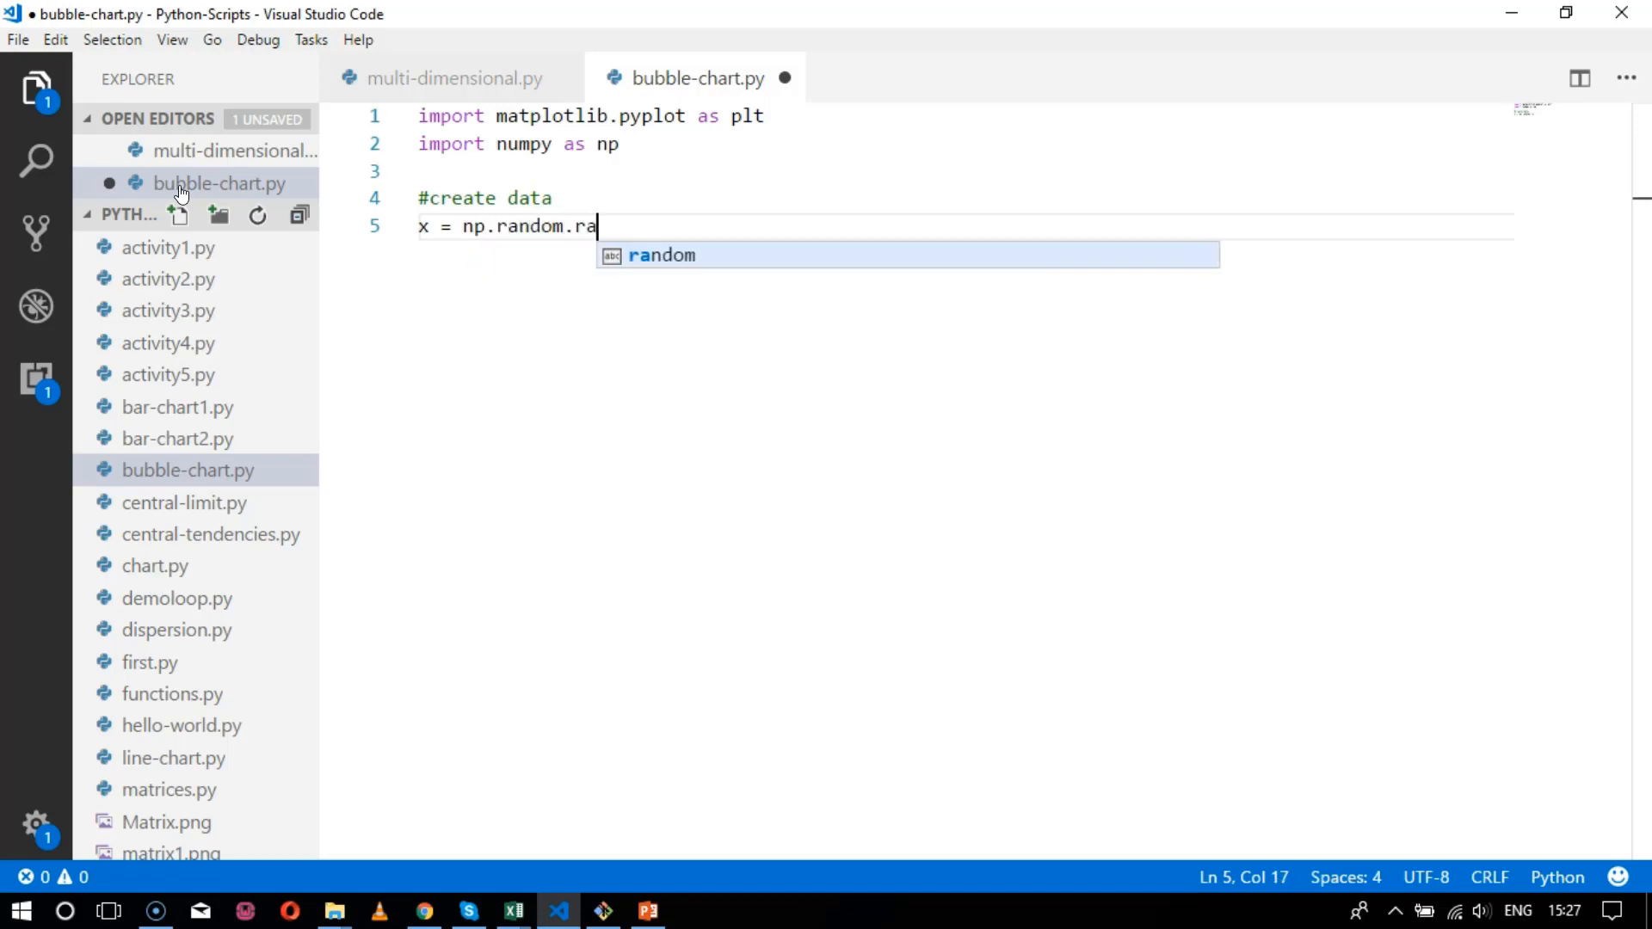
text(nd(5))
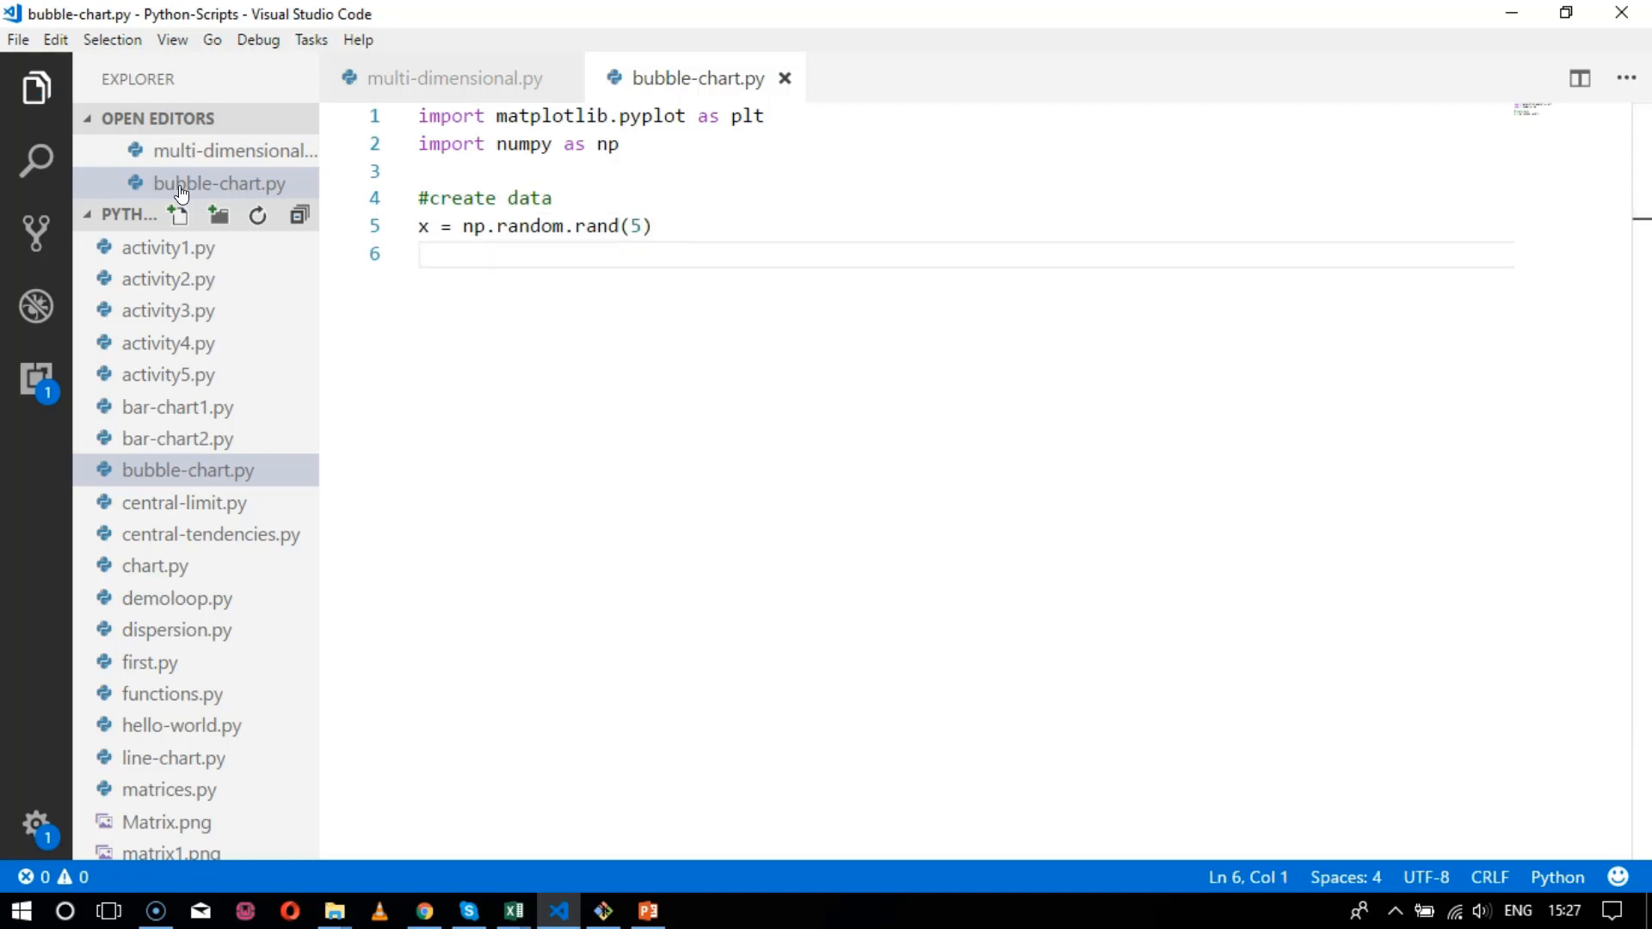
- Define y and z as np.random.rand(5) arrays and save
text(y =)
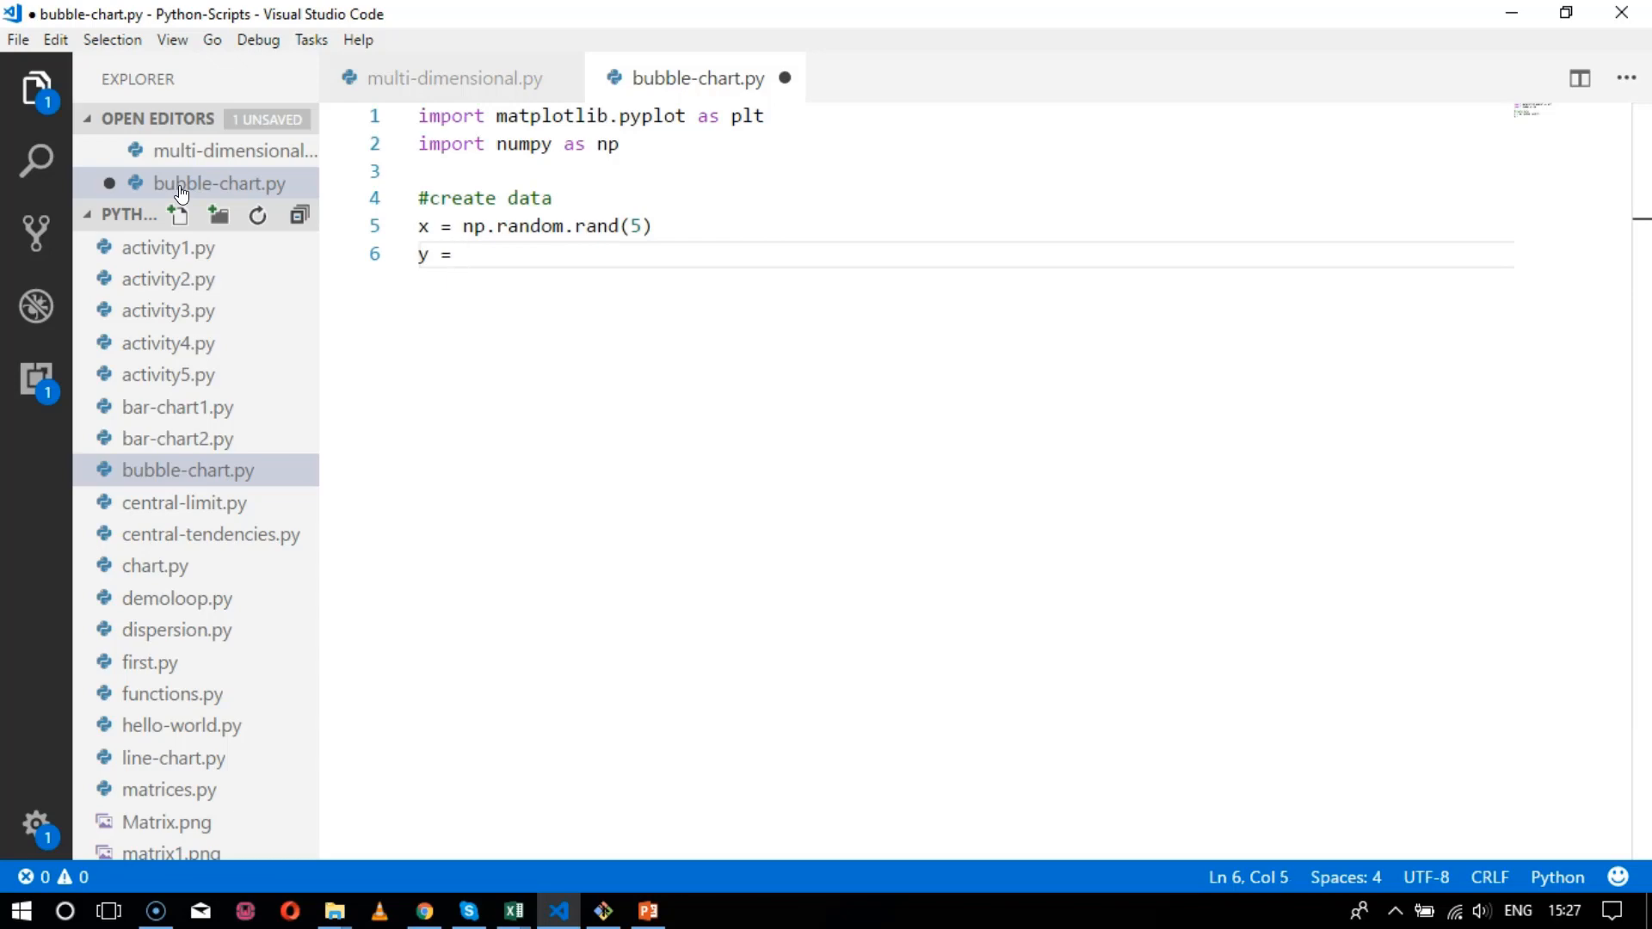
text(np.random)
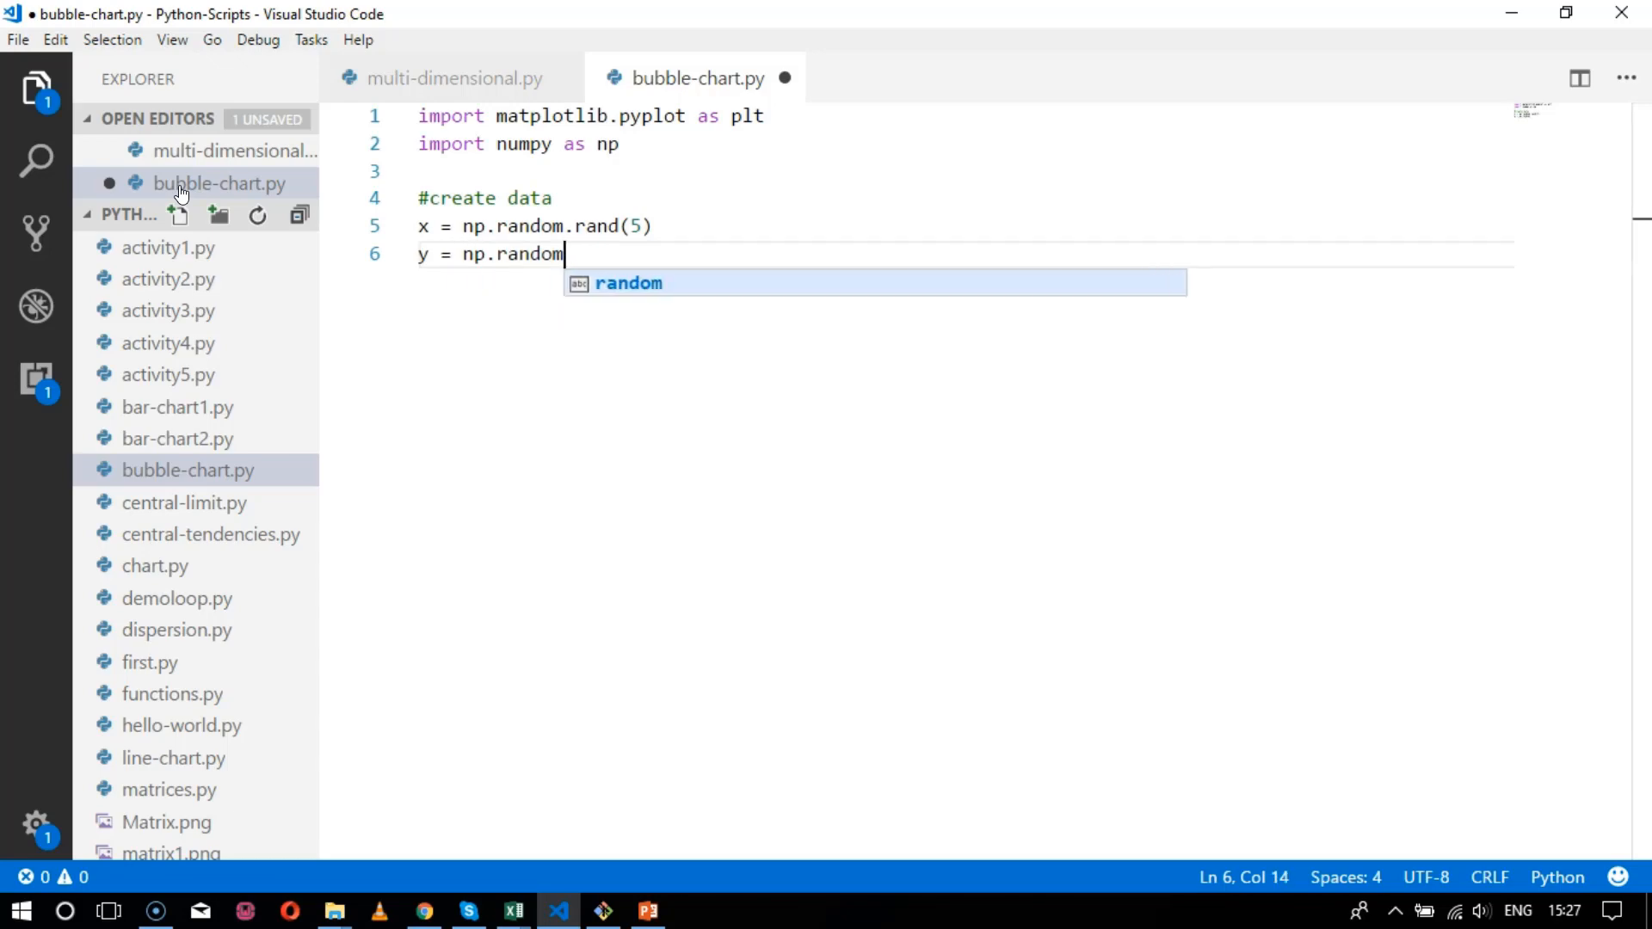
text(.rand(5)
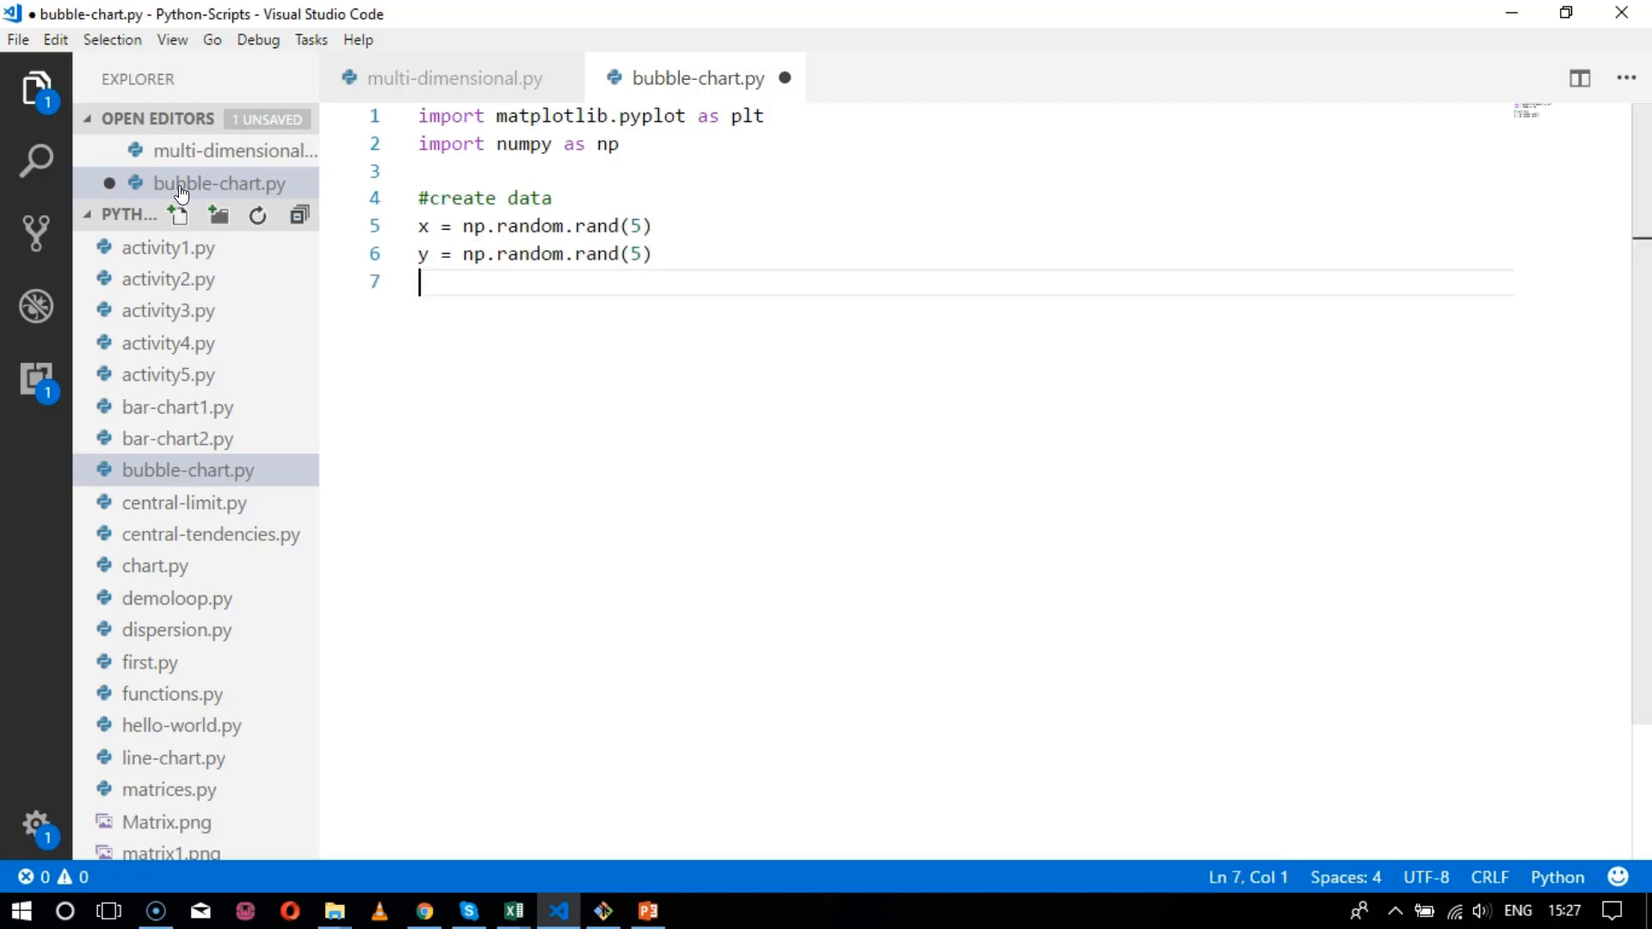
text(z =)
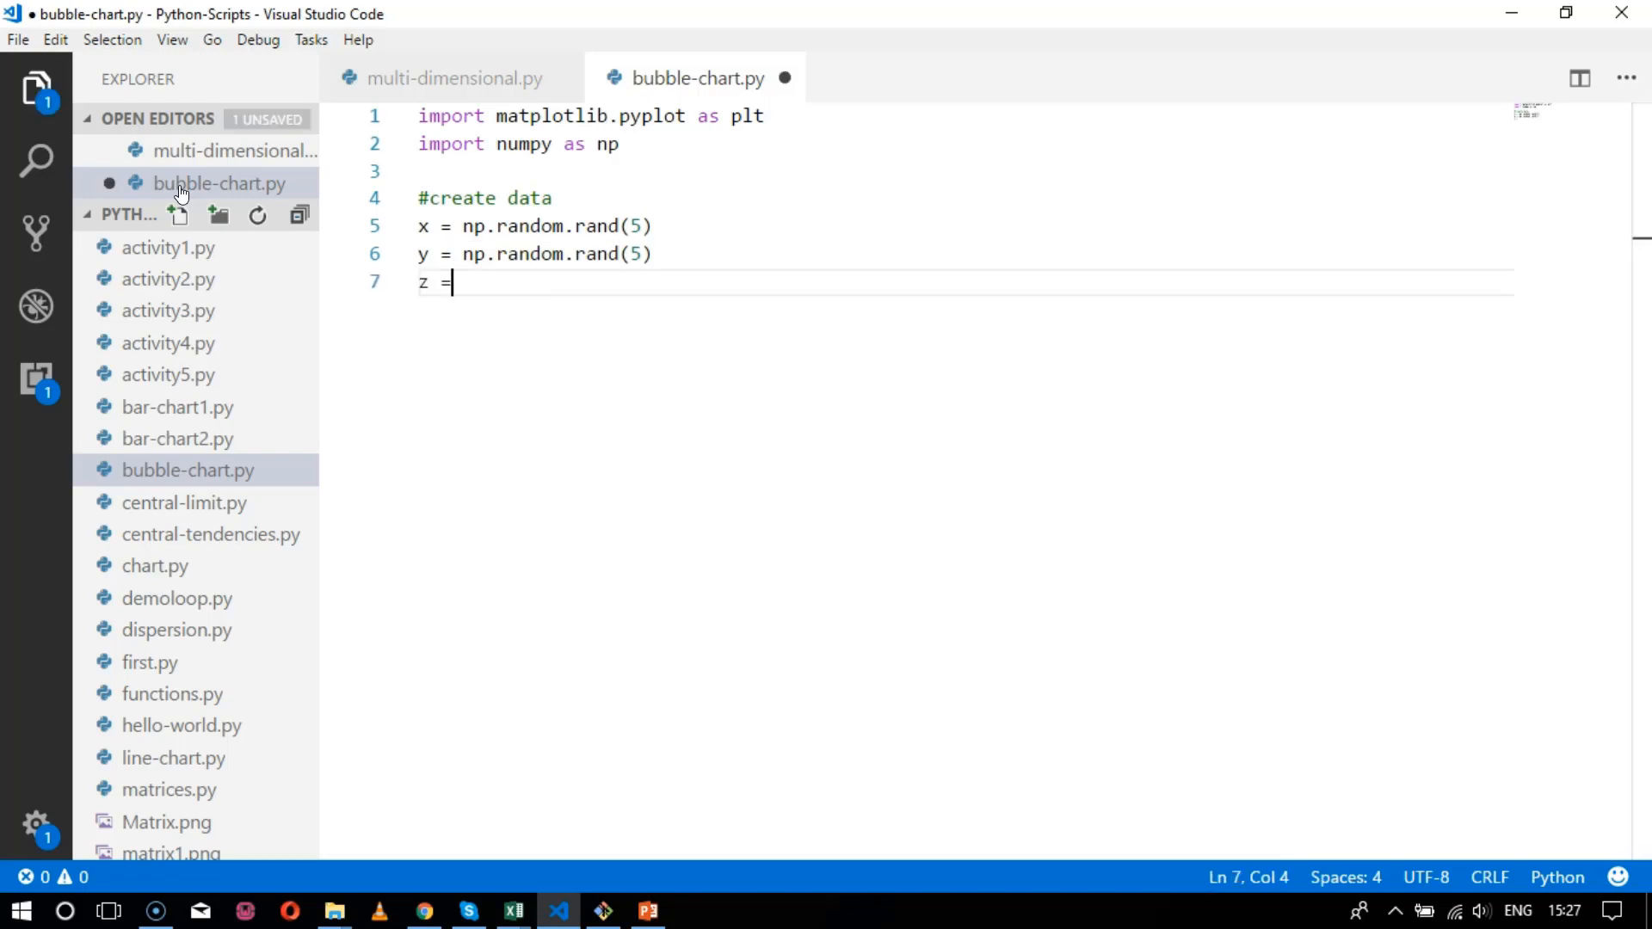
text(np.random.rand(5)
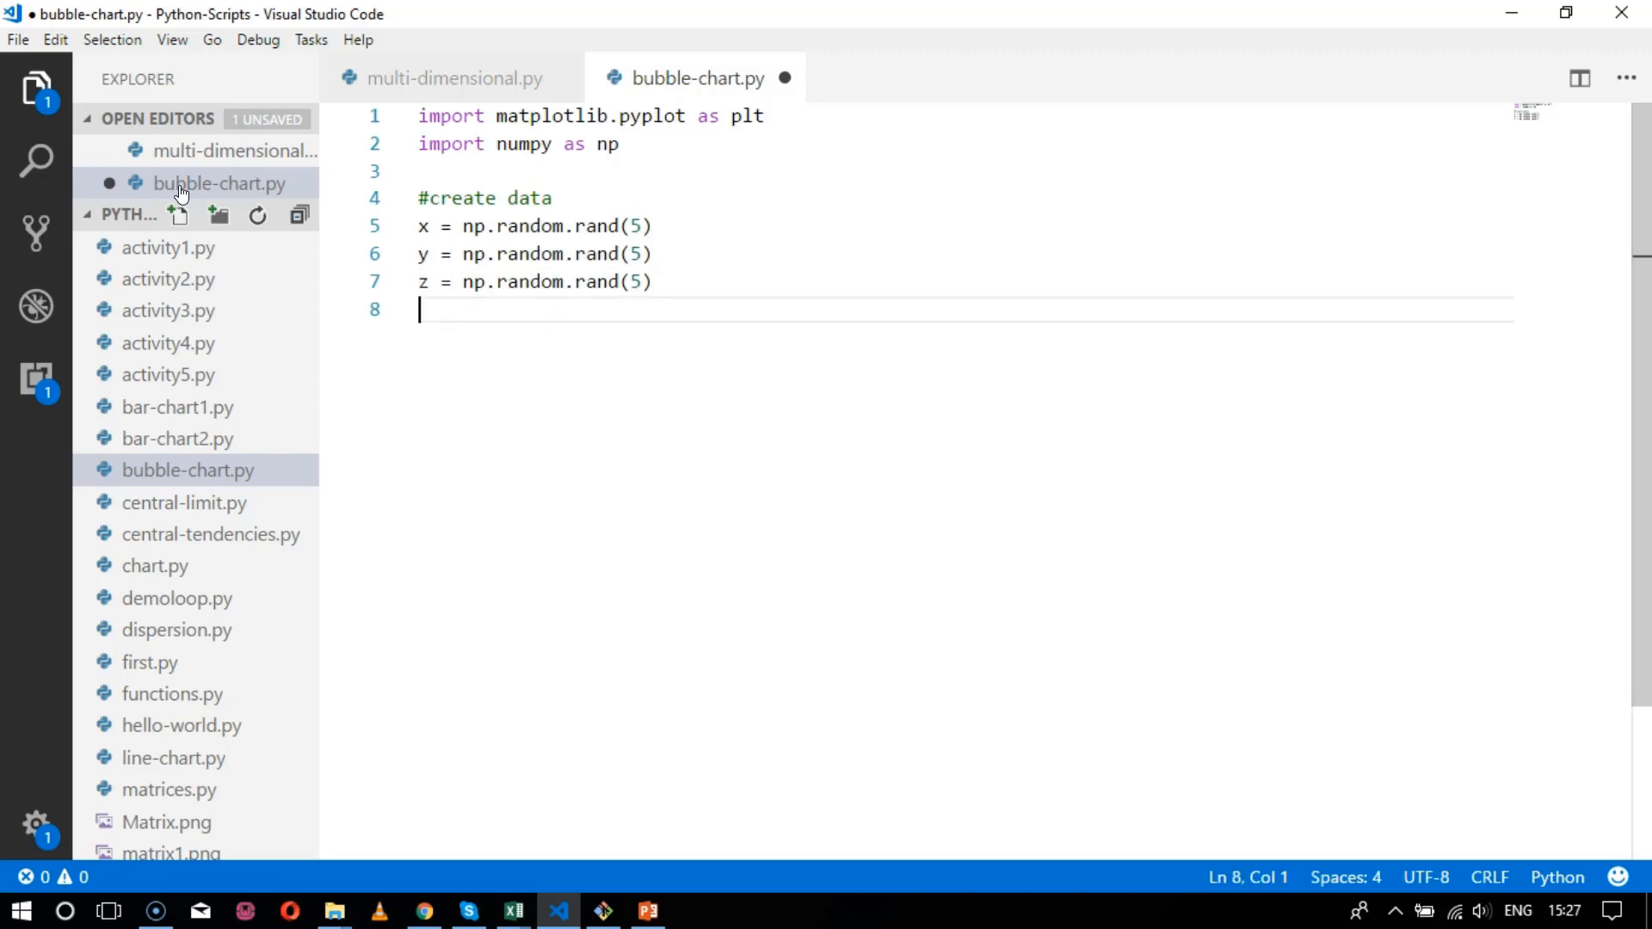
key(enter)
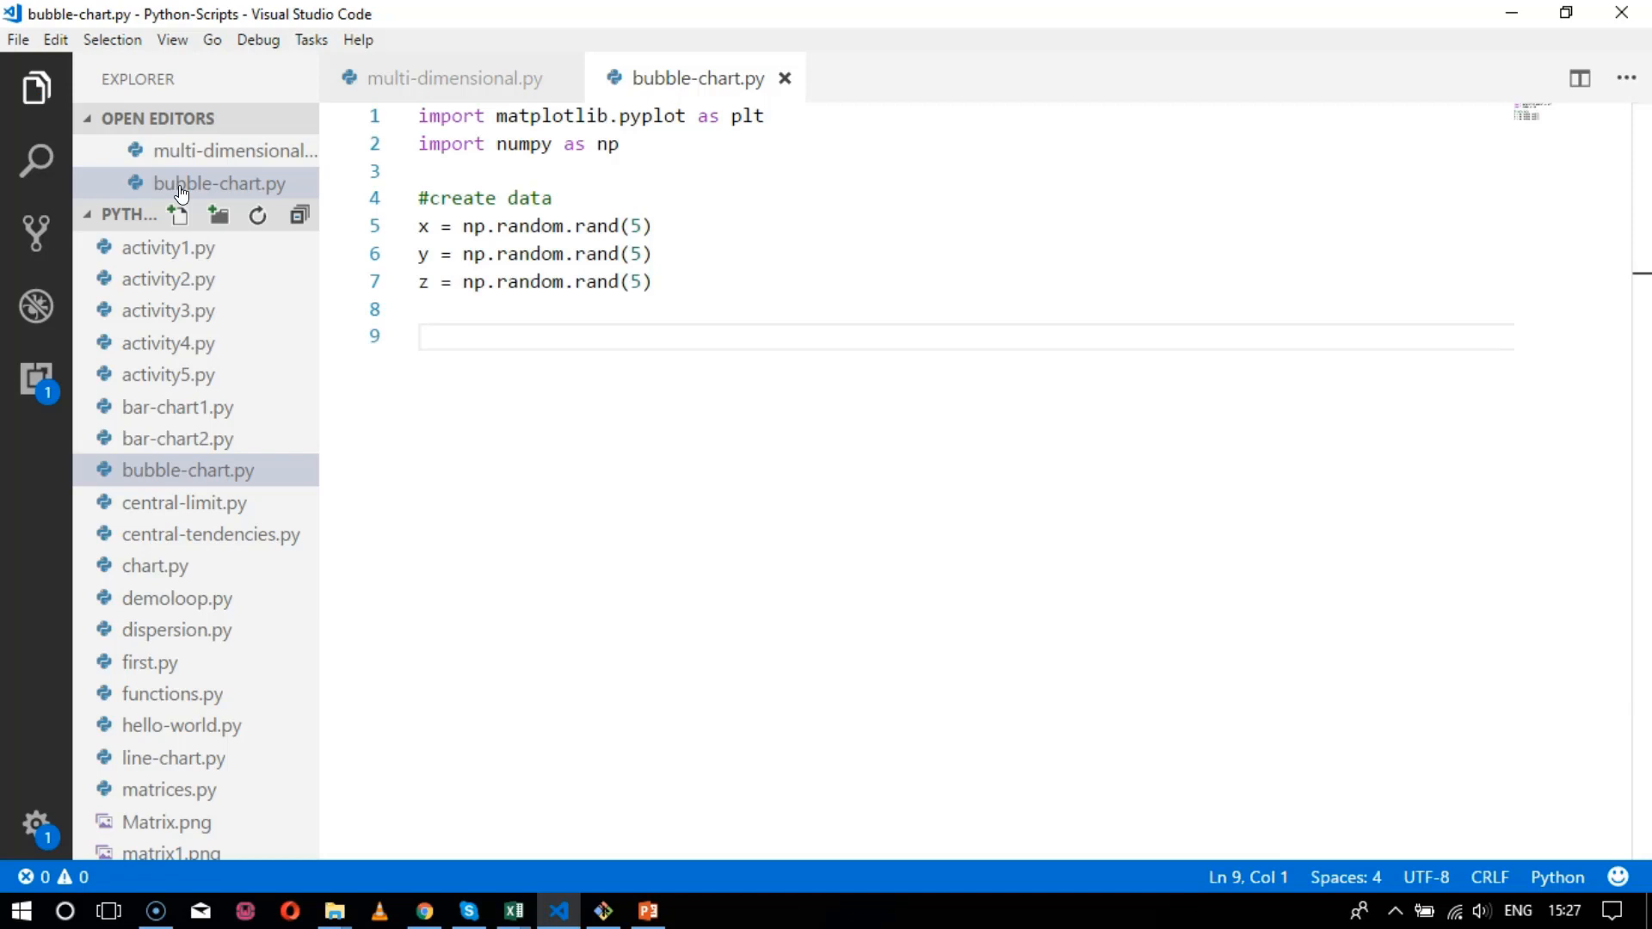
- Add the comment '#Change color with c and alpha' and save
text(#)
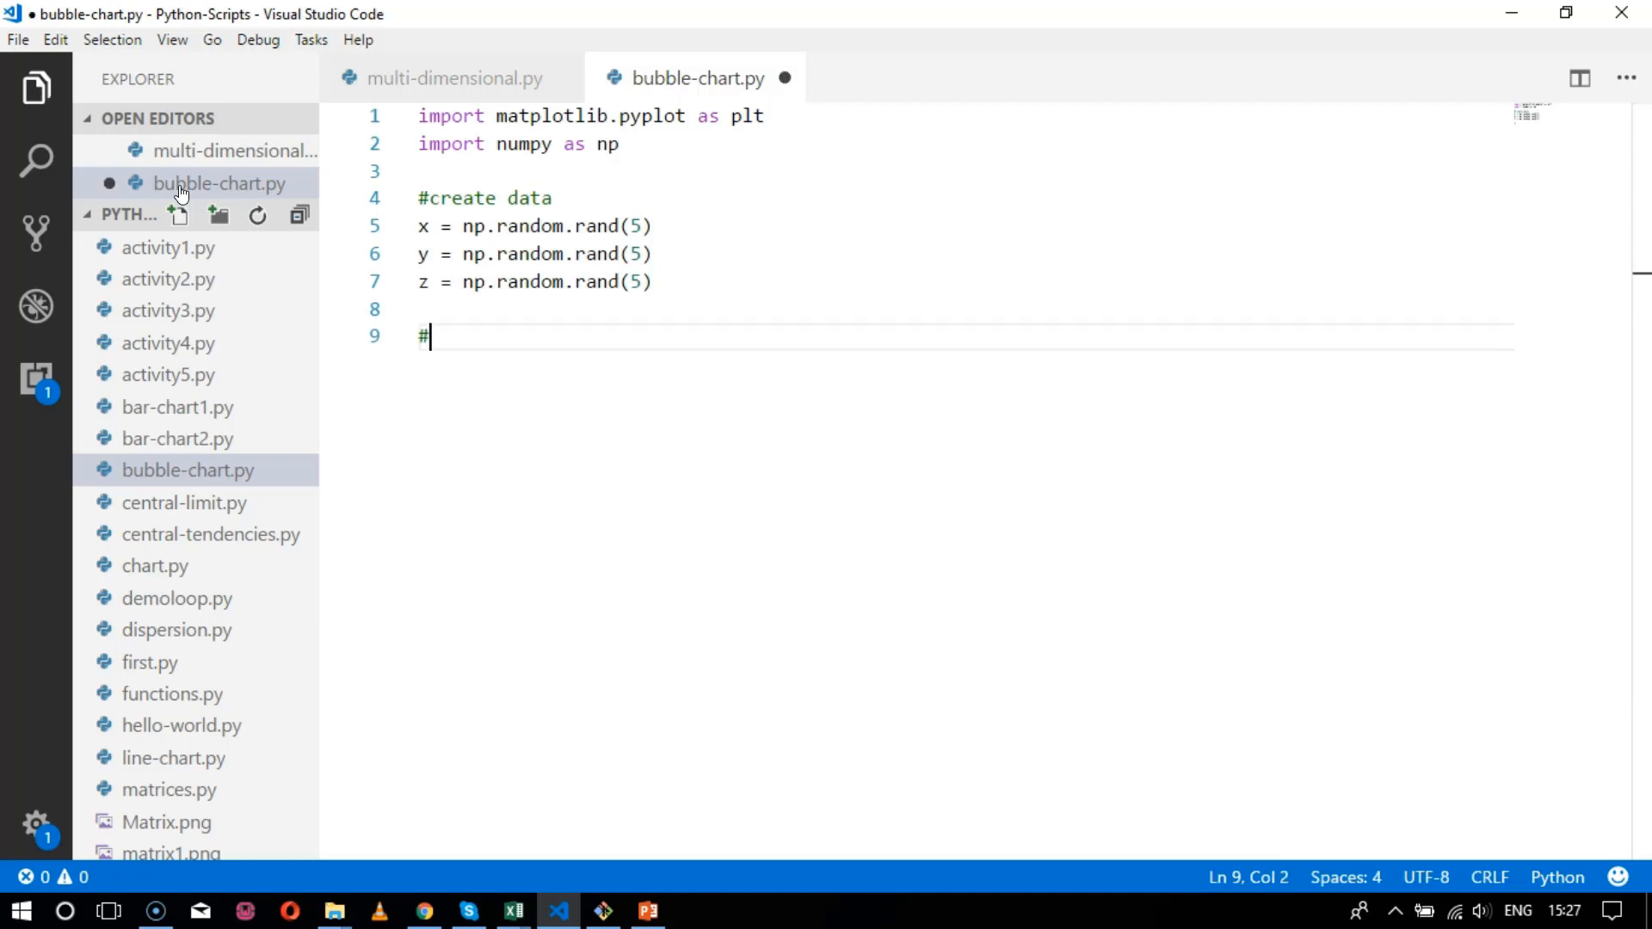
text(Change)
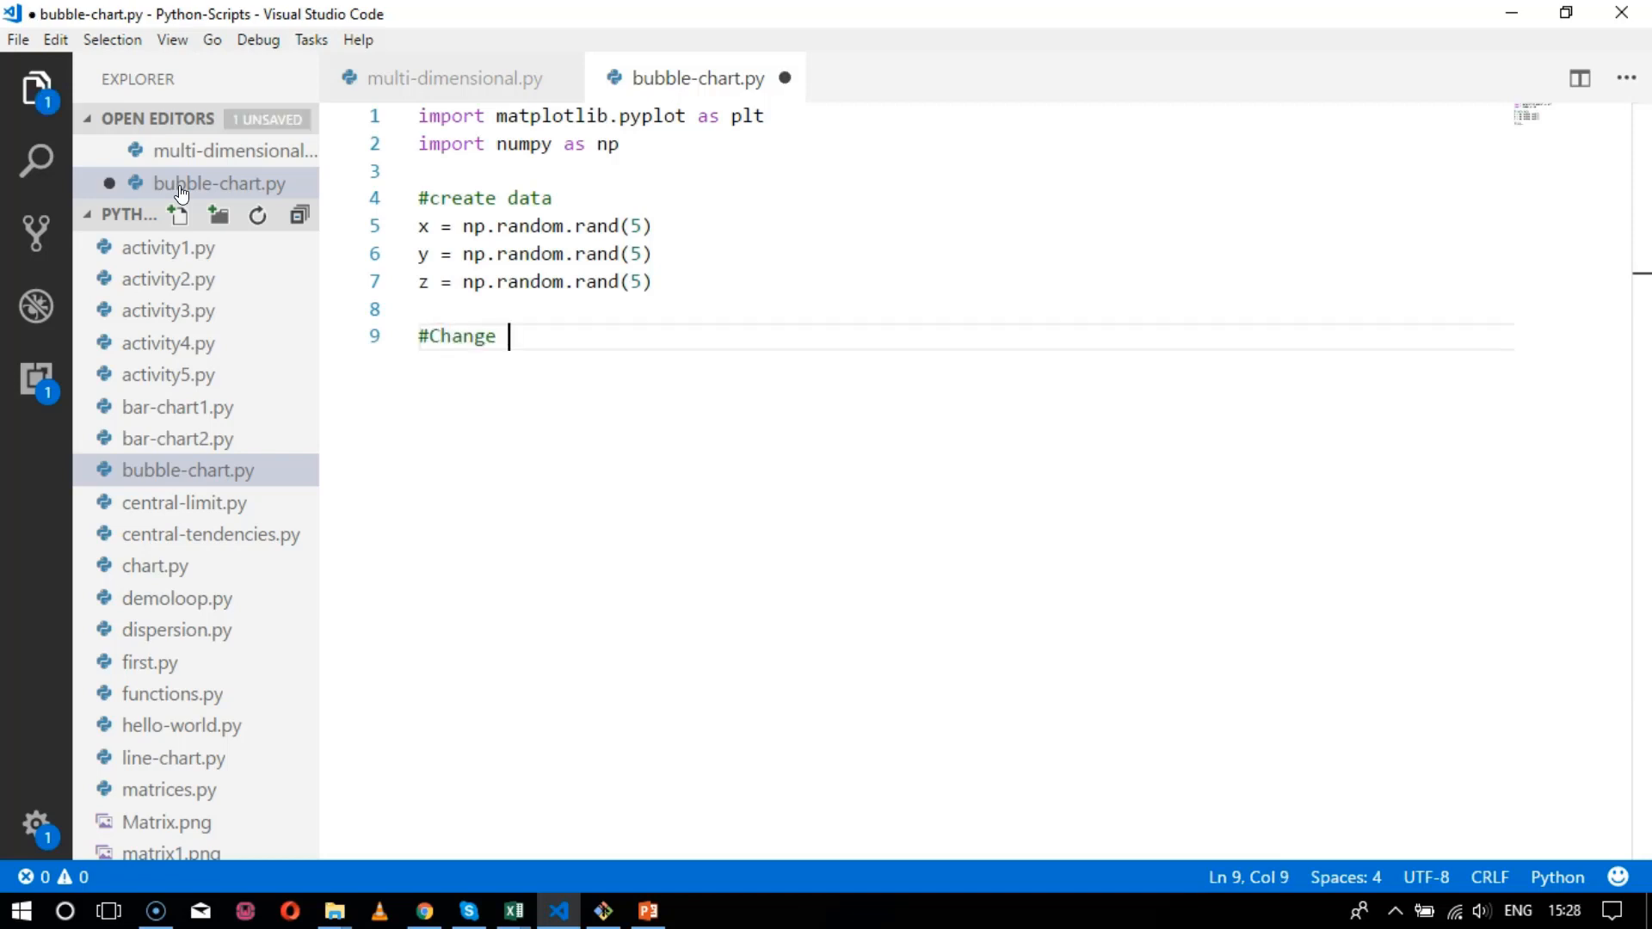
text(color)
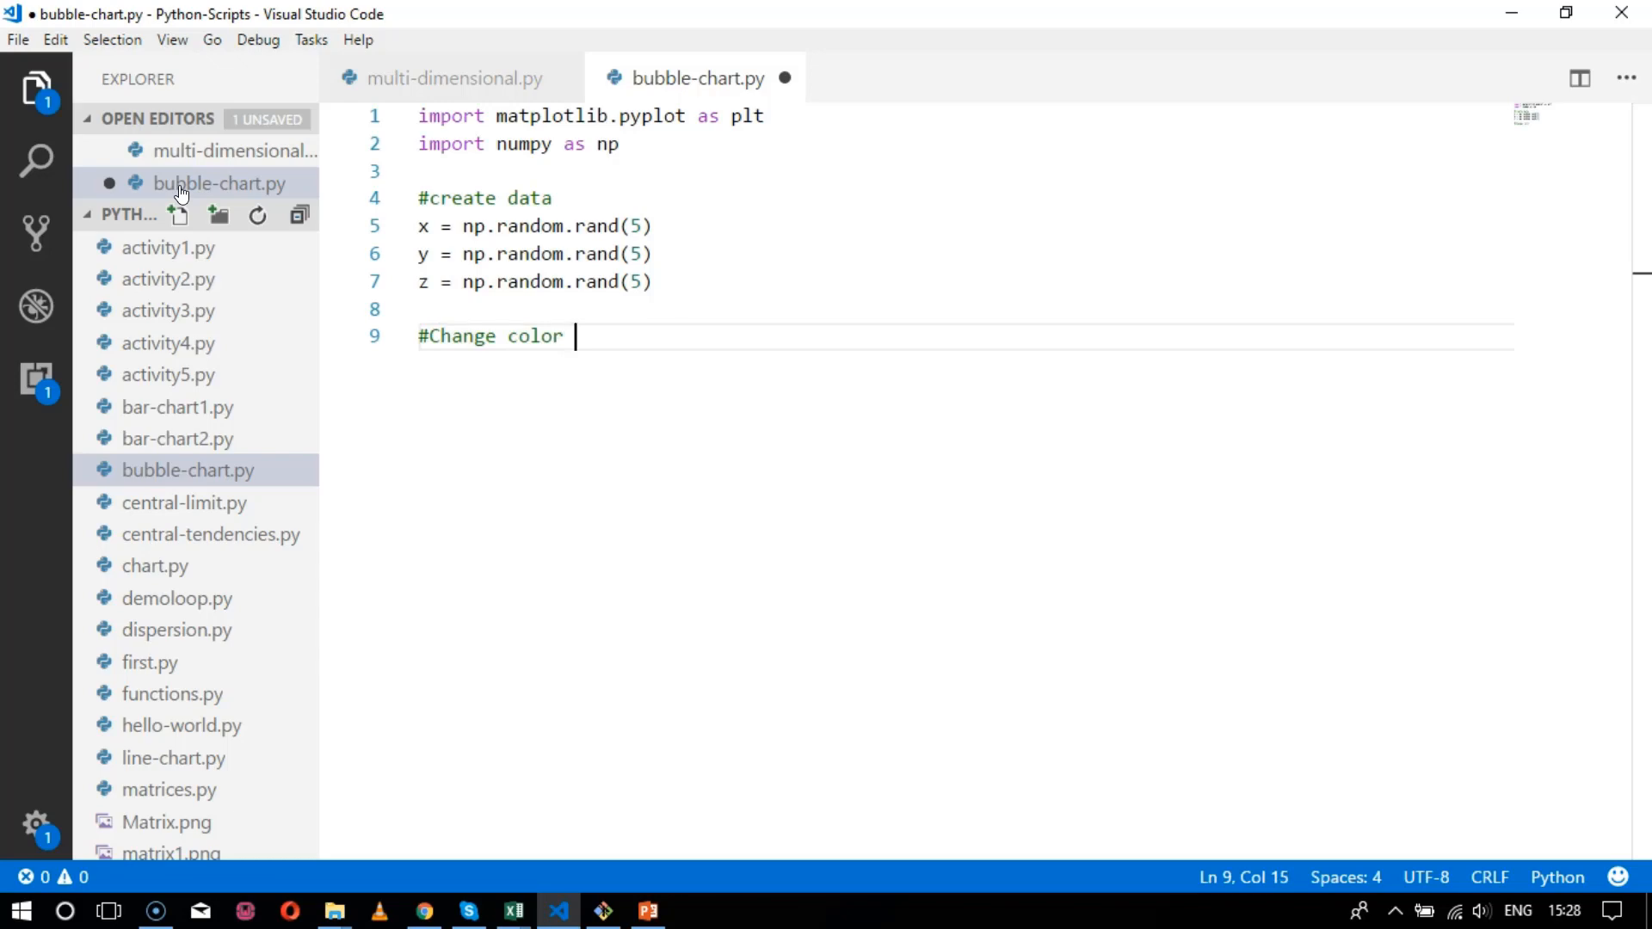
text(with c  an)
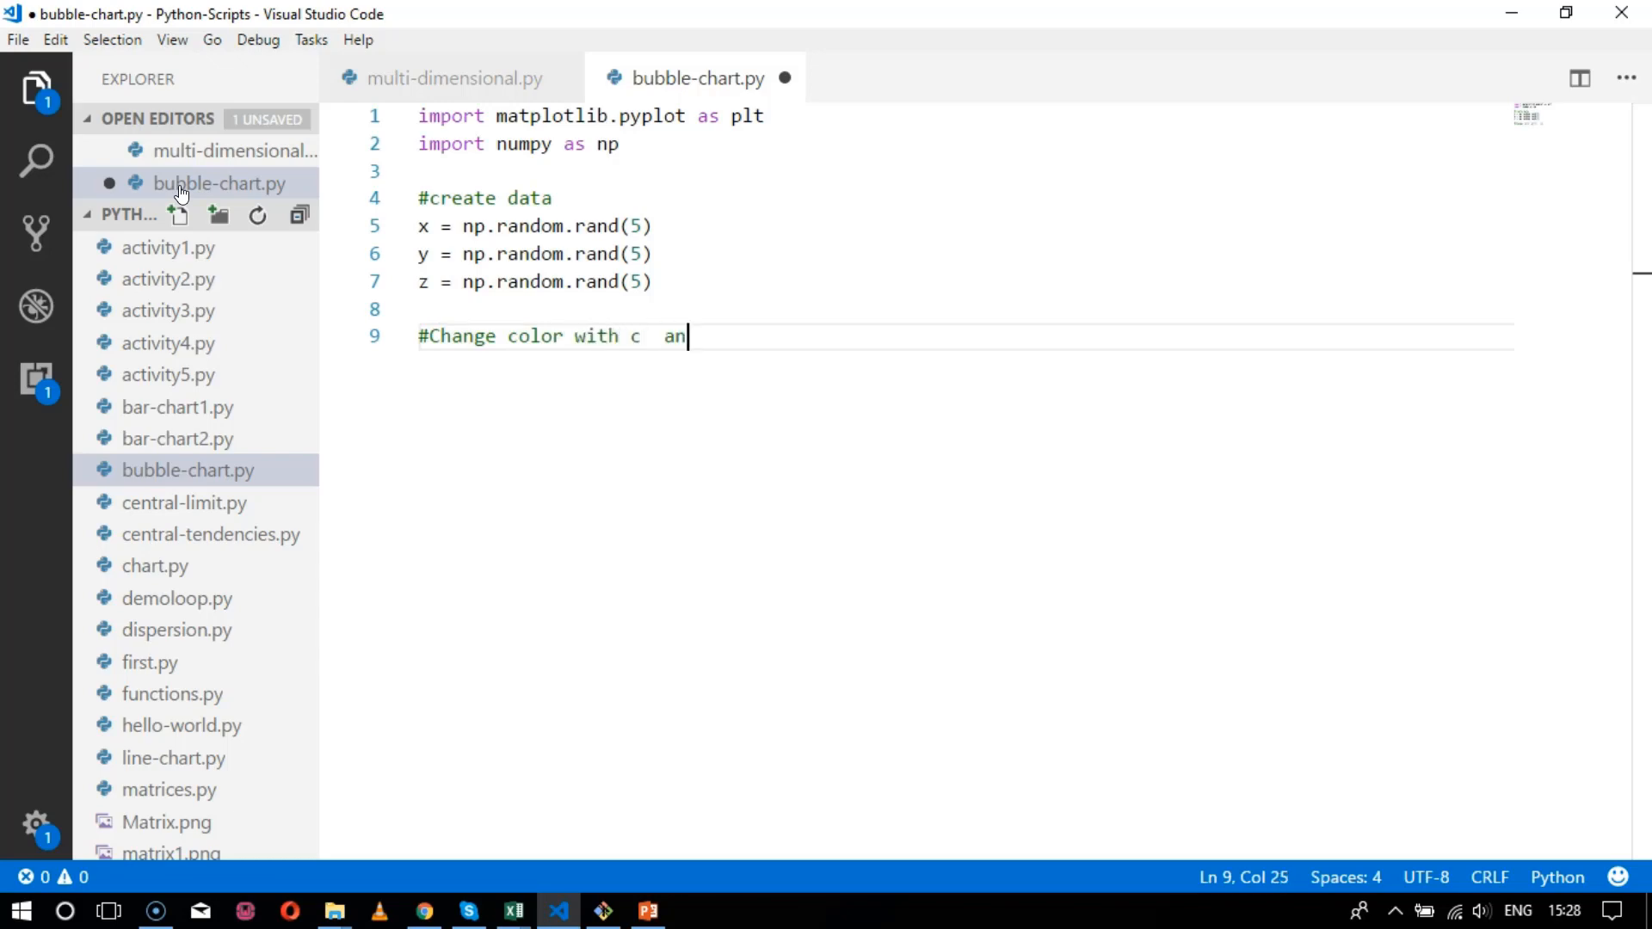
key(BackSpace)
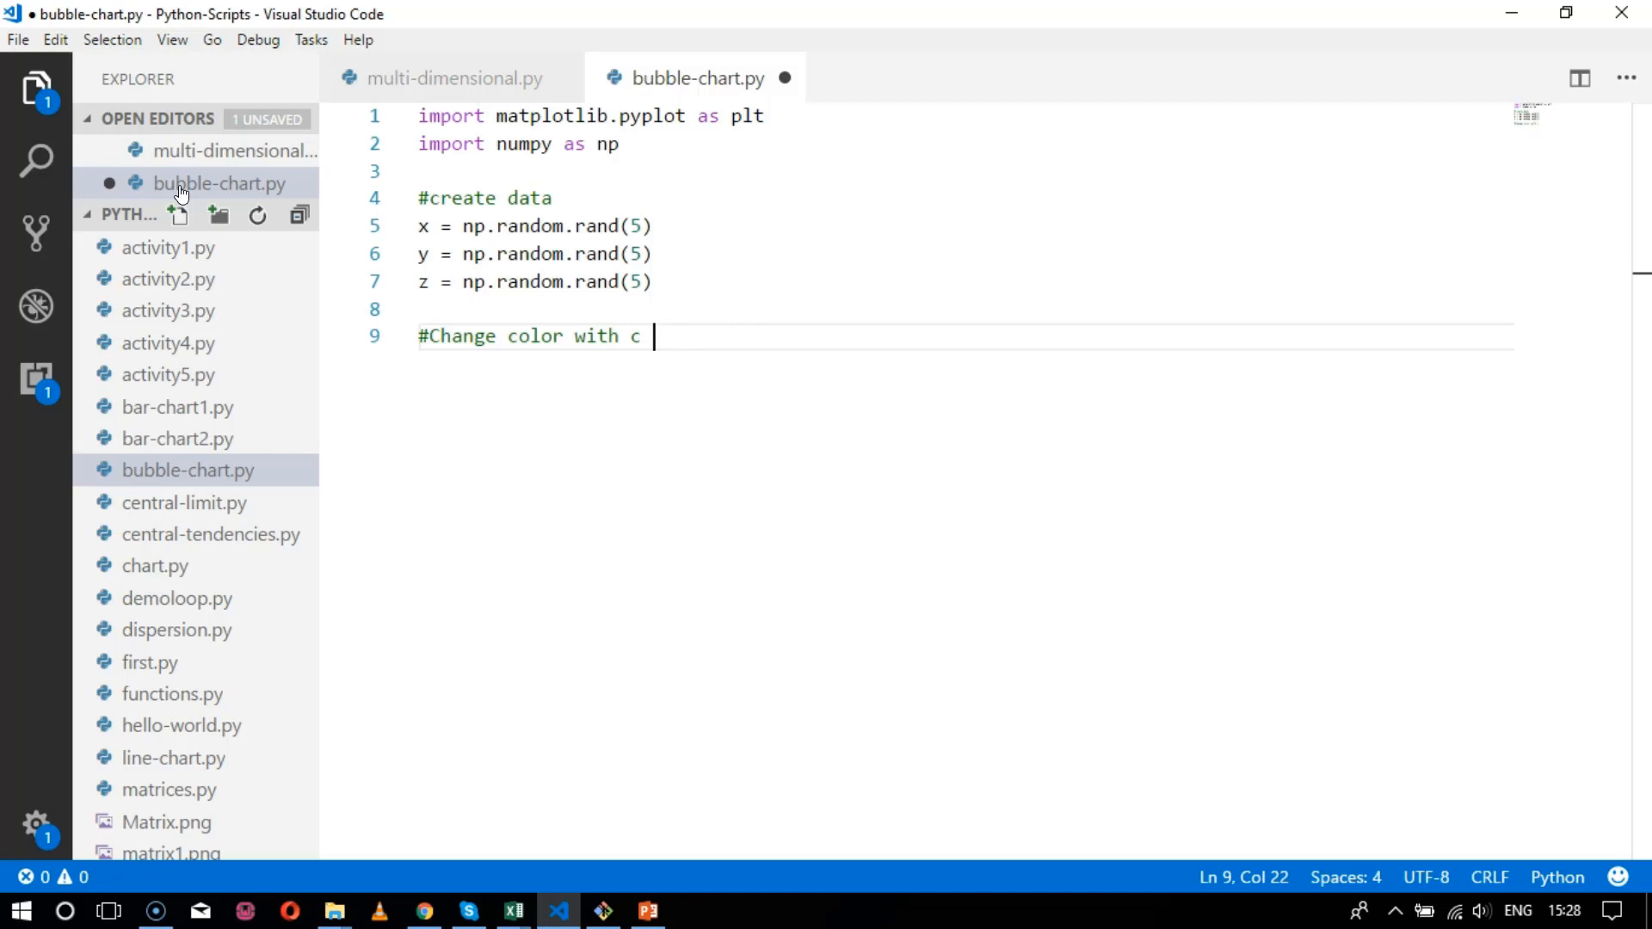
text(and alph)
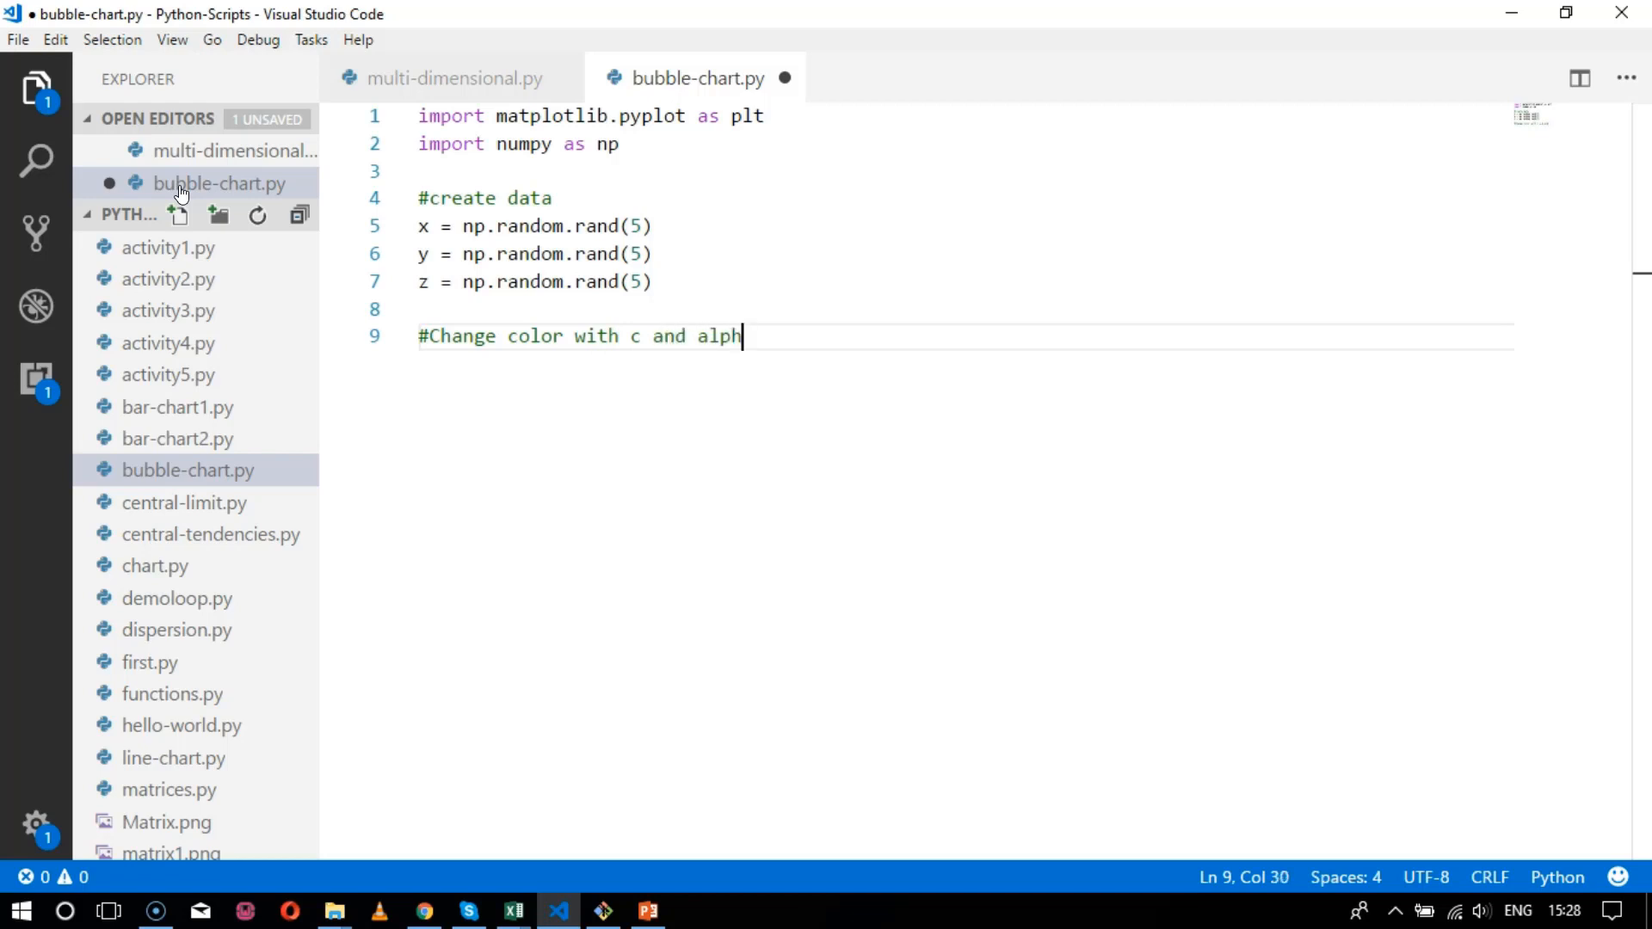
text(a)
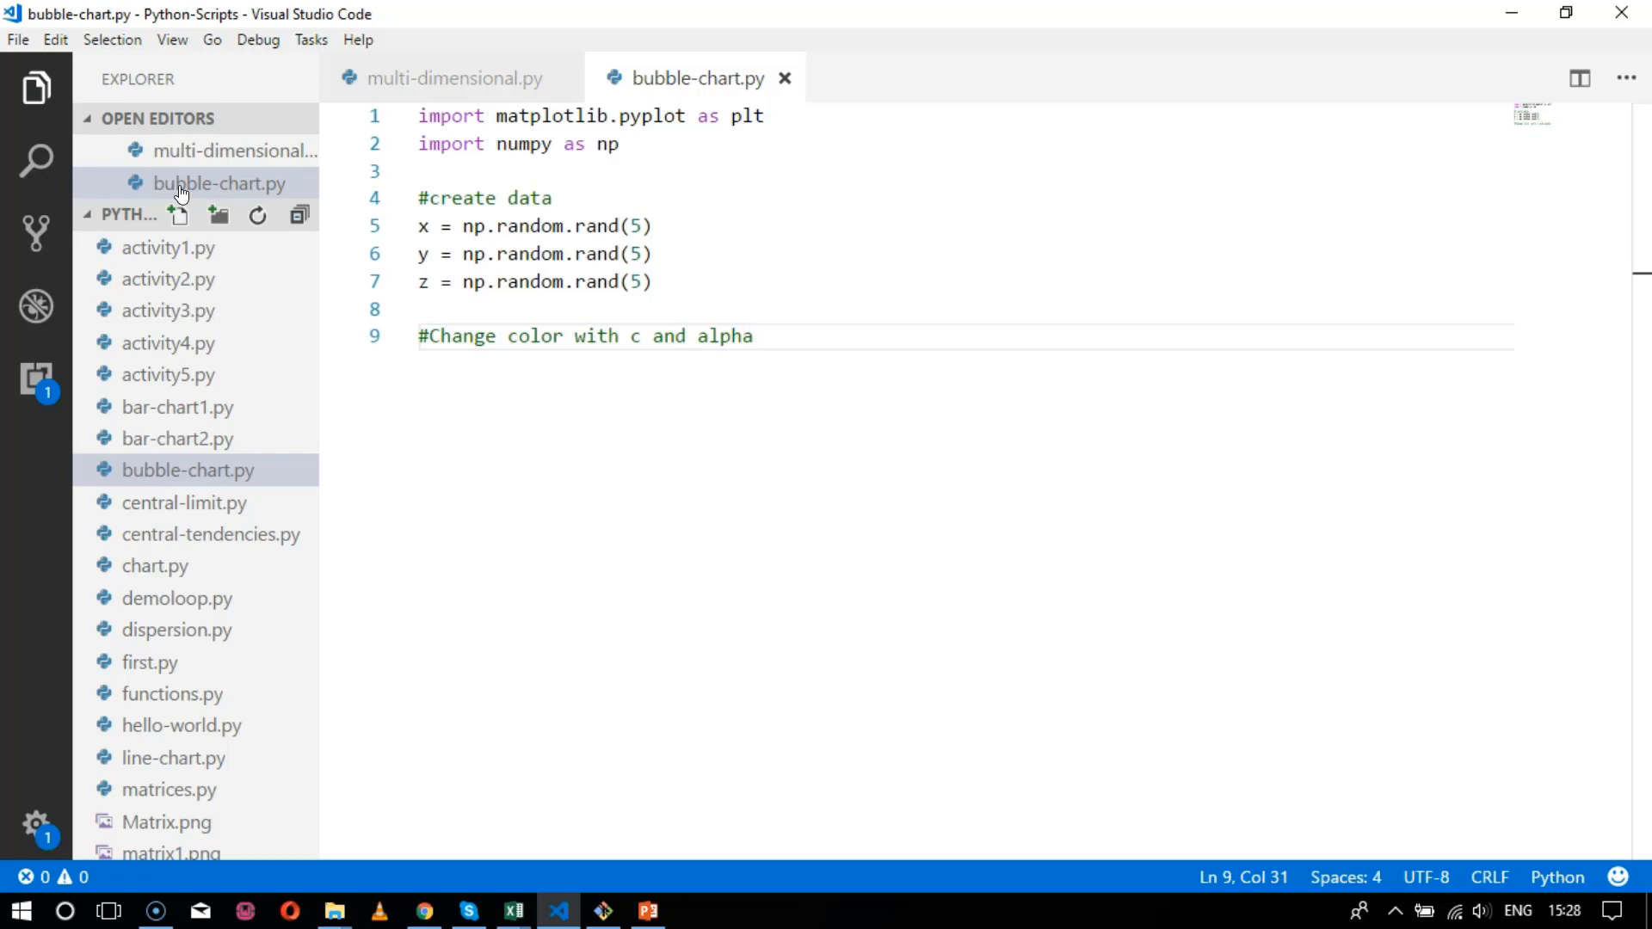
- Add plt.title("Bubble chart demonstration") to the script and save
text(plt)
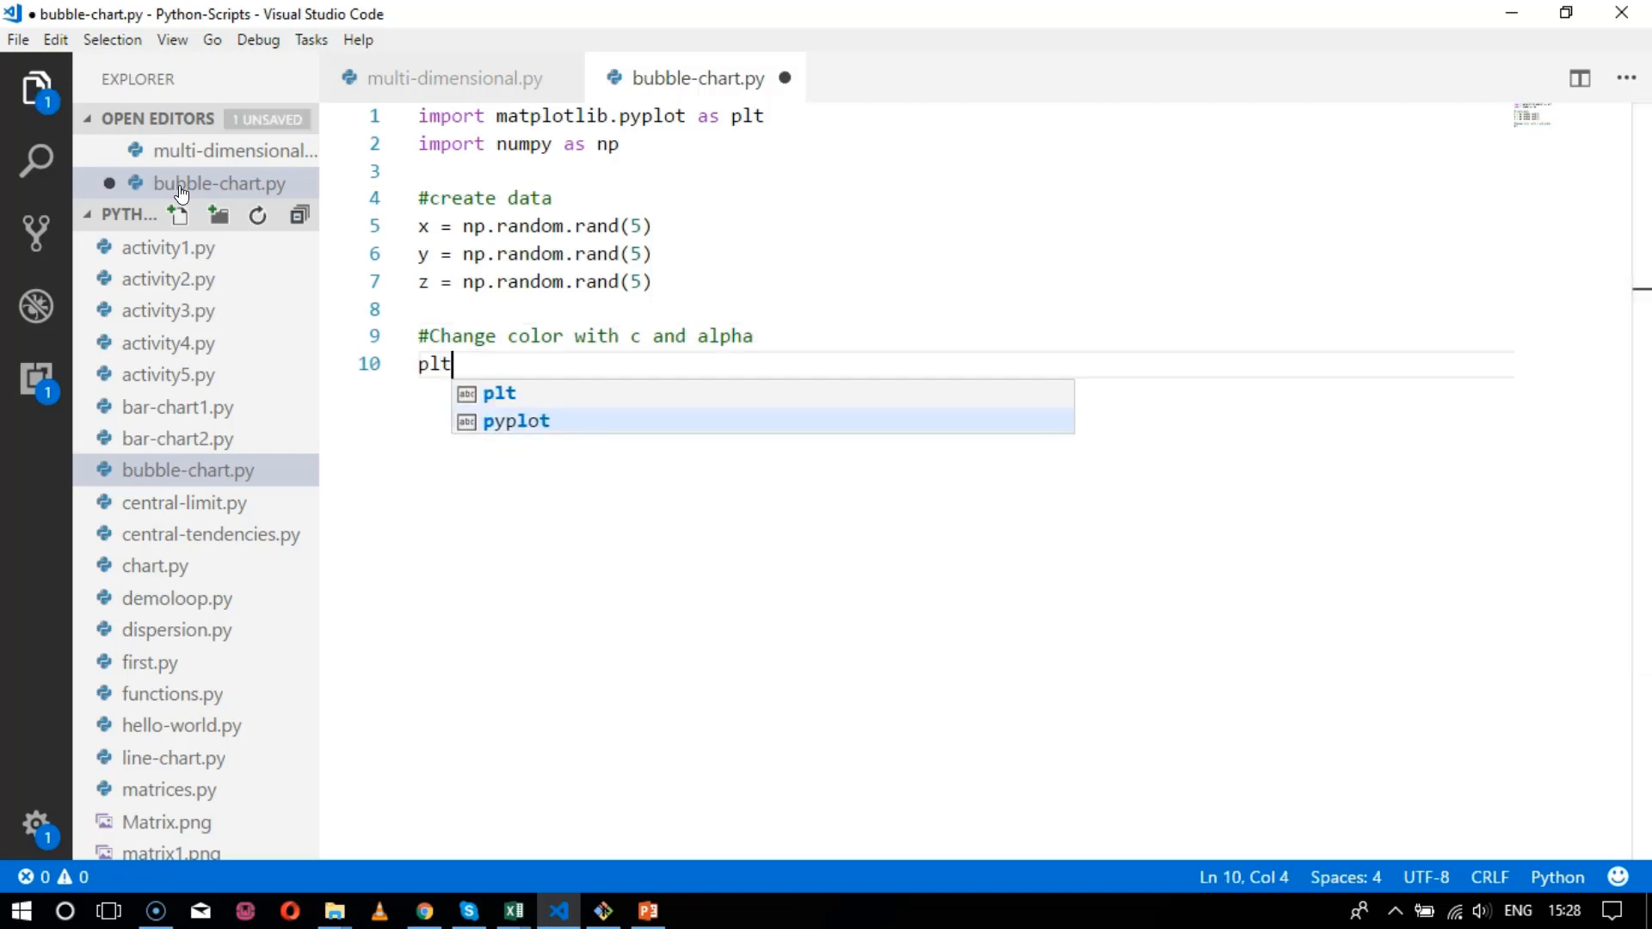
text(.title)
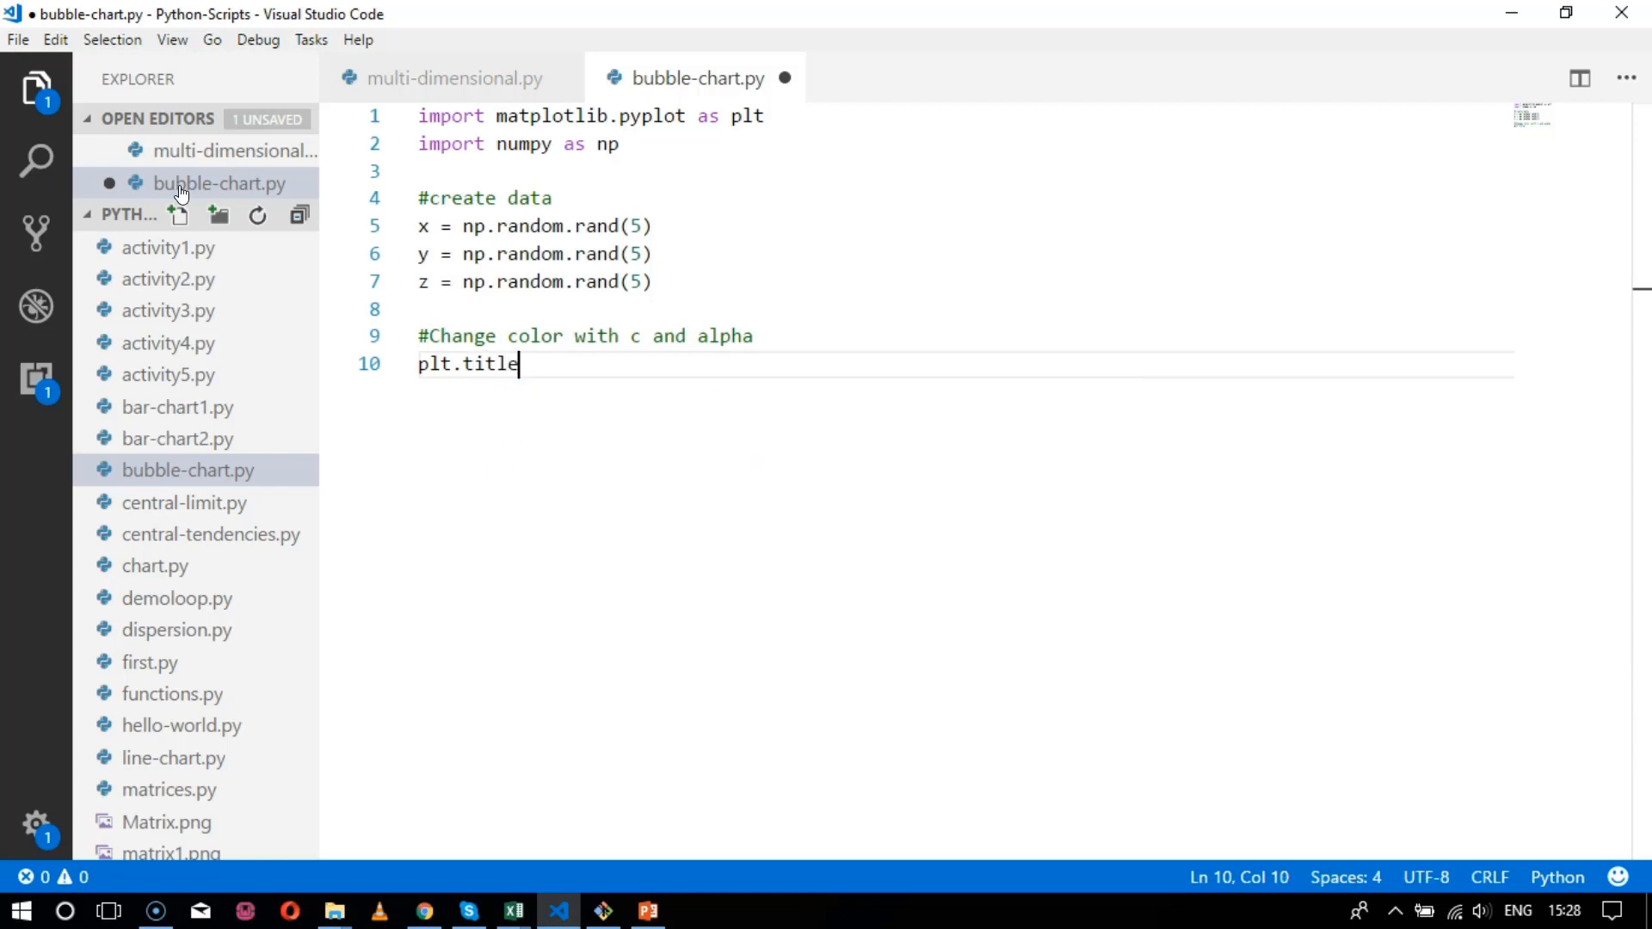
text(())
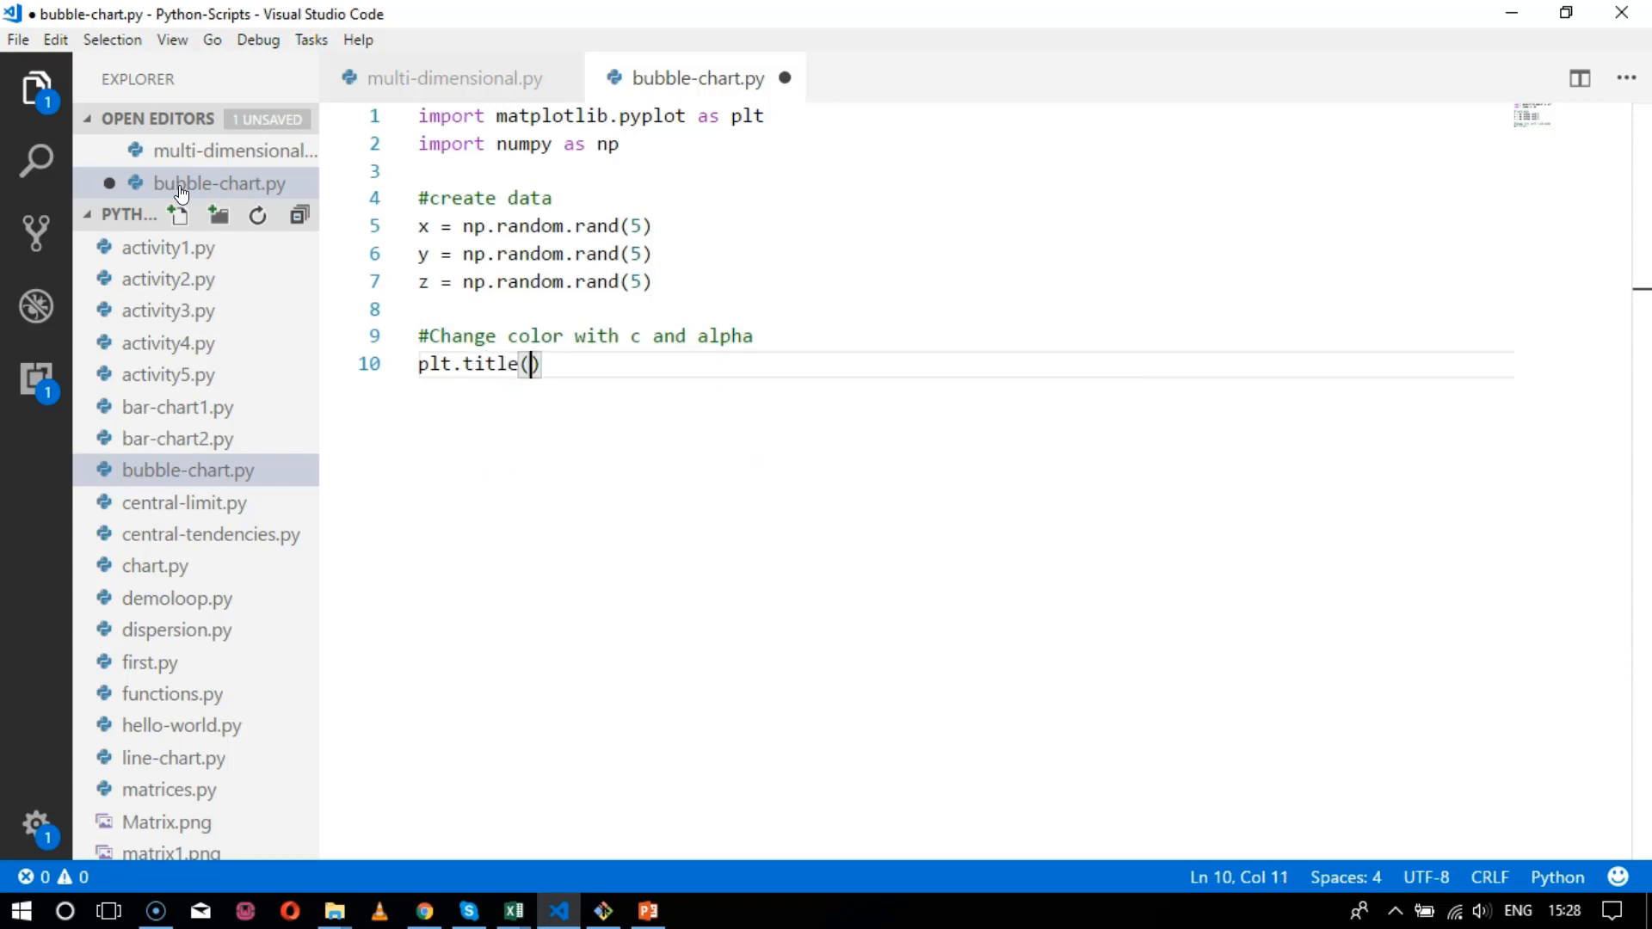
text("B)
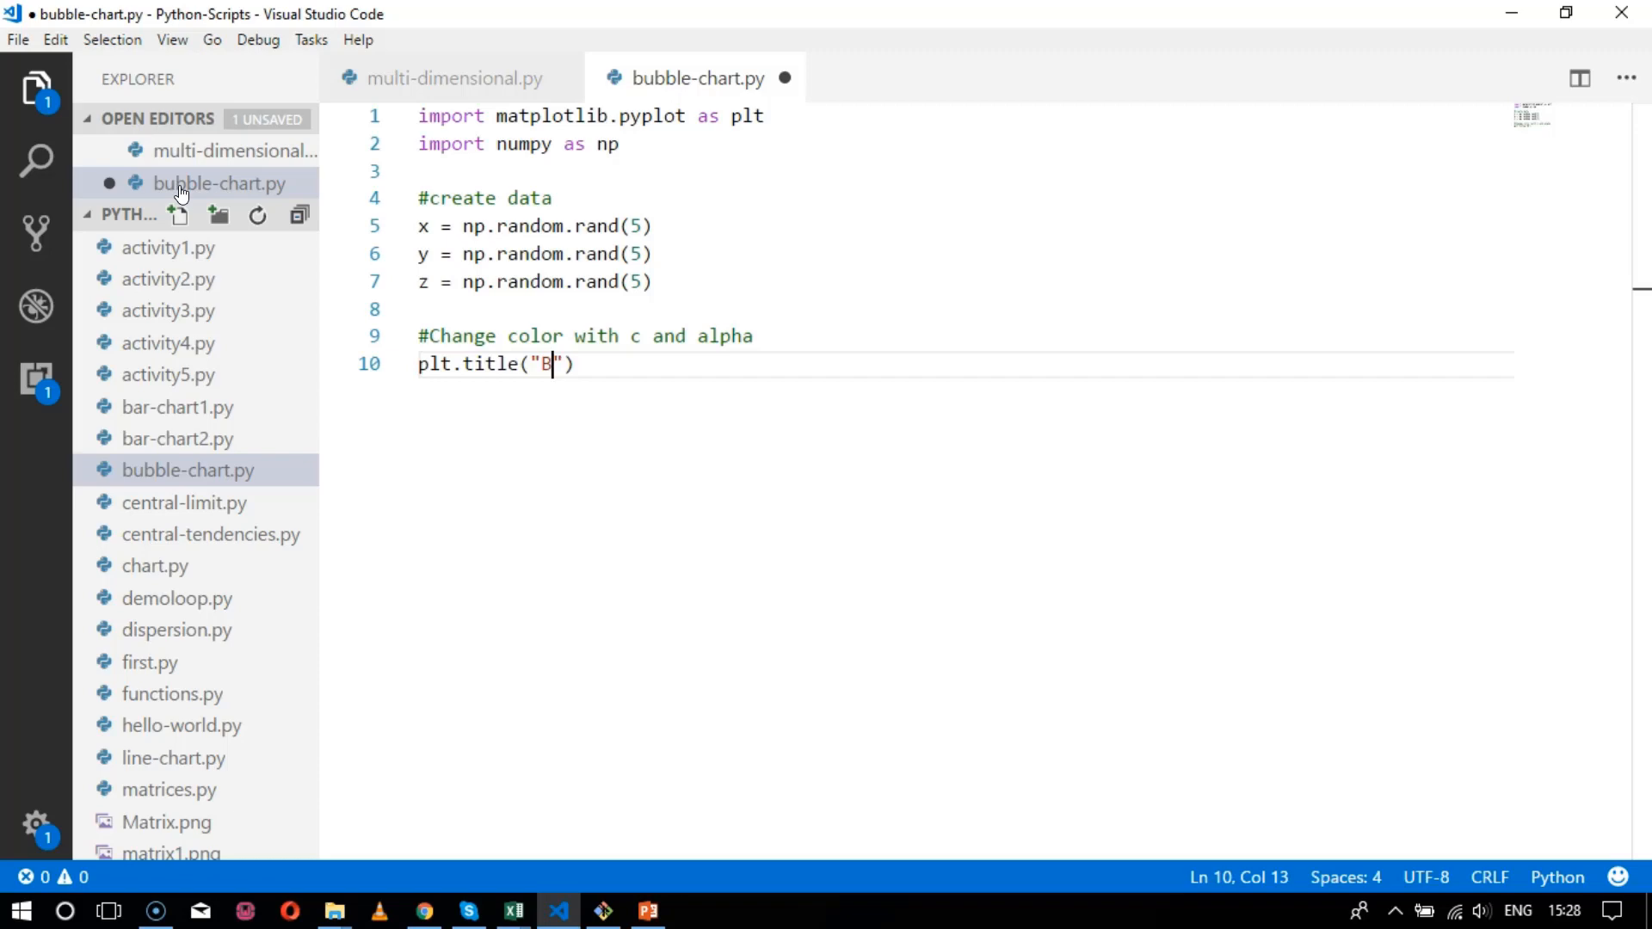
text(ubble chart demon)
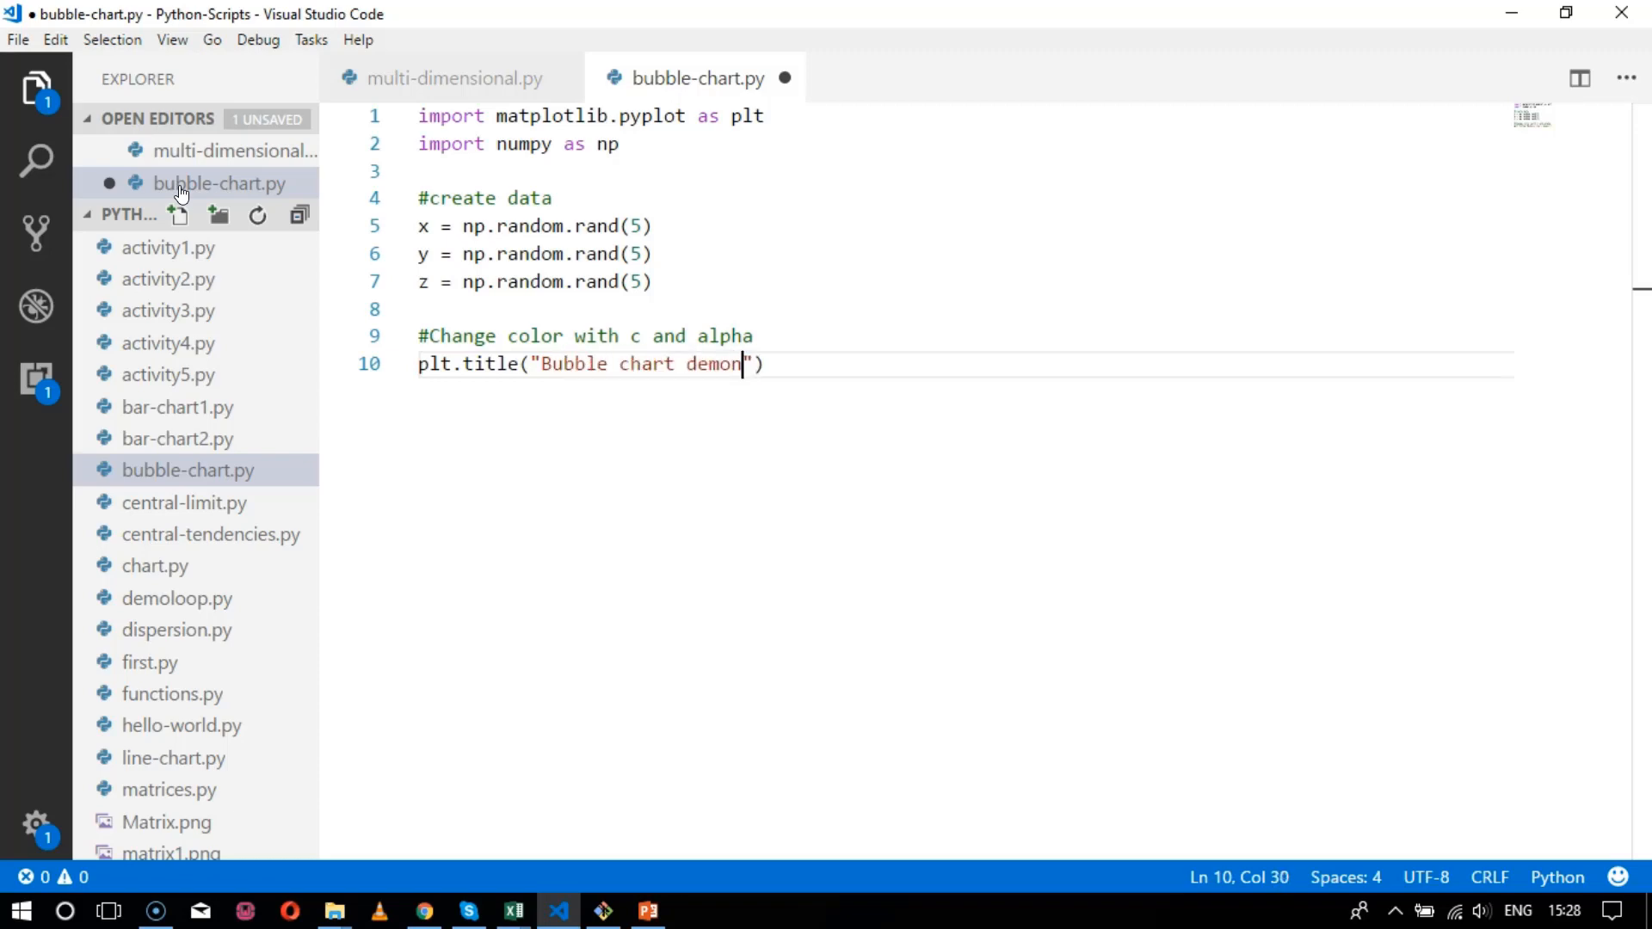
text(stration)
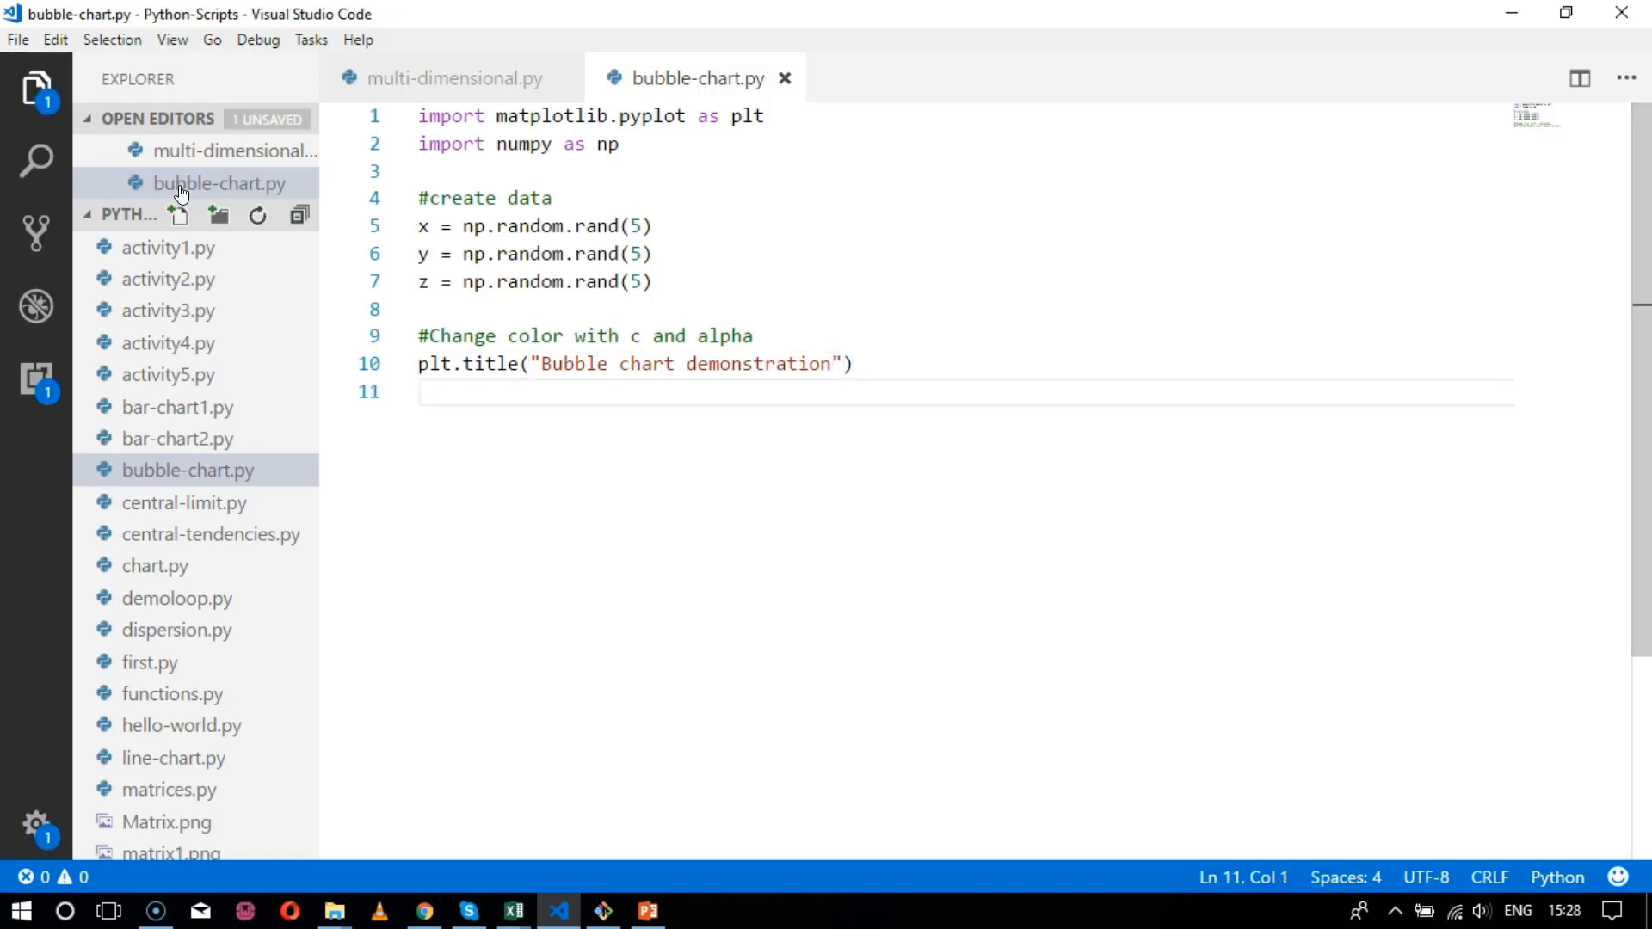
- Add plt.scatter(x,y,s=z*4000, c="red", alpha=0.4) after the title line
text(plt.)
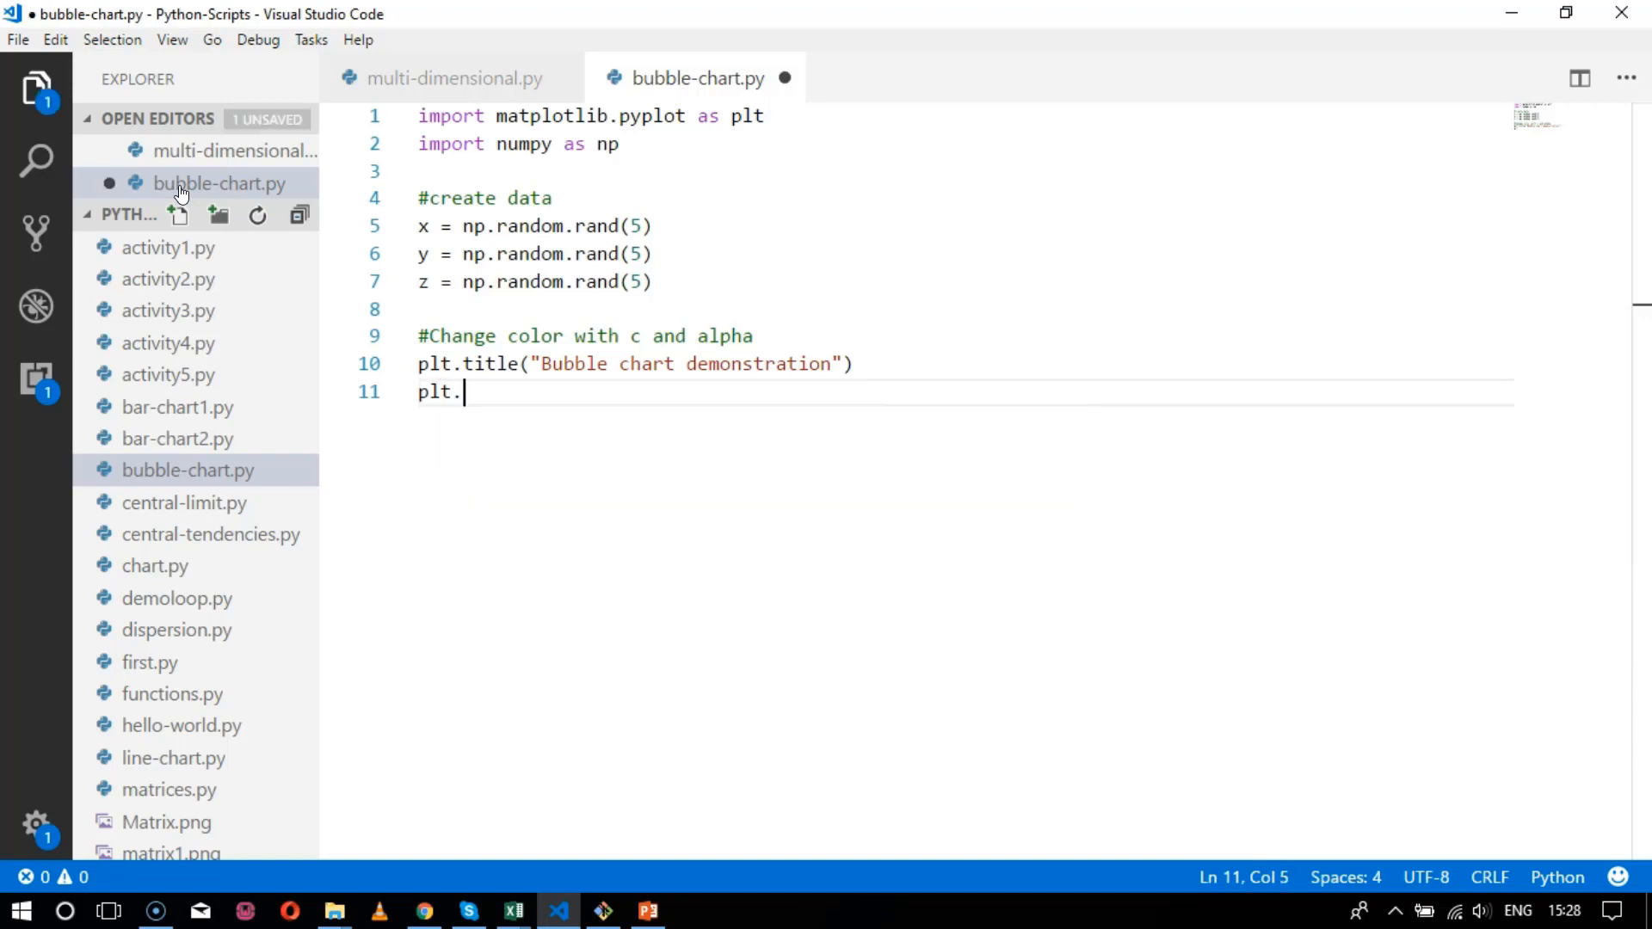
text(scatter)
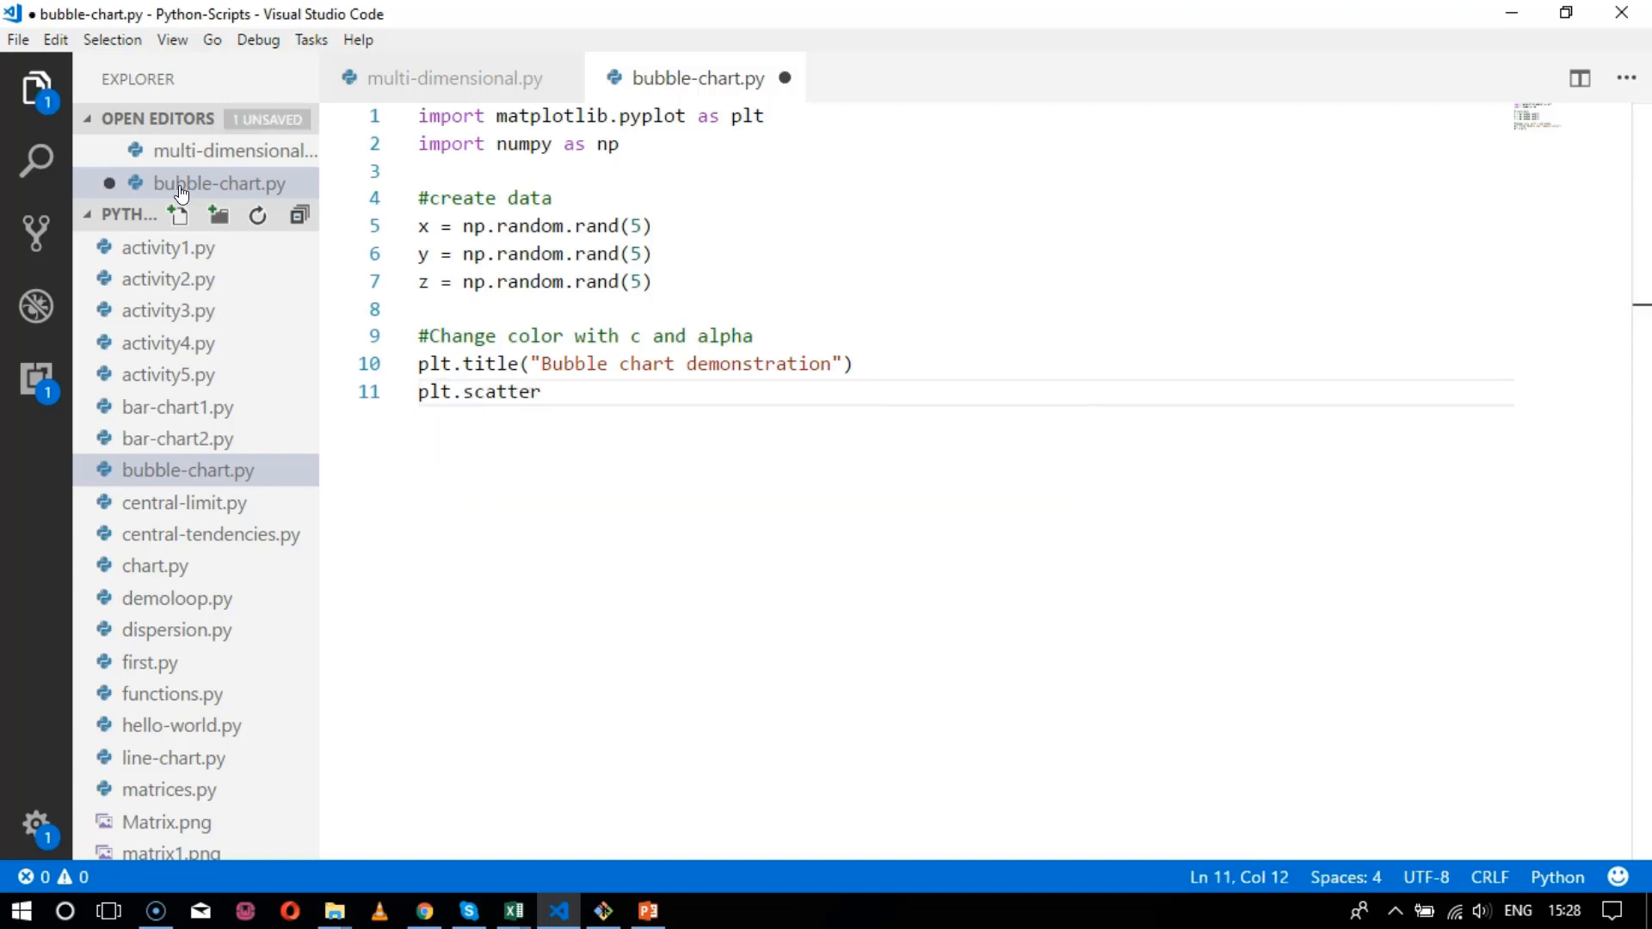
text(()
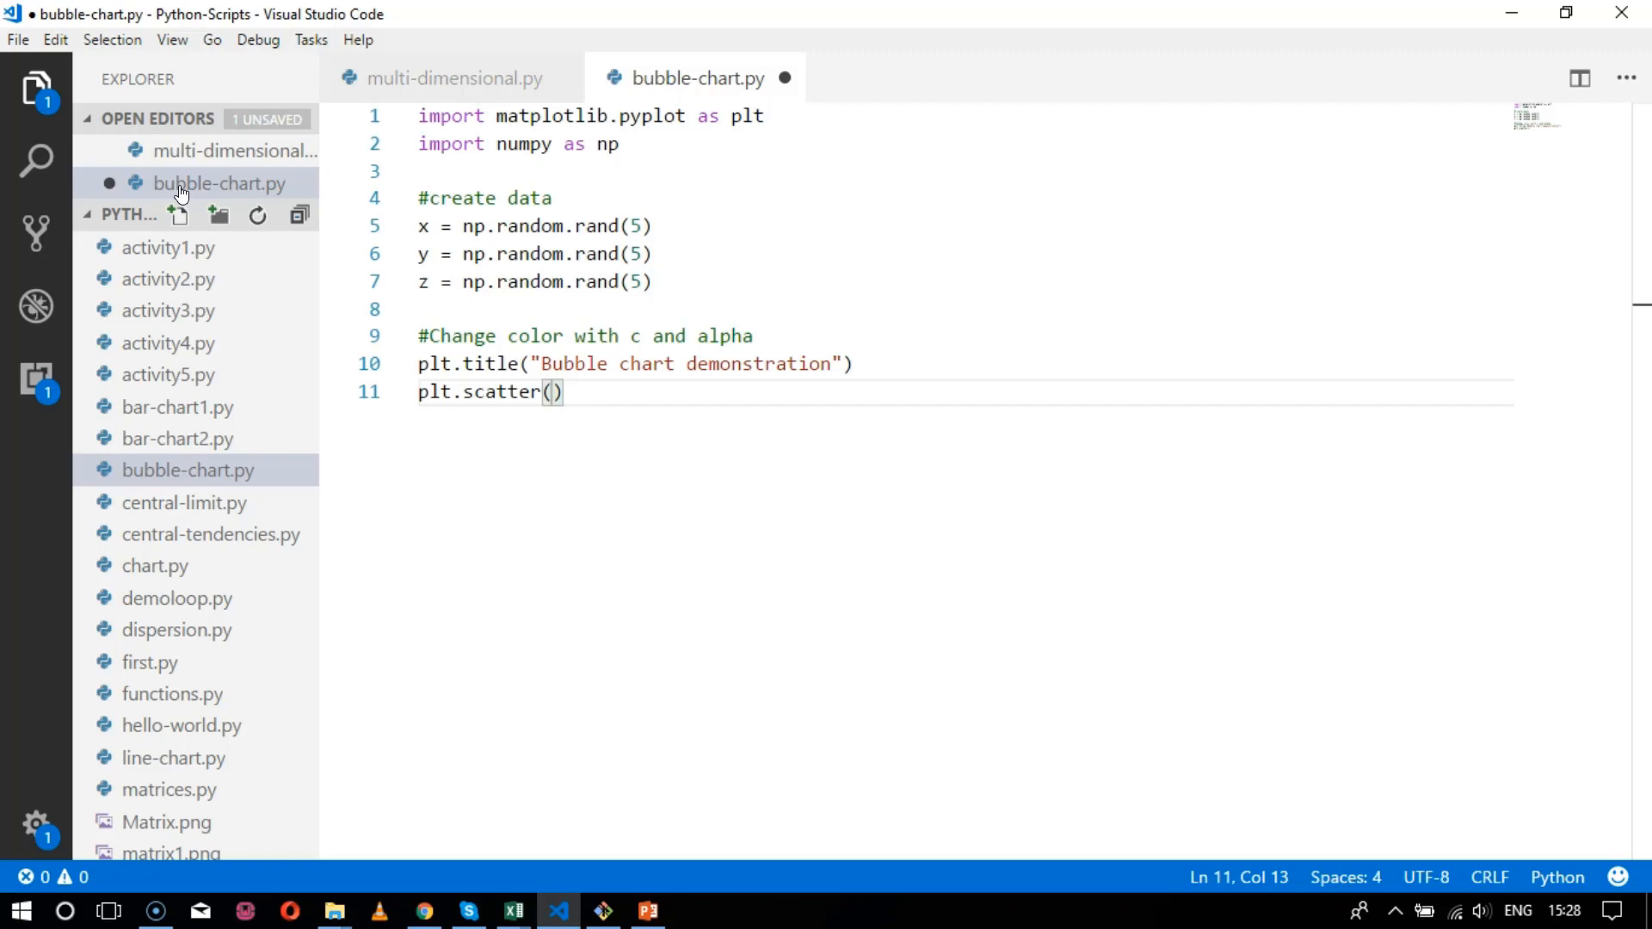
text(x,y,)
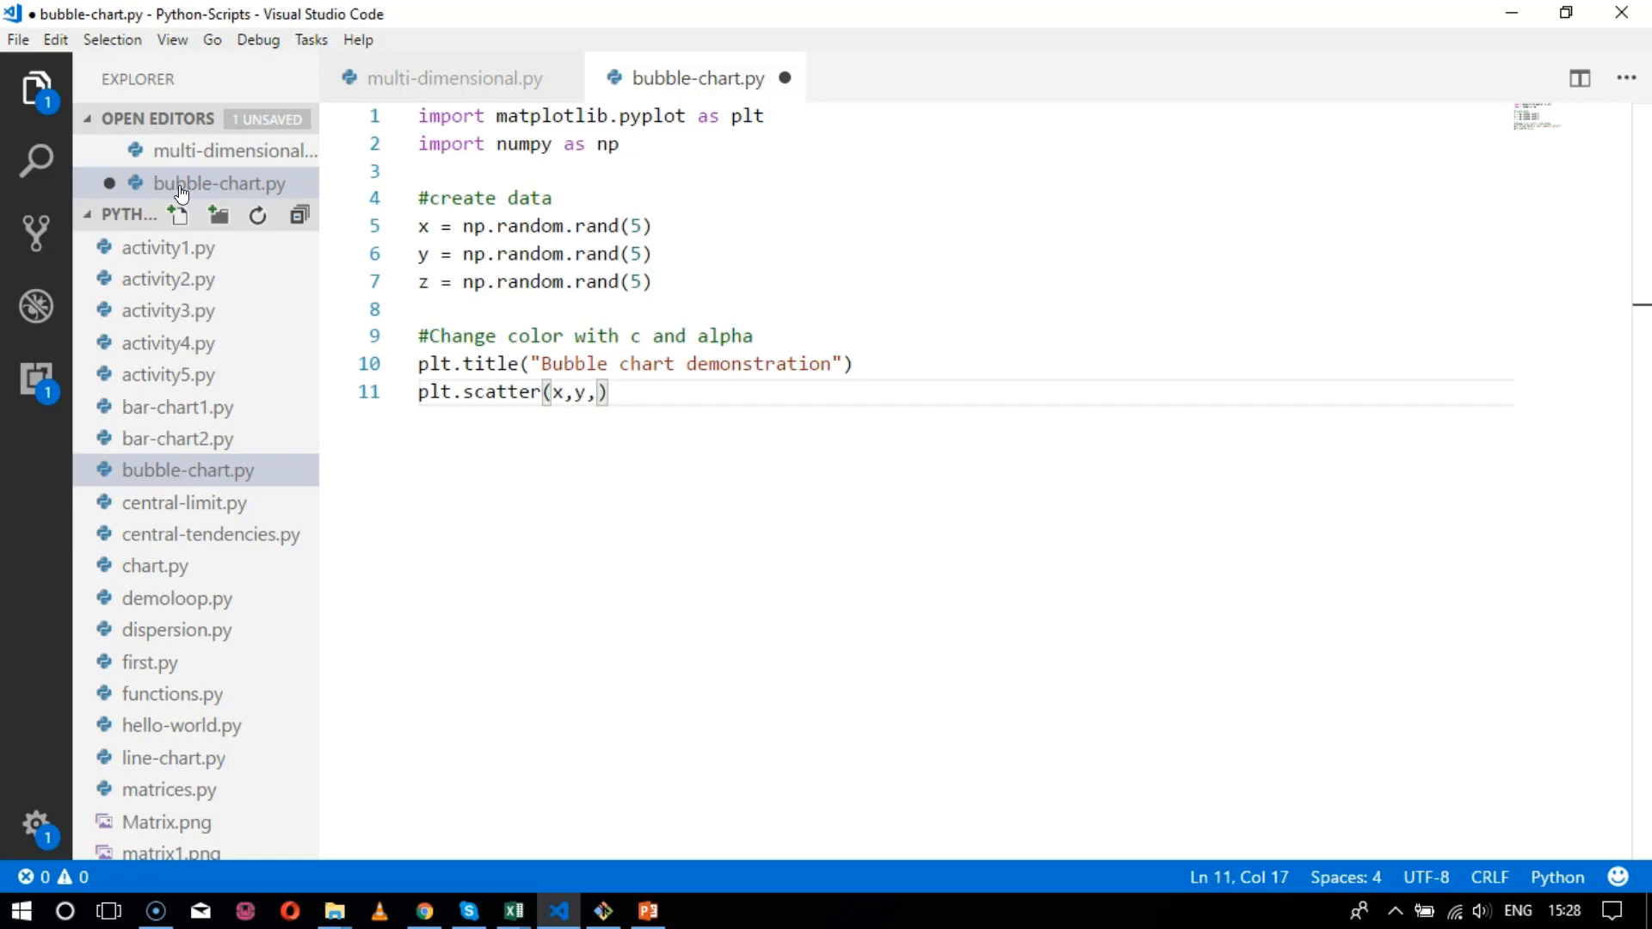
text(s=)
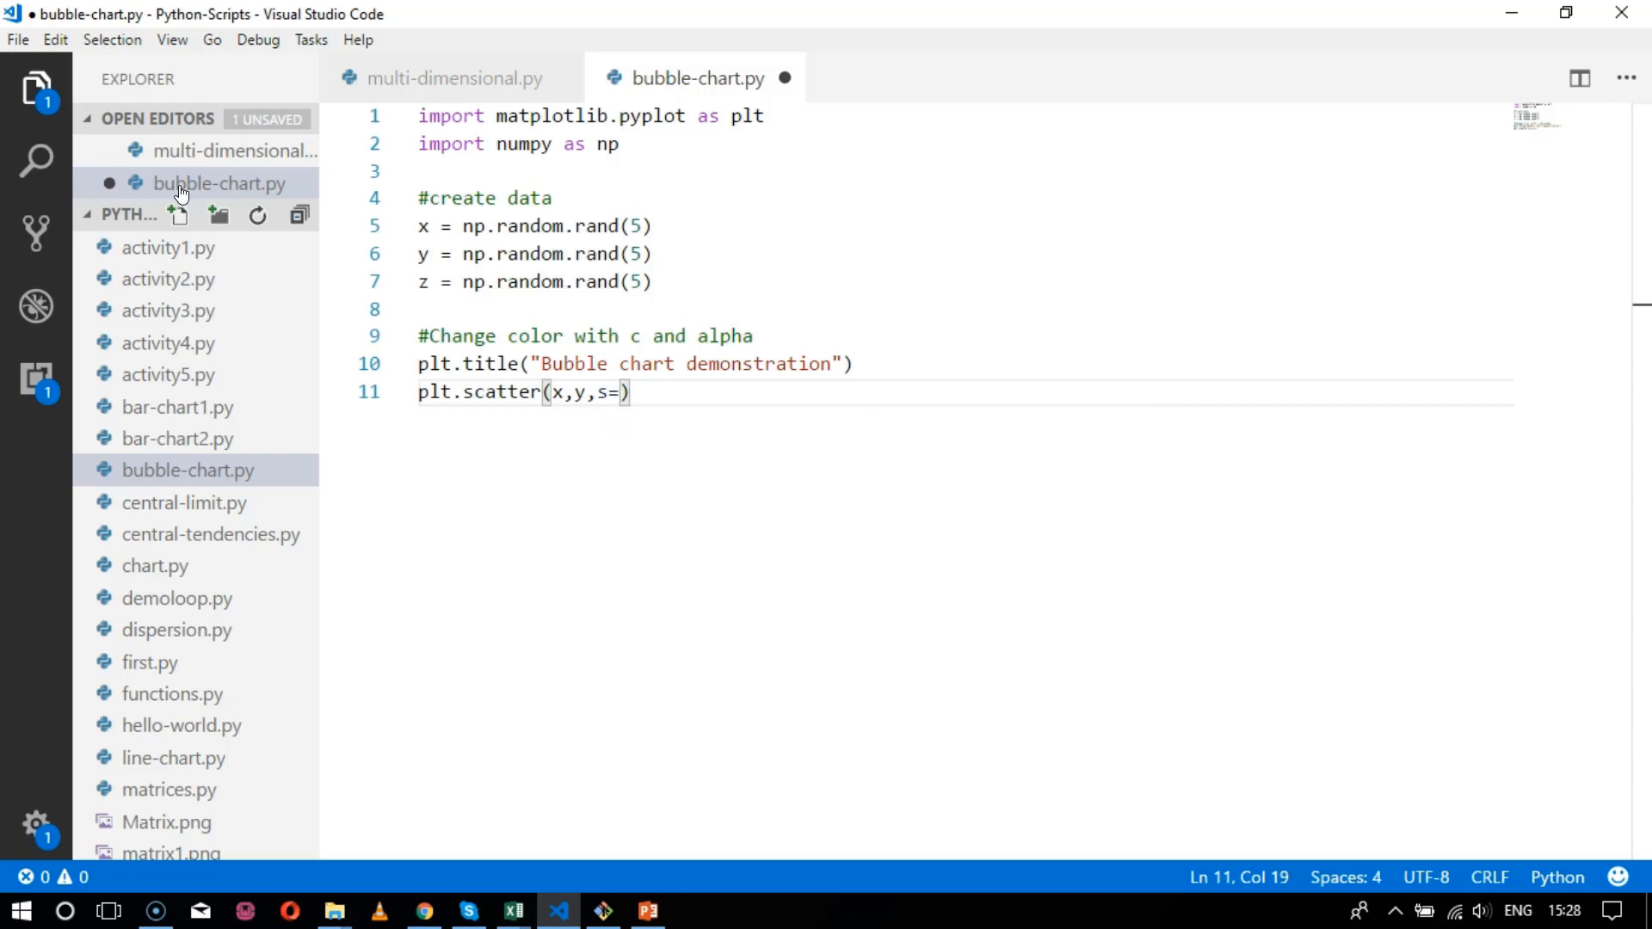
text(z*4)
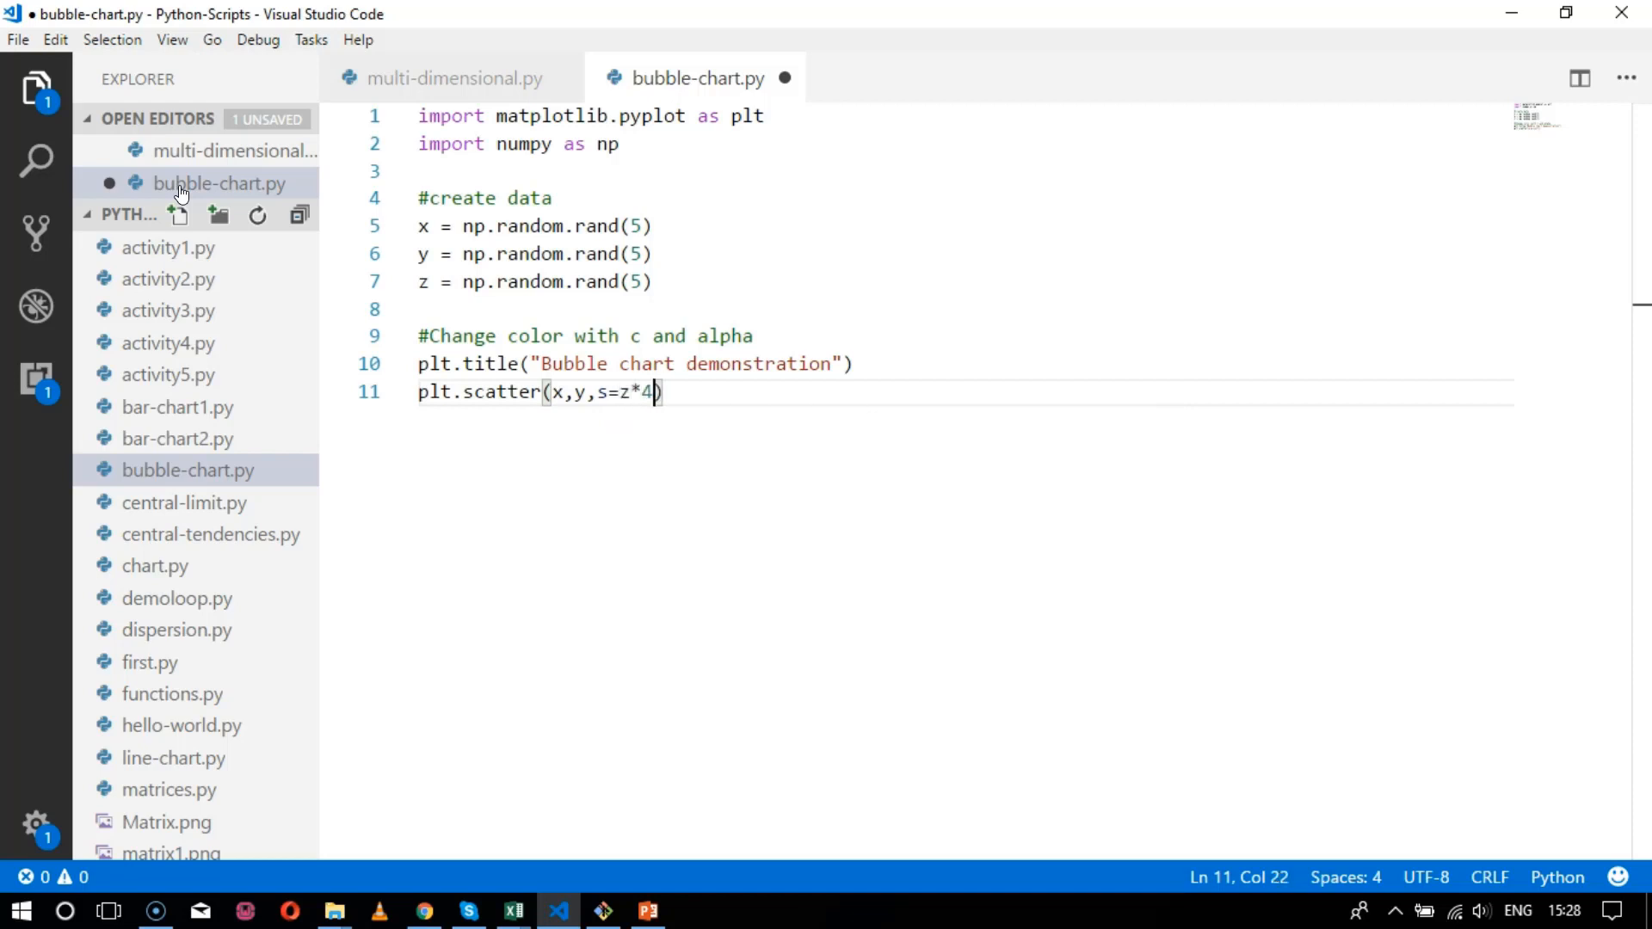
text(000)
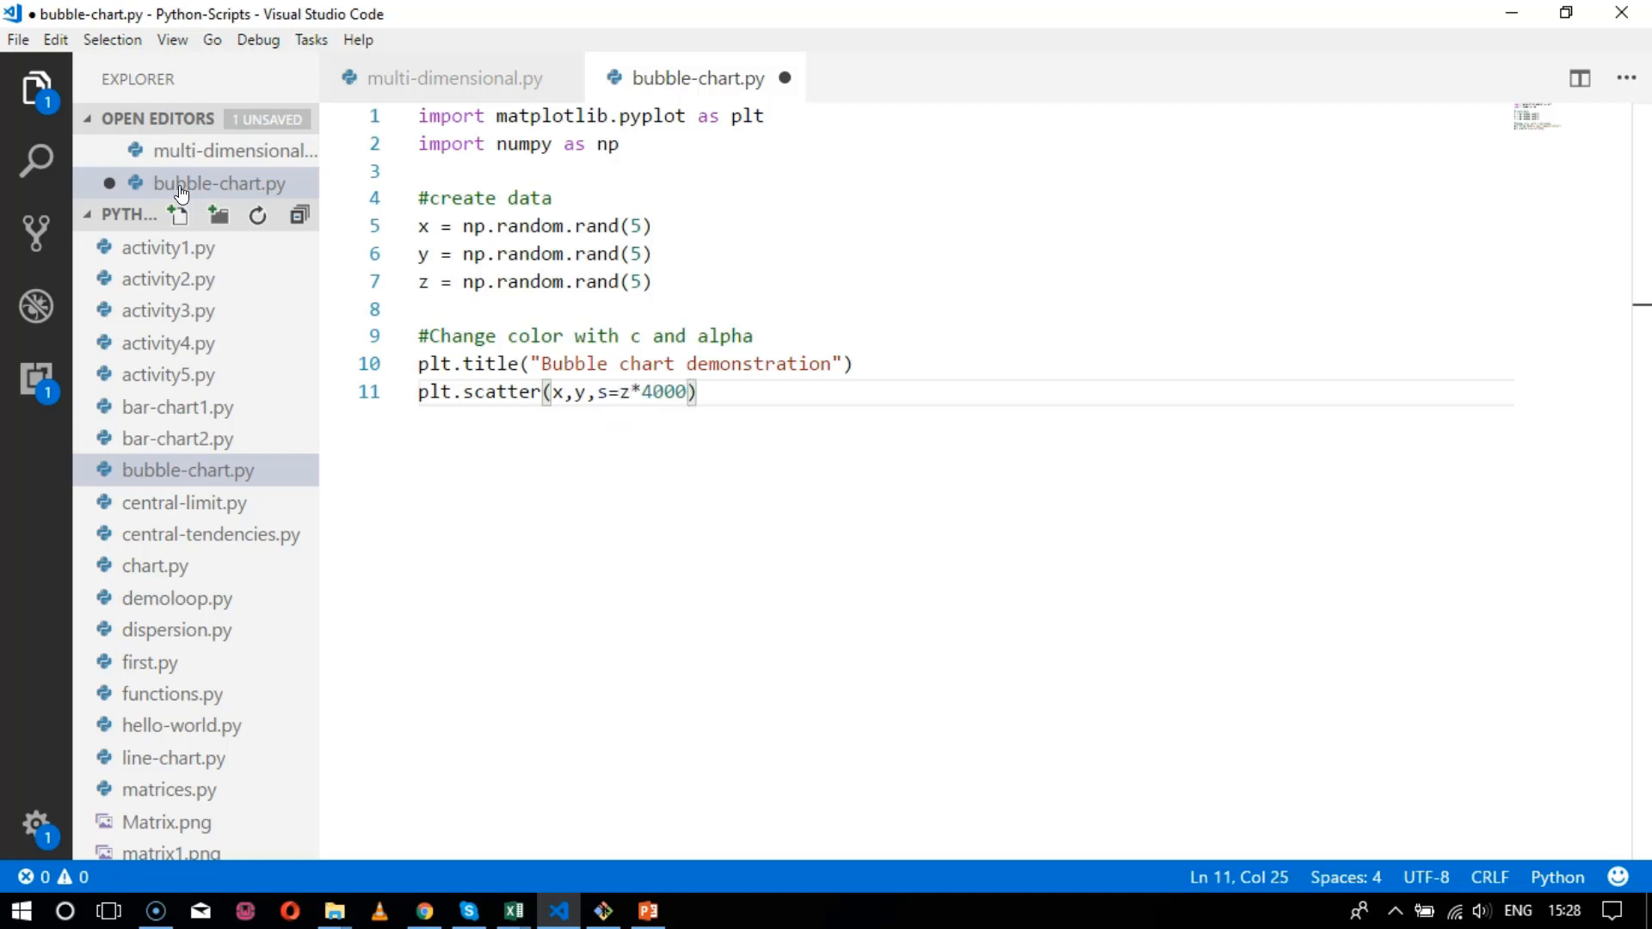
text(, c="")
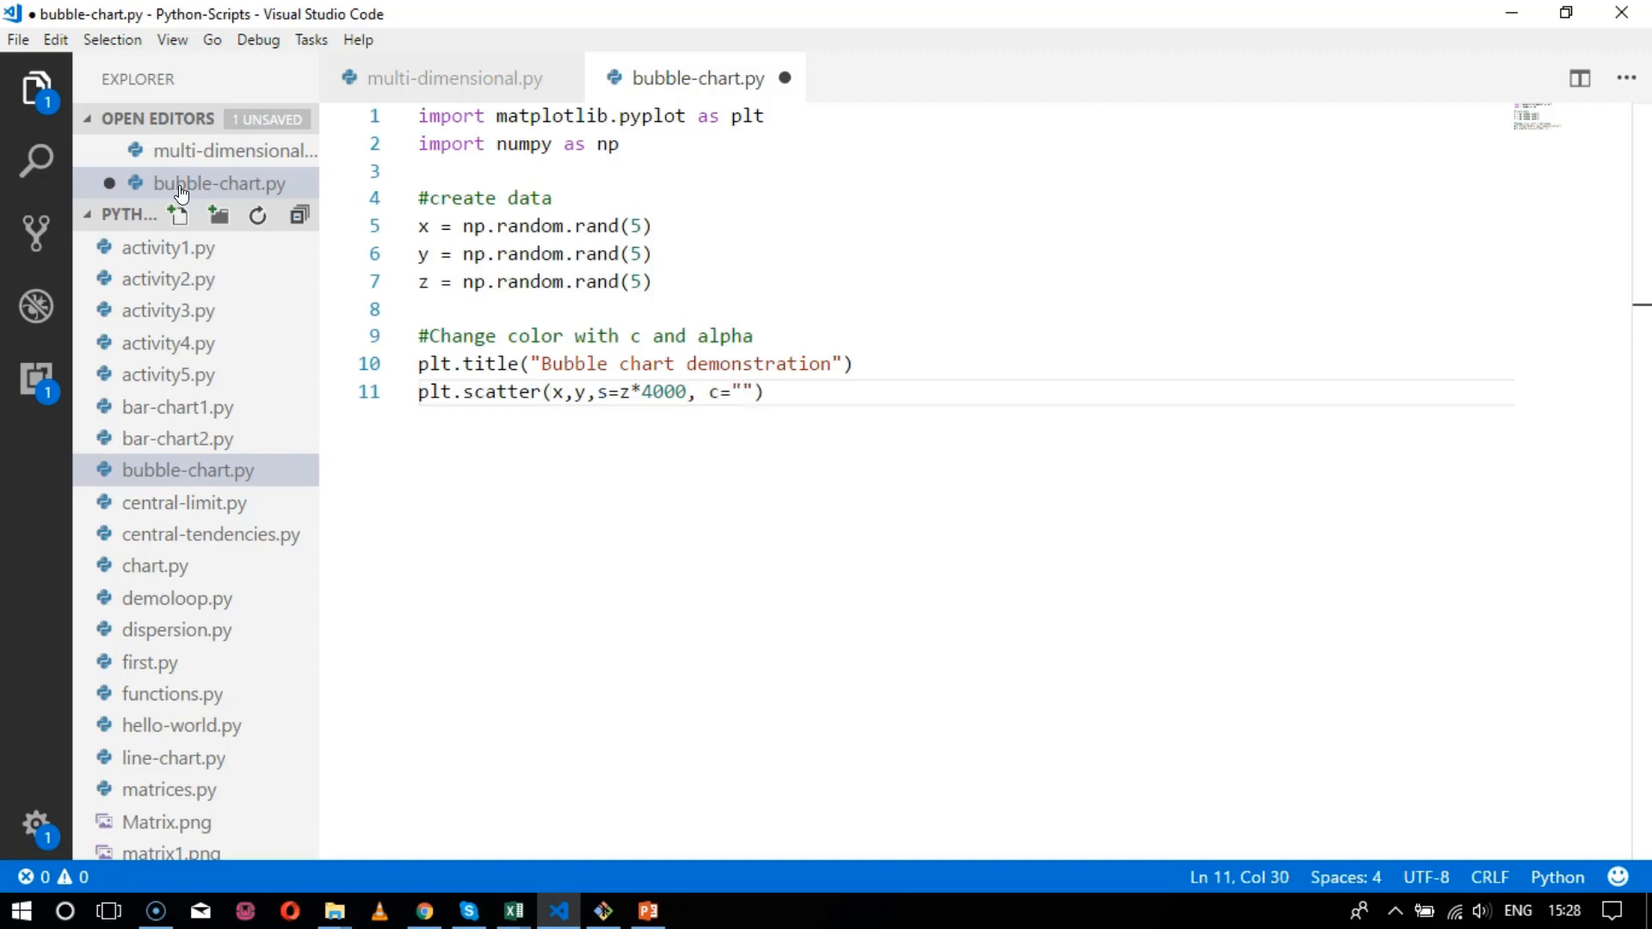
text(red",)
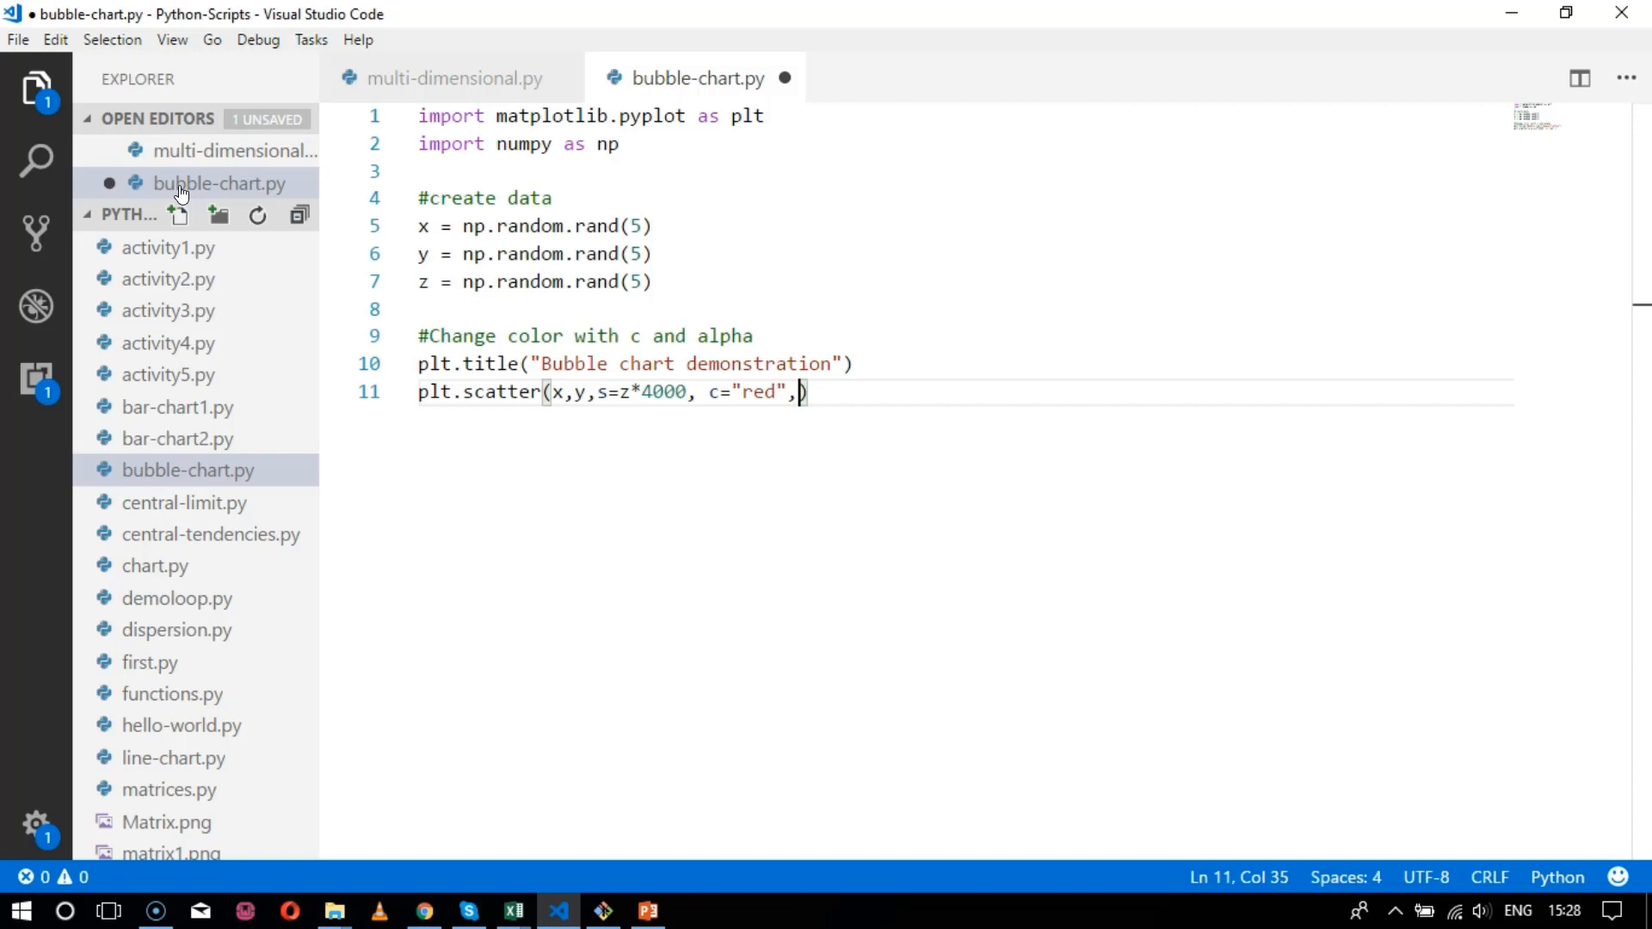
text(alpha=0.4)
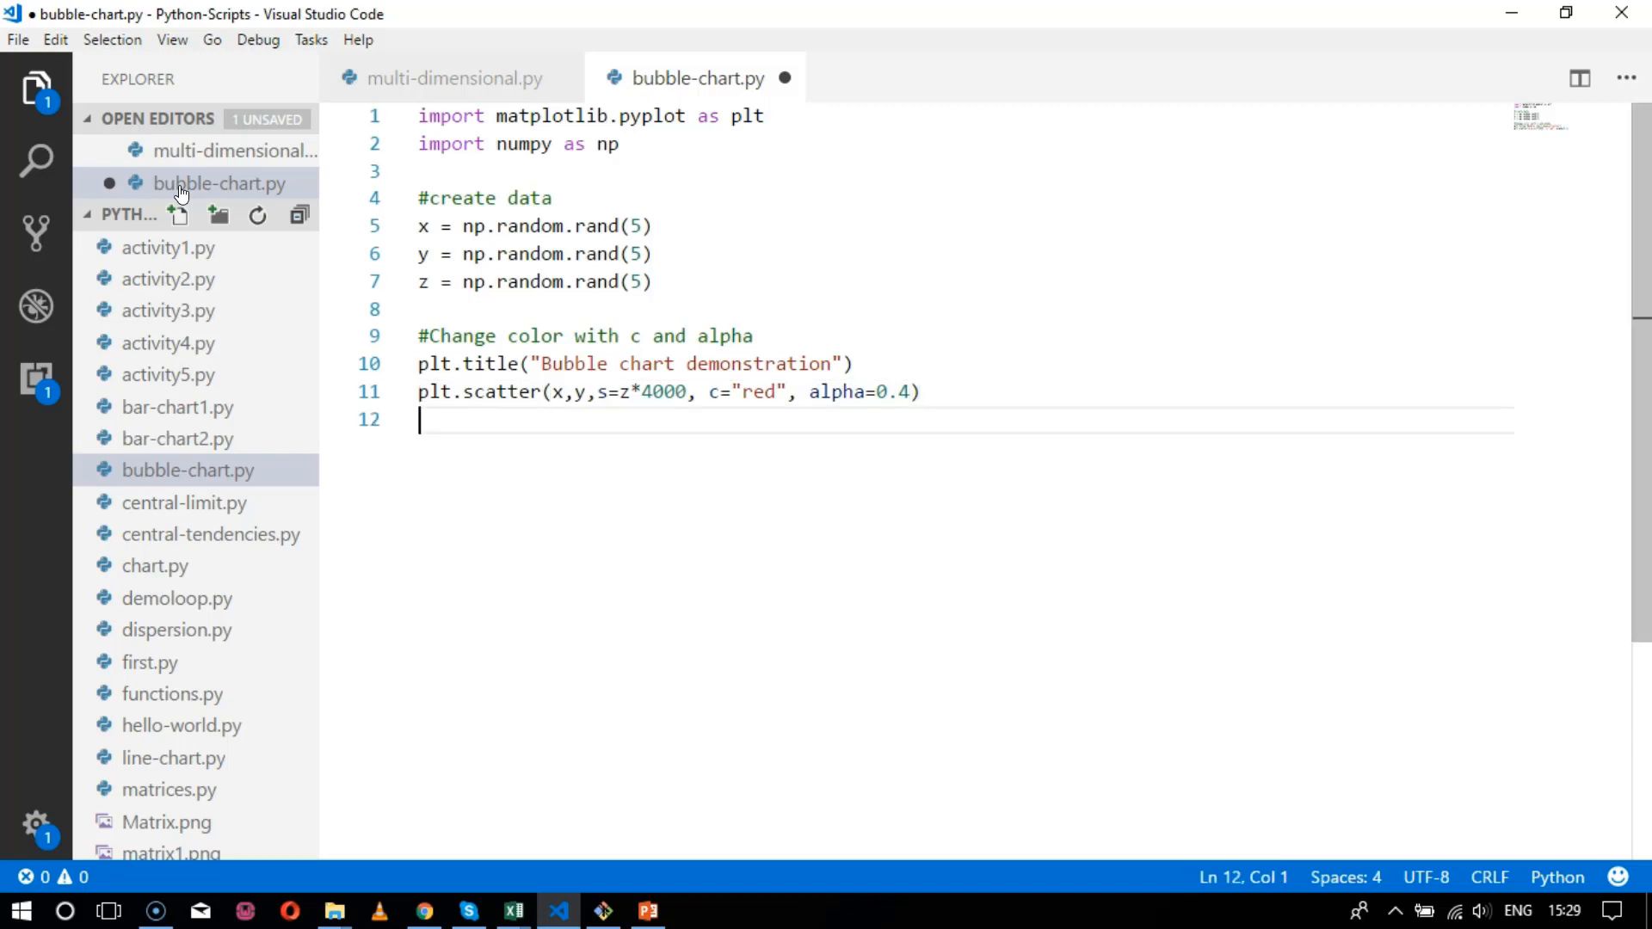
- Add a closing plt.show() line and save bubble-chart.py
text(pl)
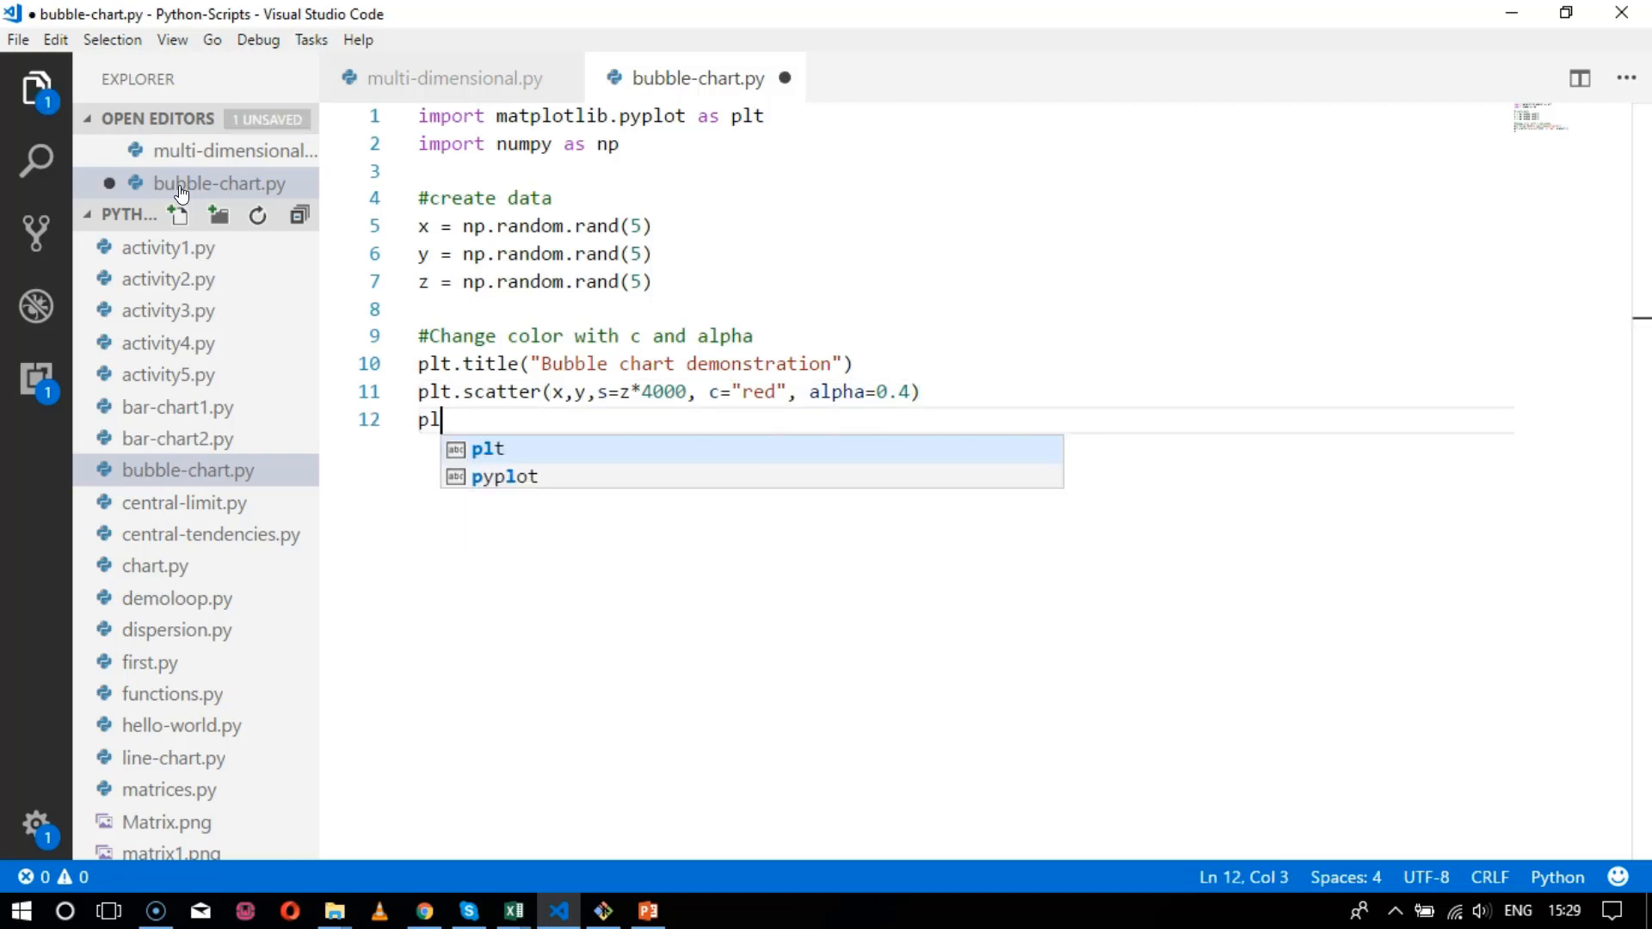
text(t.show)
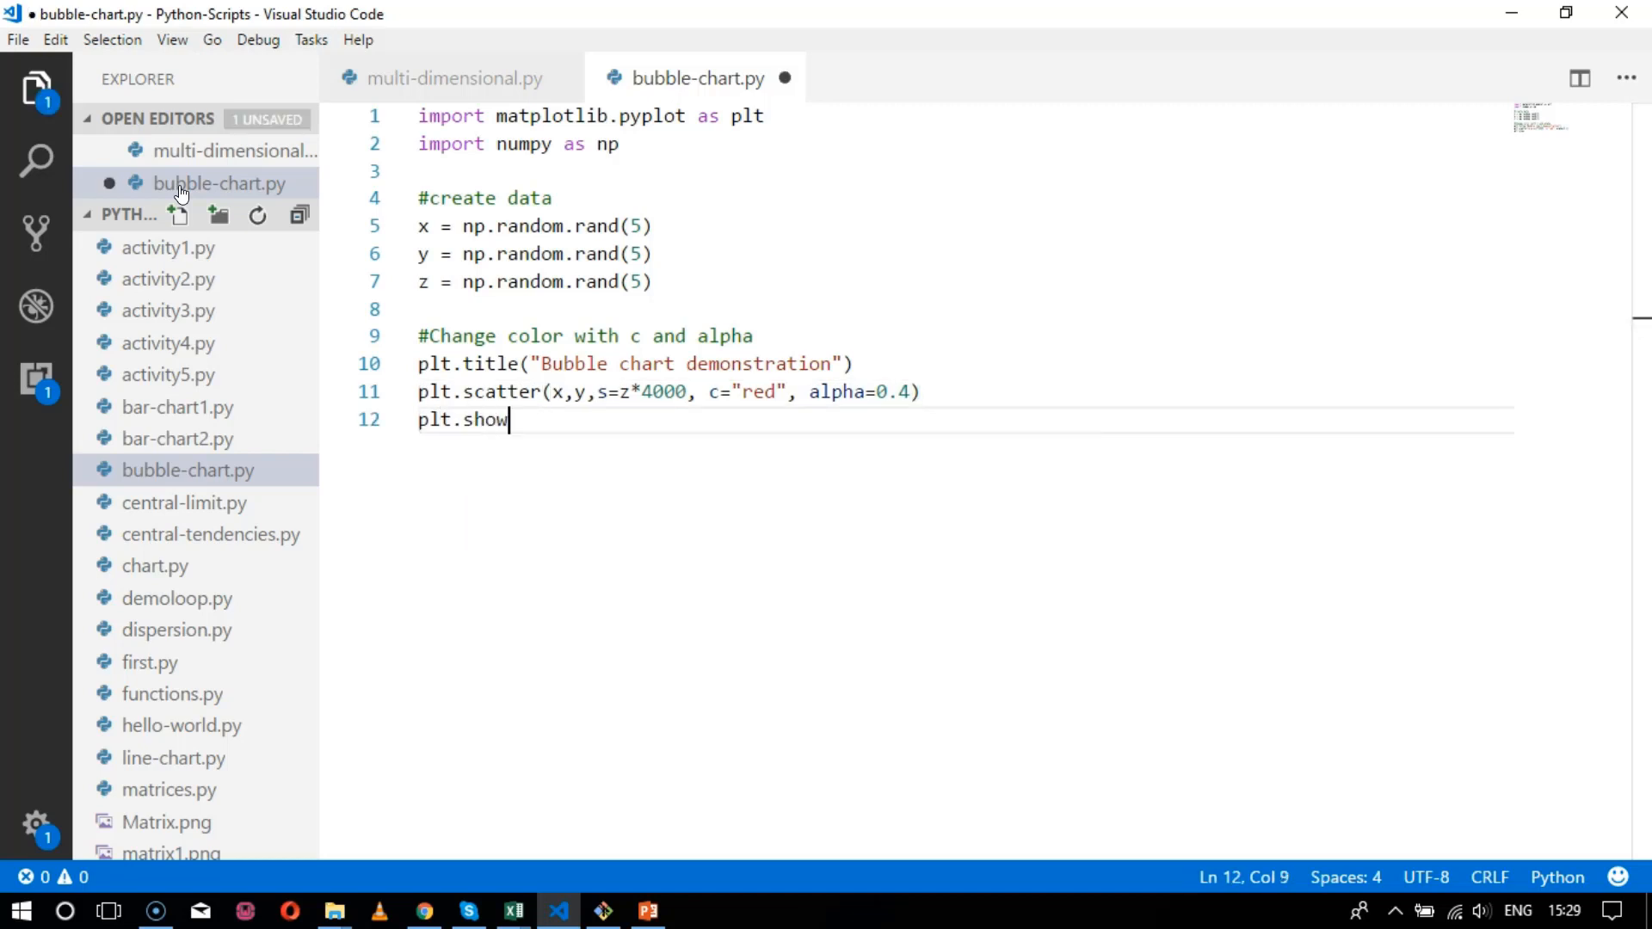
text(())
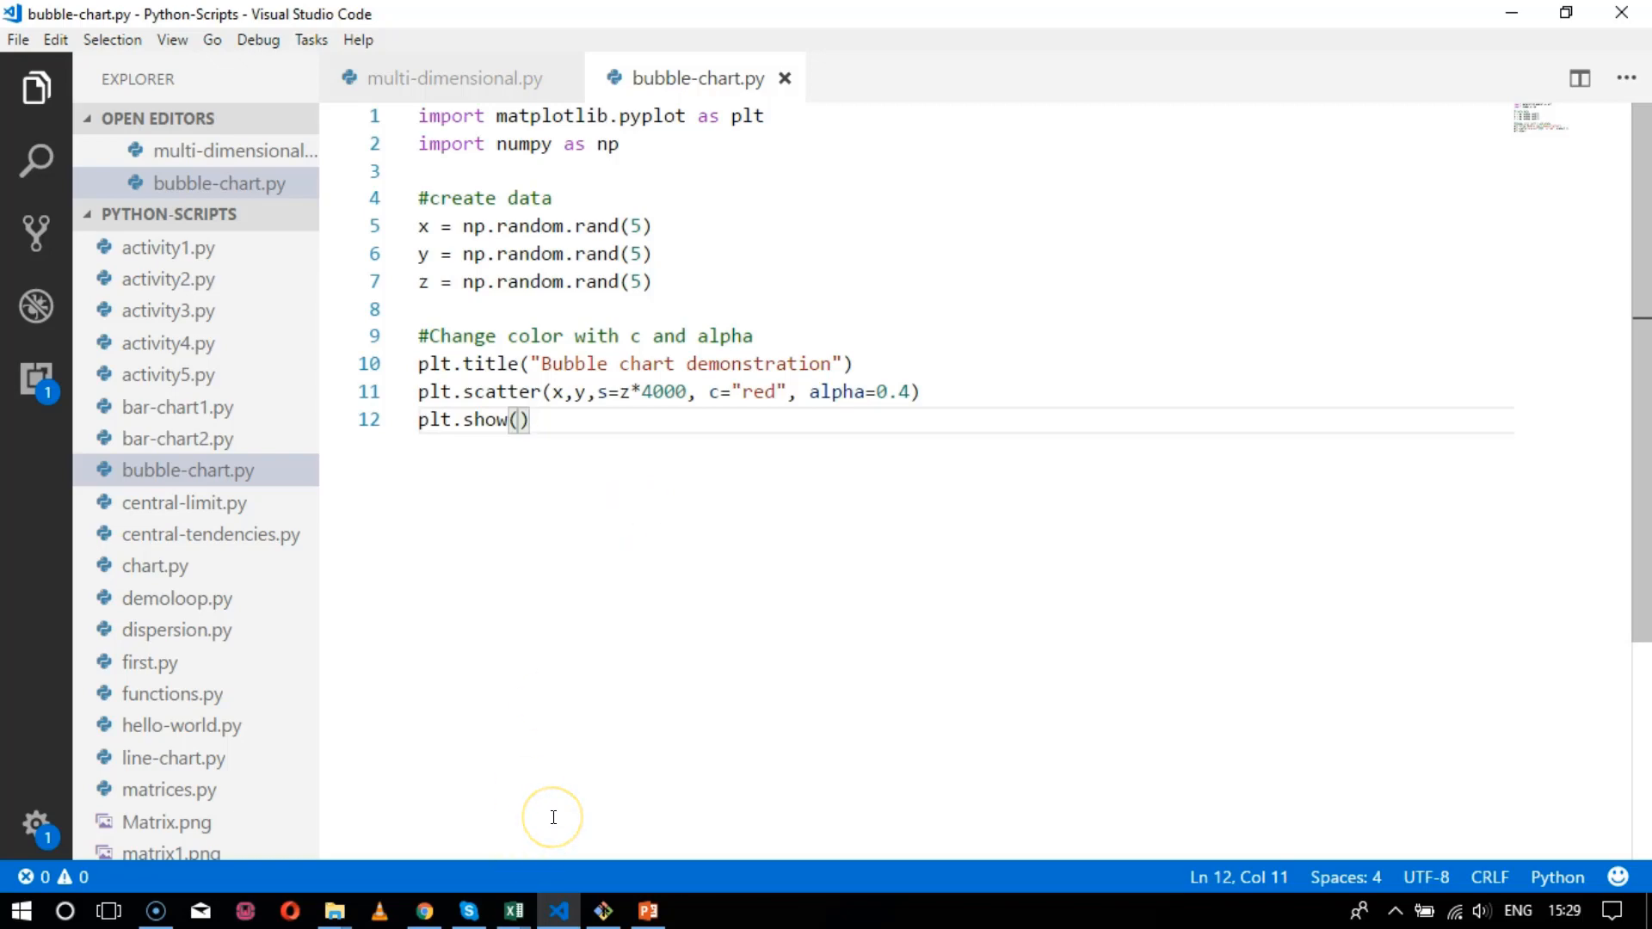
- Run python bubble-chart.py in Git CMD
click(601, 911)
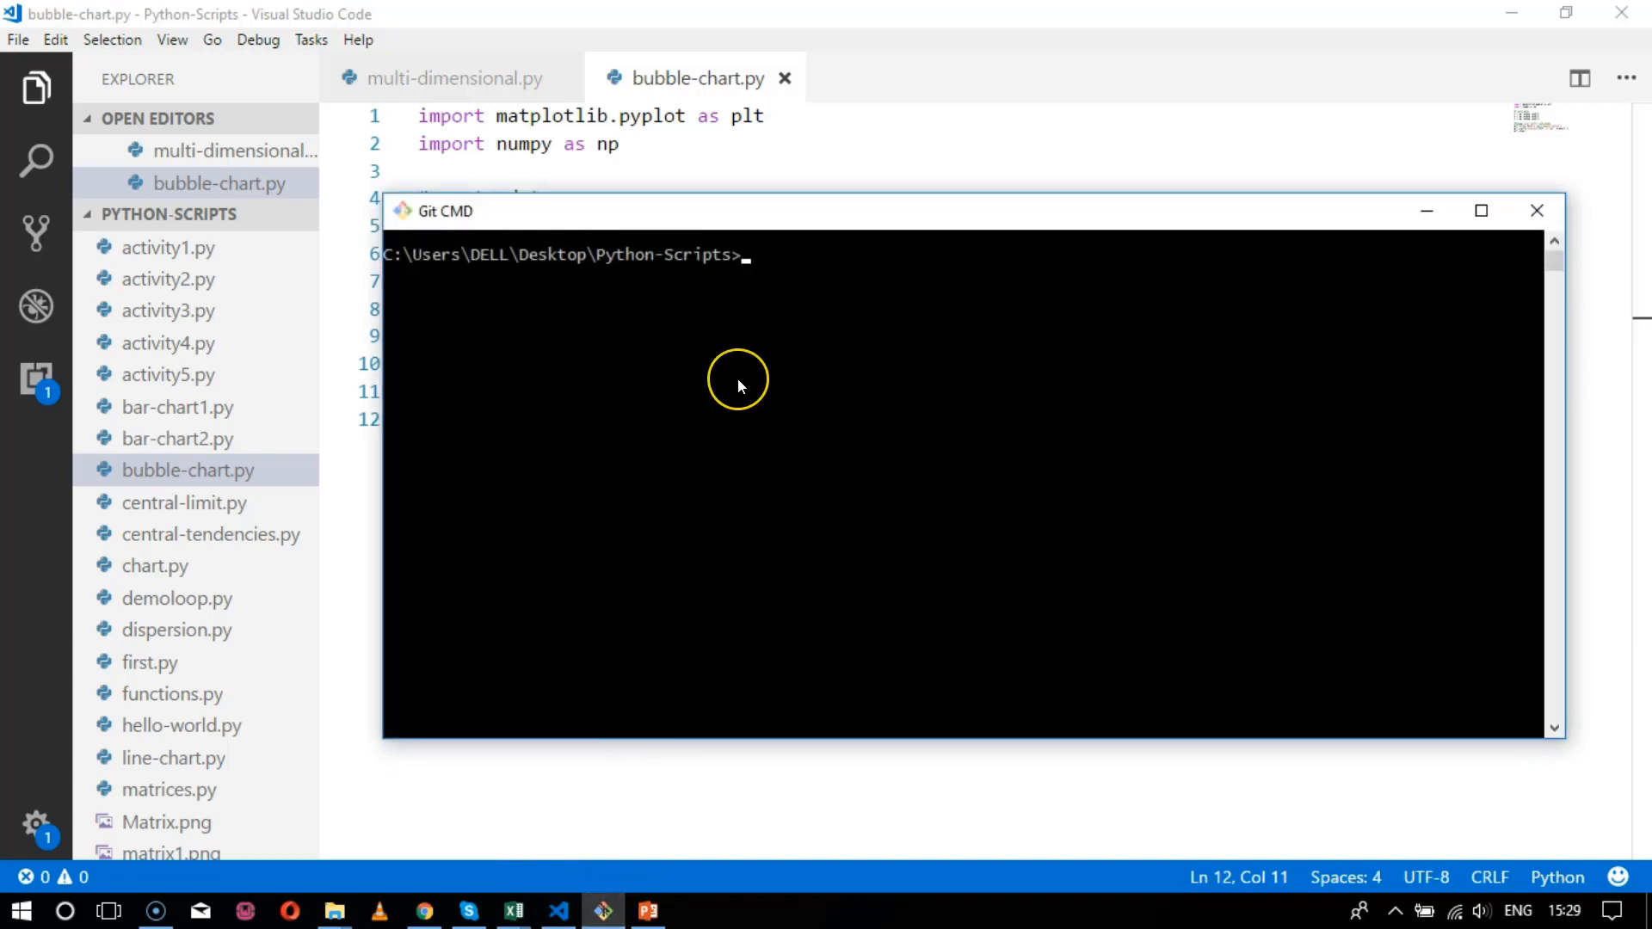
text(python bubble-chart.py)
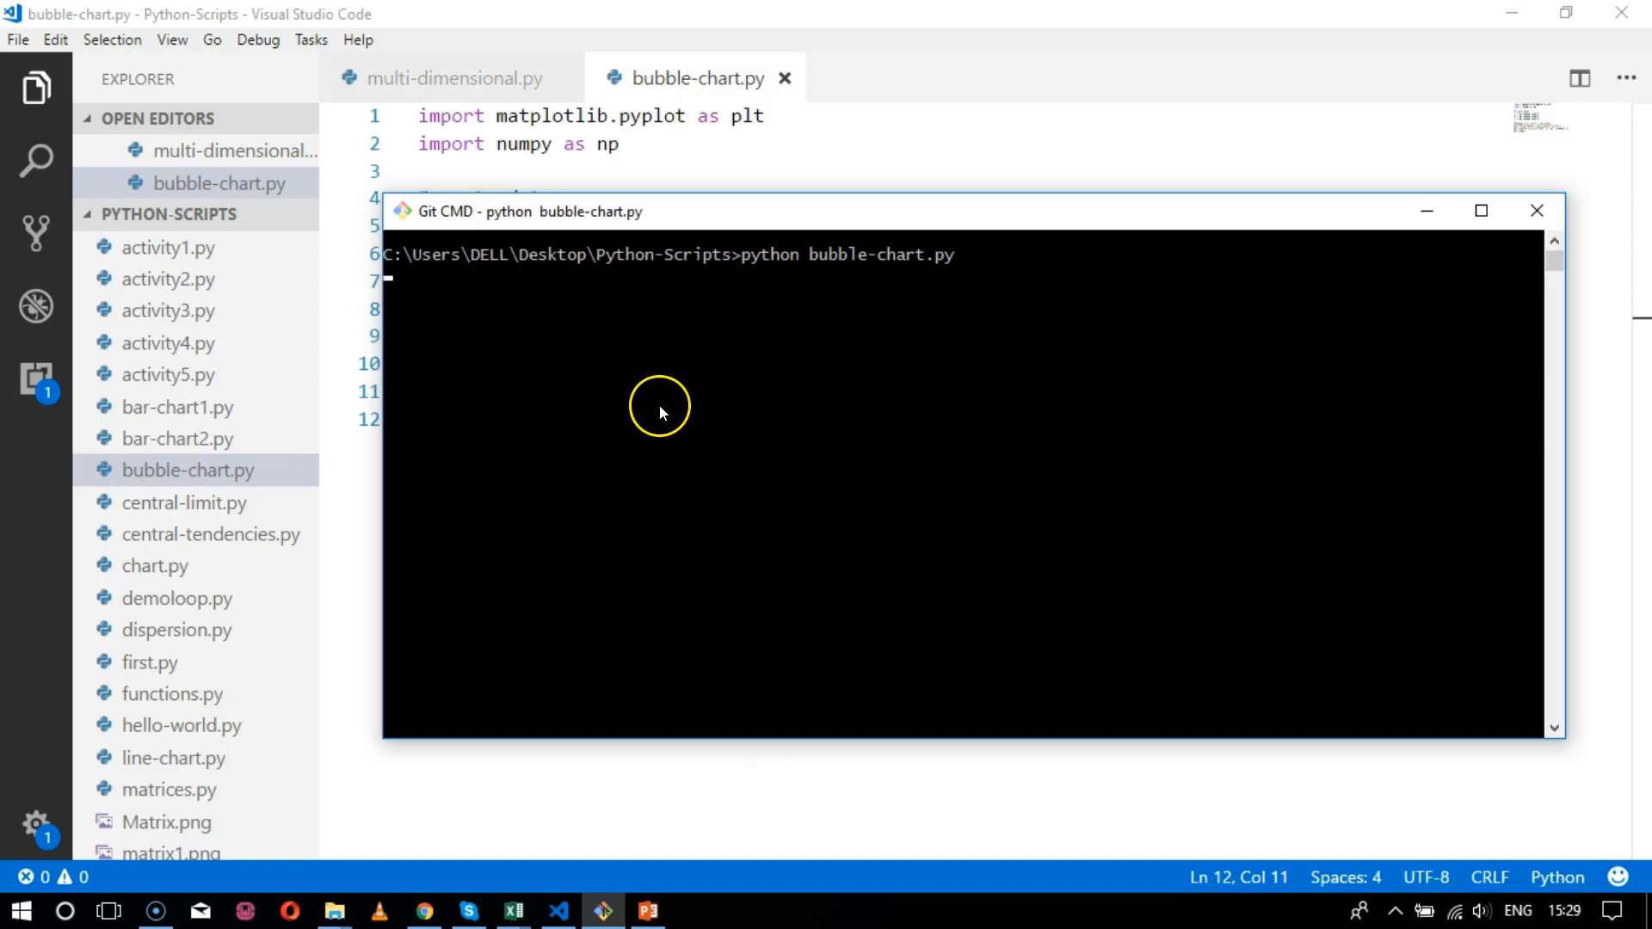
mouse_move(742, 300)
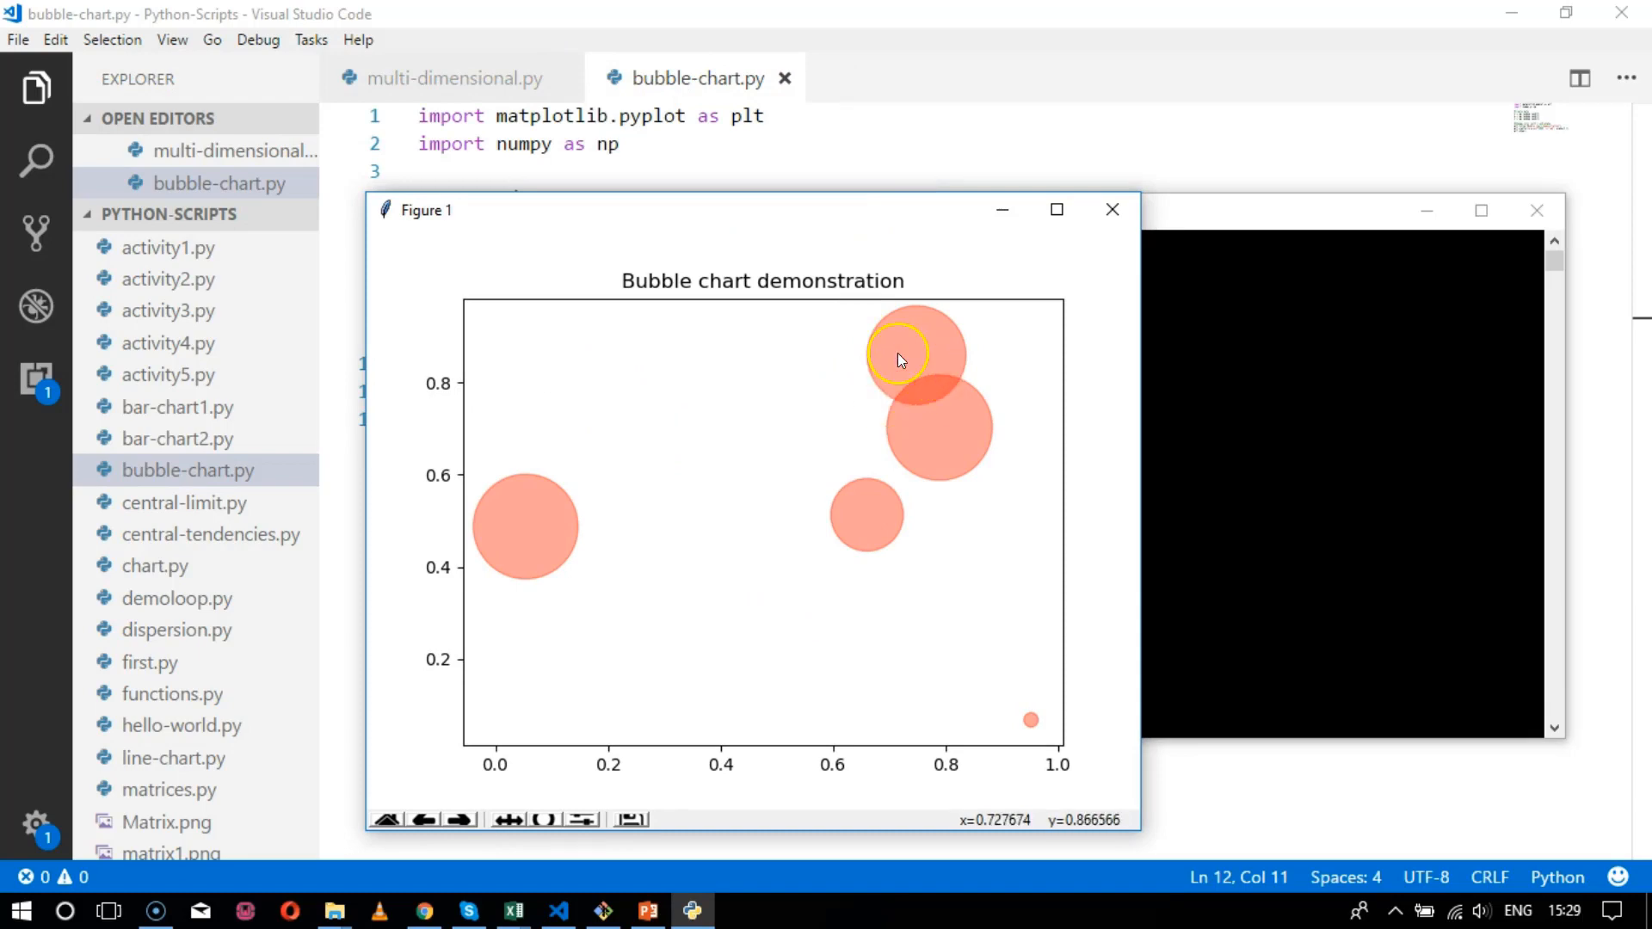
mouse_move(932, 450)
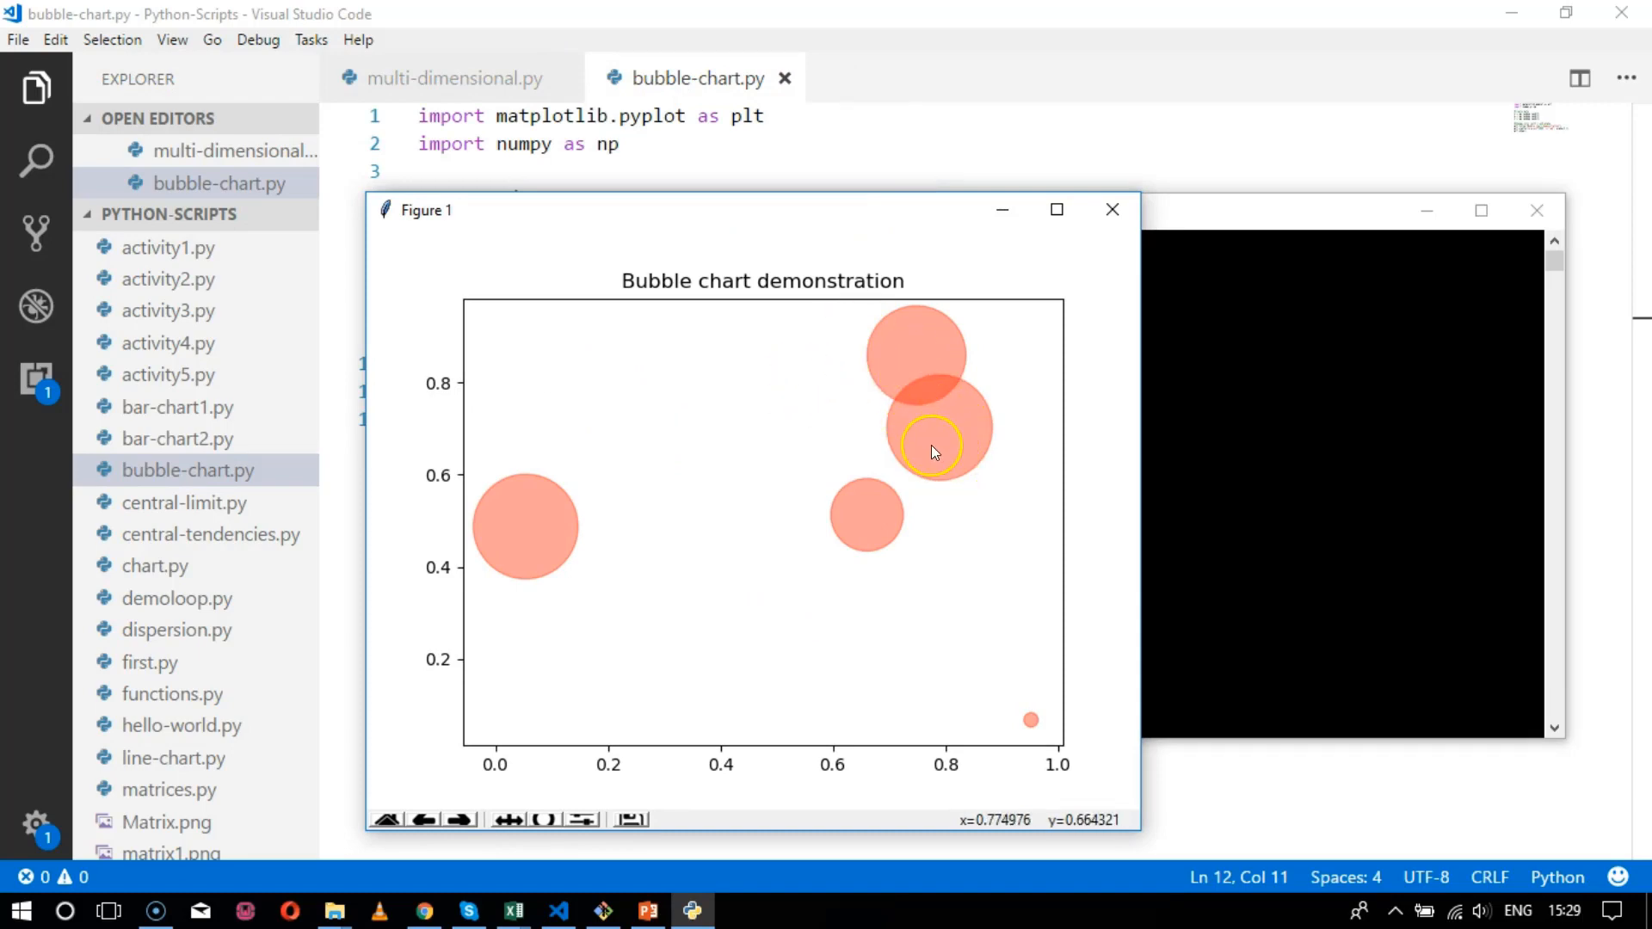
mouse_move(1034, 417)
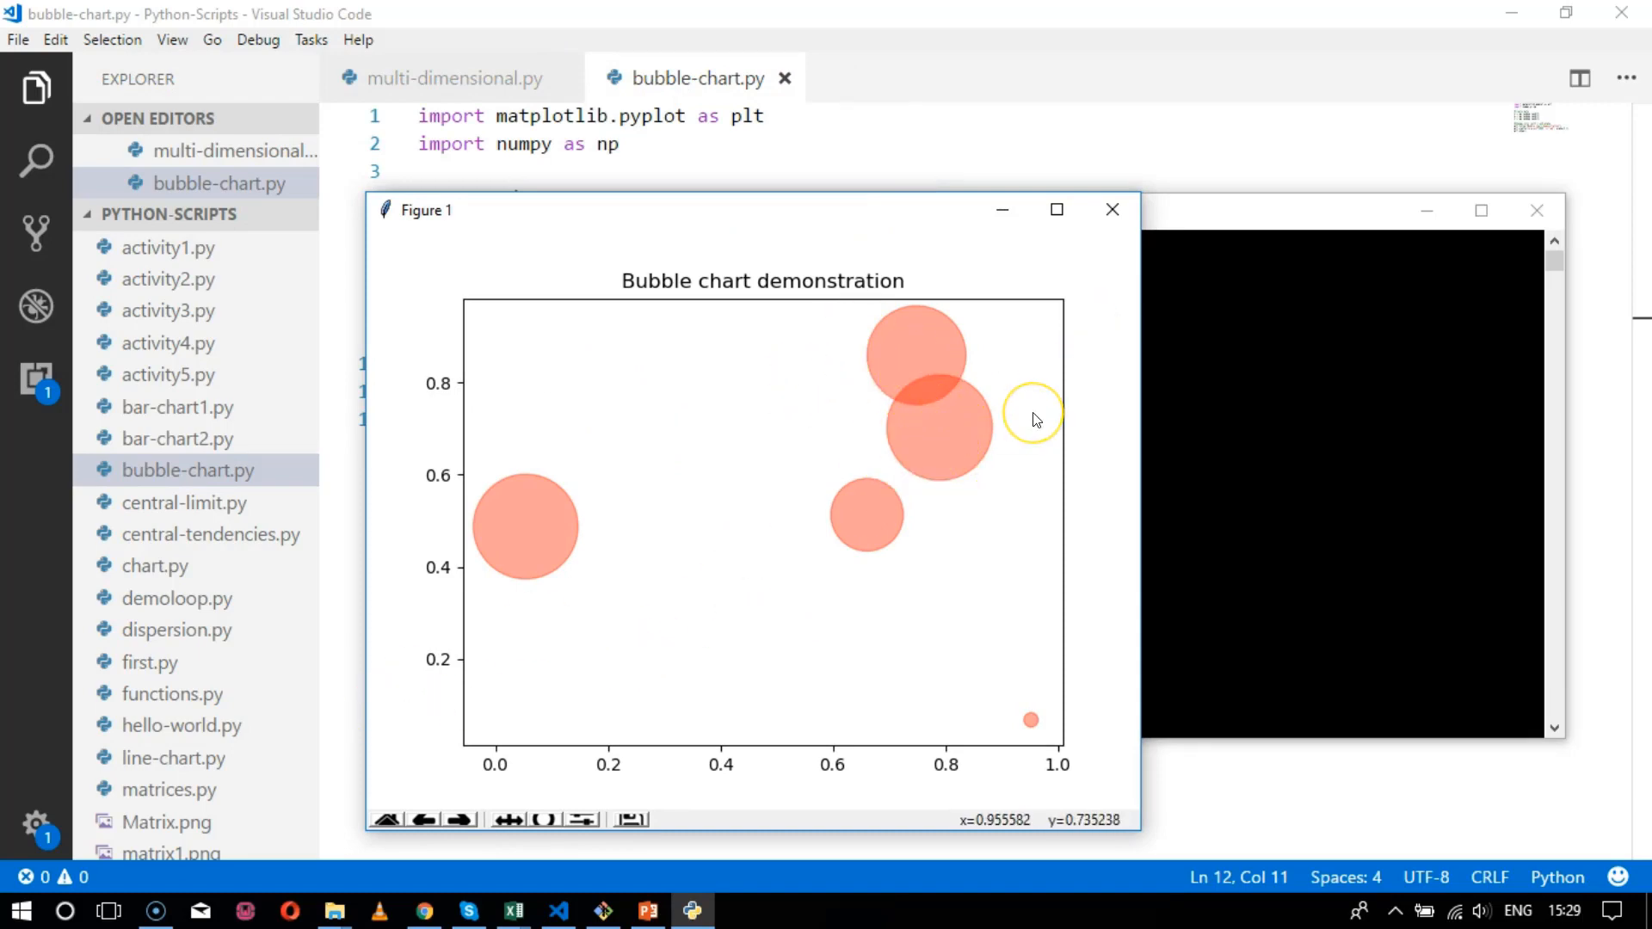
mouse_move(942, 381)
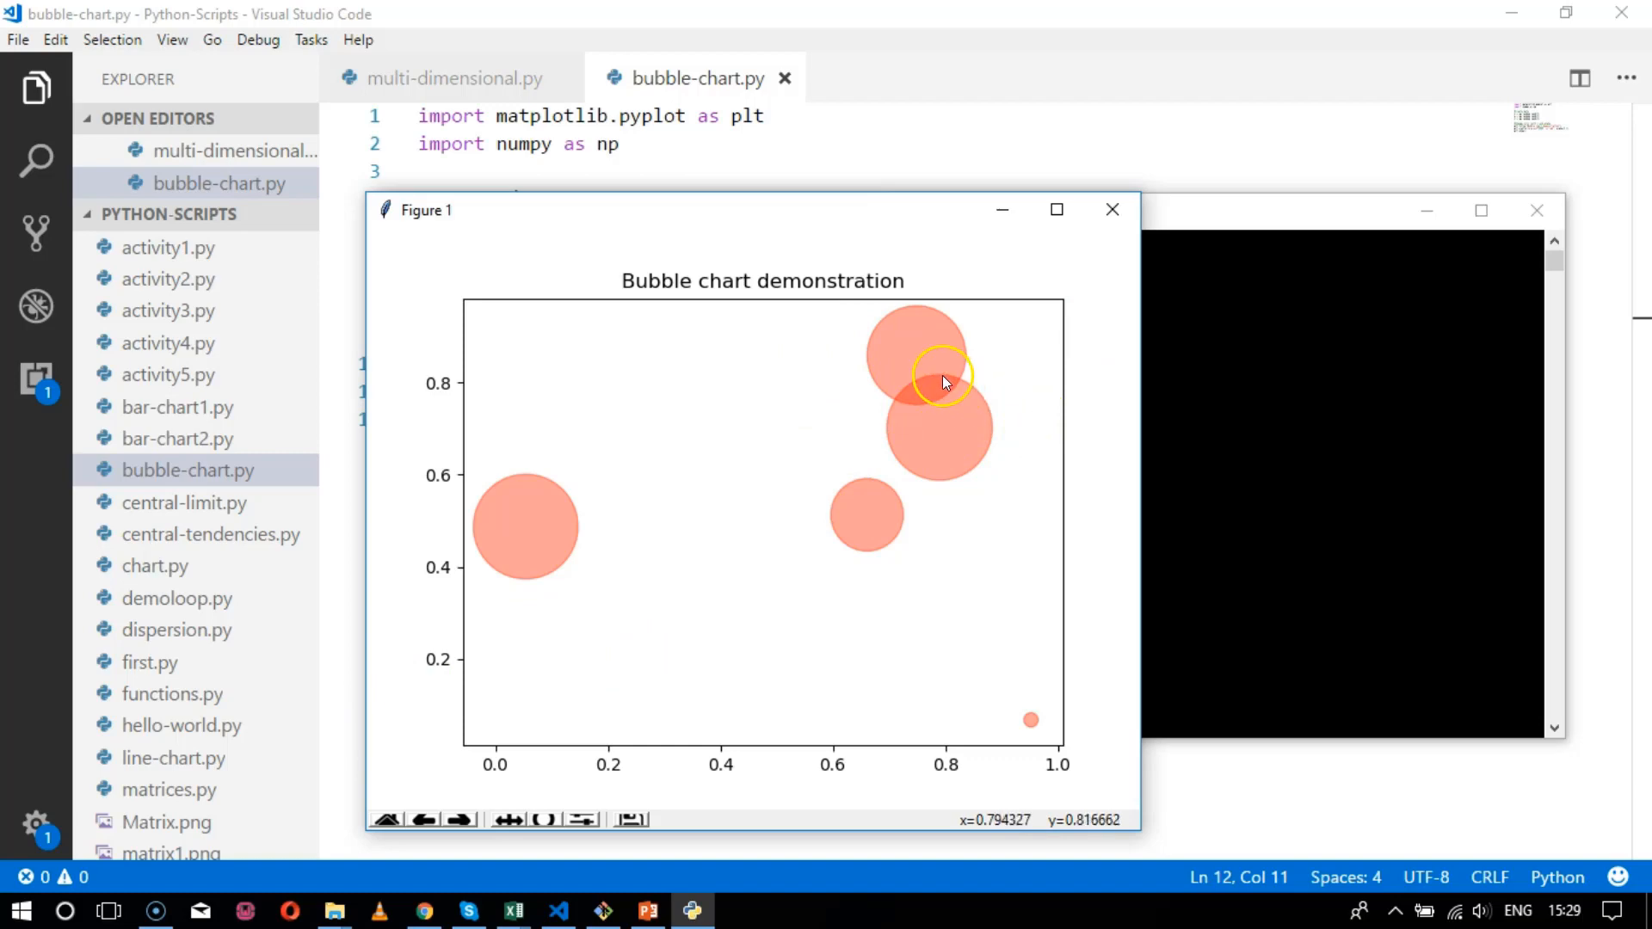
mouse_move(946, 437)
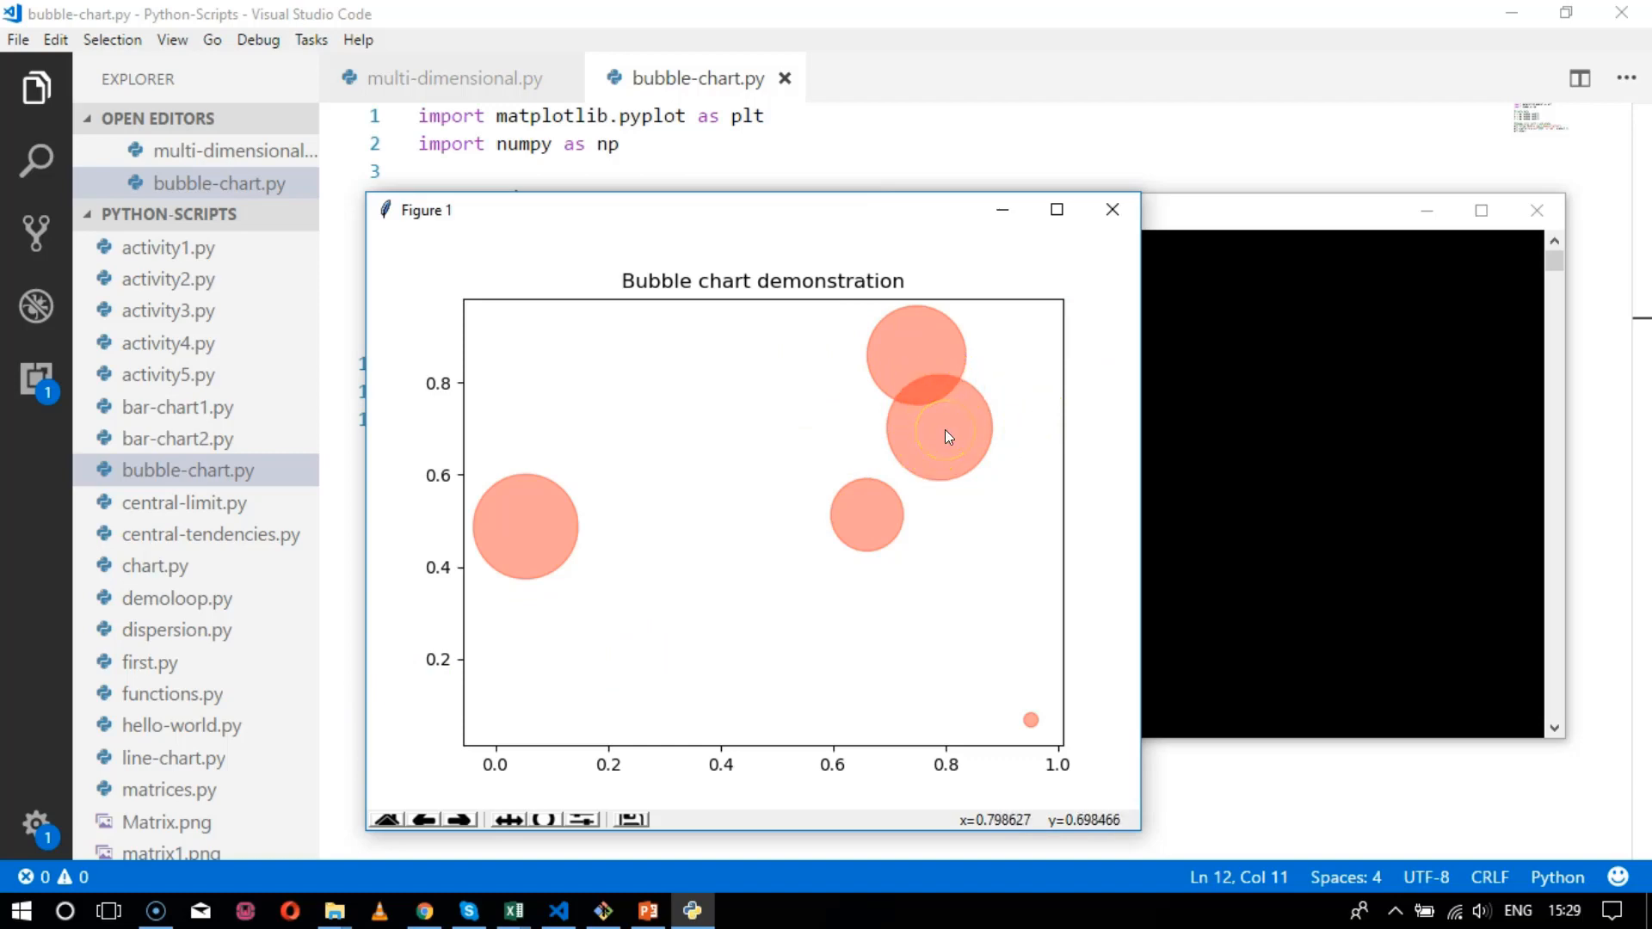
mouse_move(935, 424)
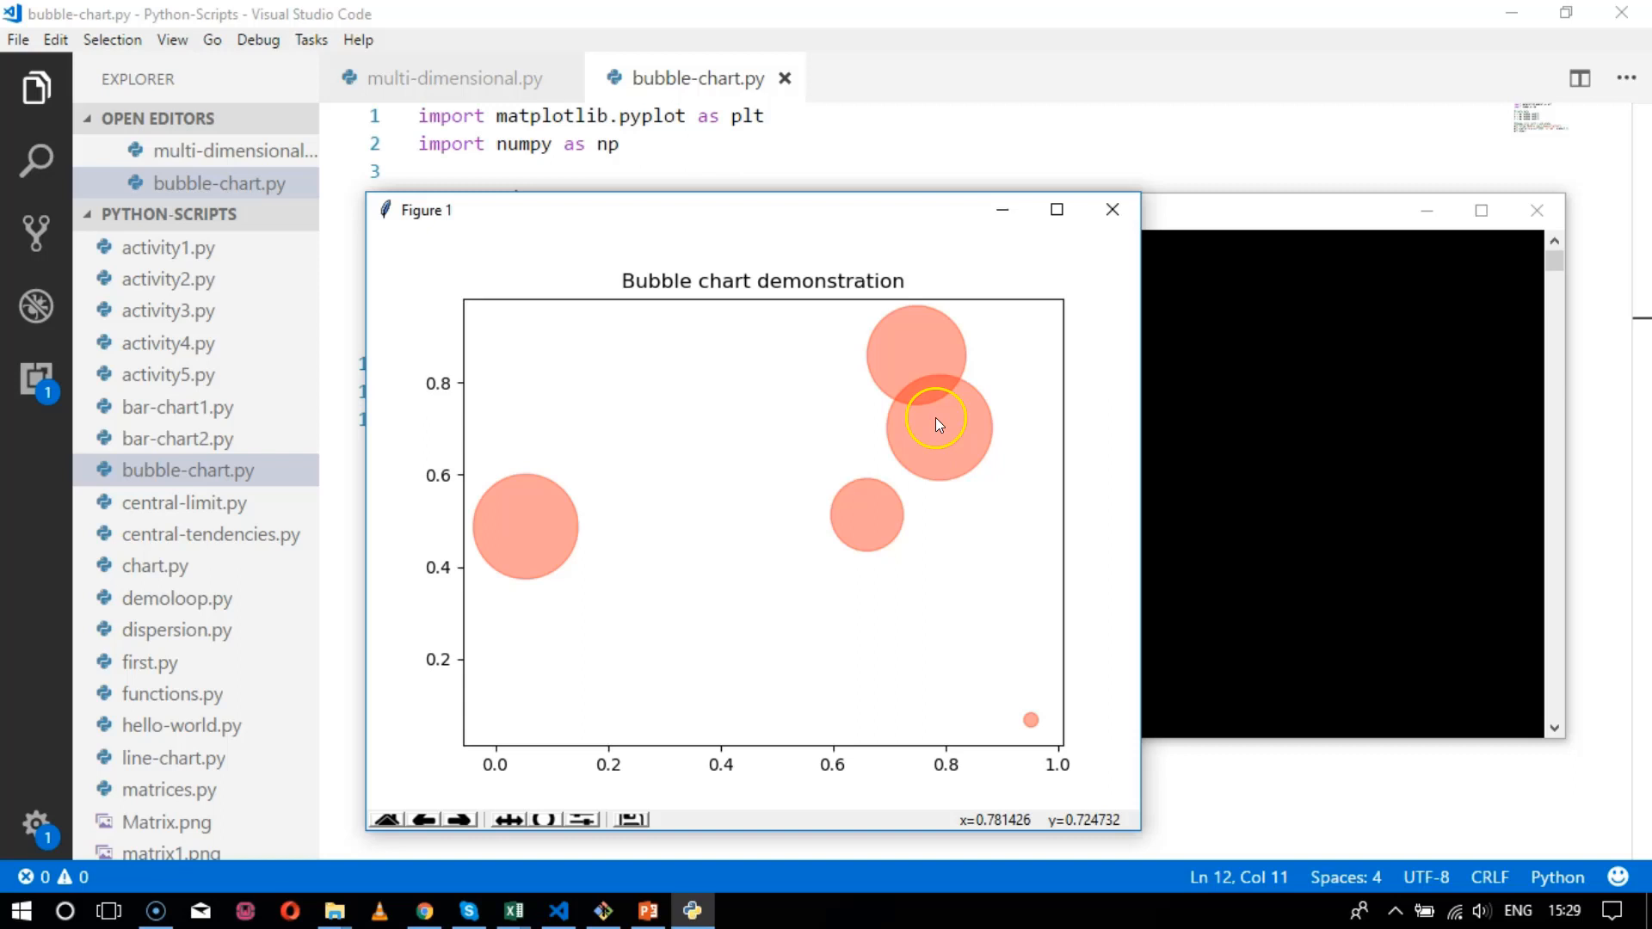